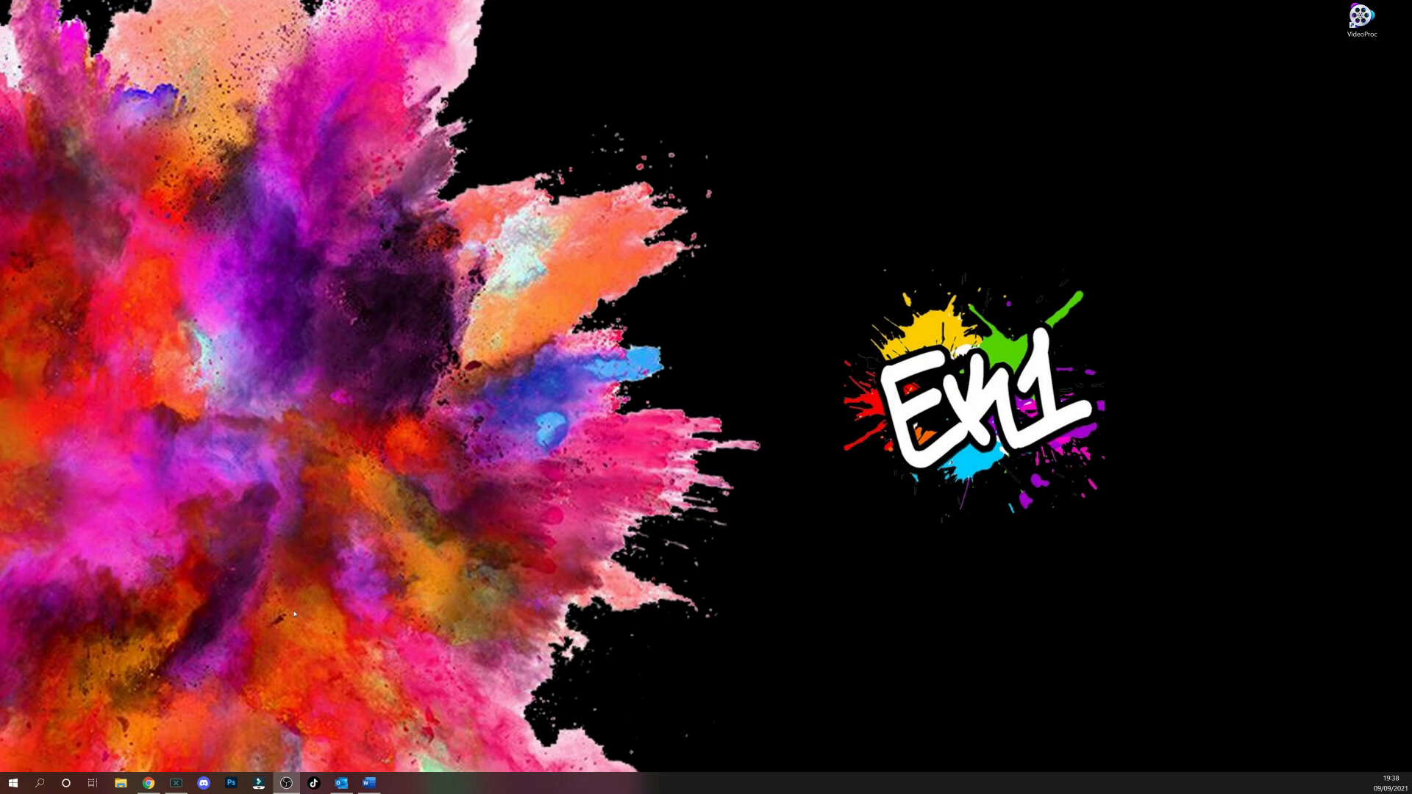
Open the VideoProc giveaway page from the desktop link in Chrome.
{"action": "left_click", "coordinate": [148, 783]}
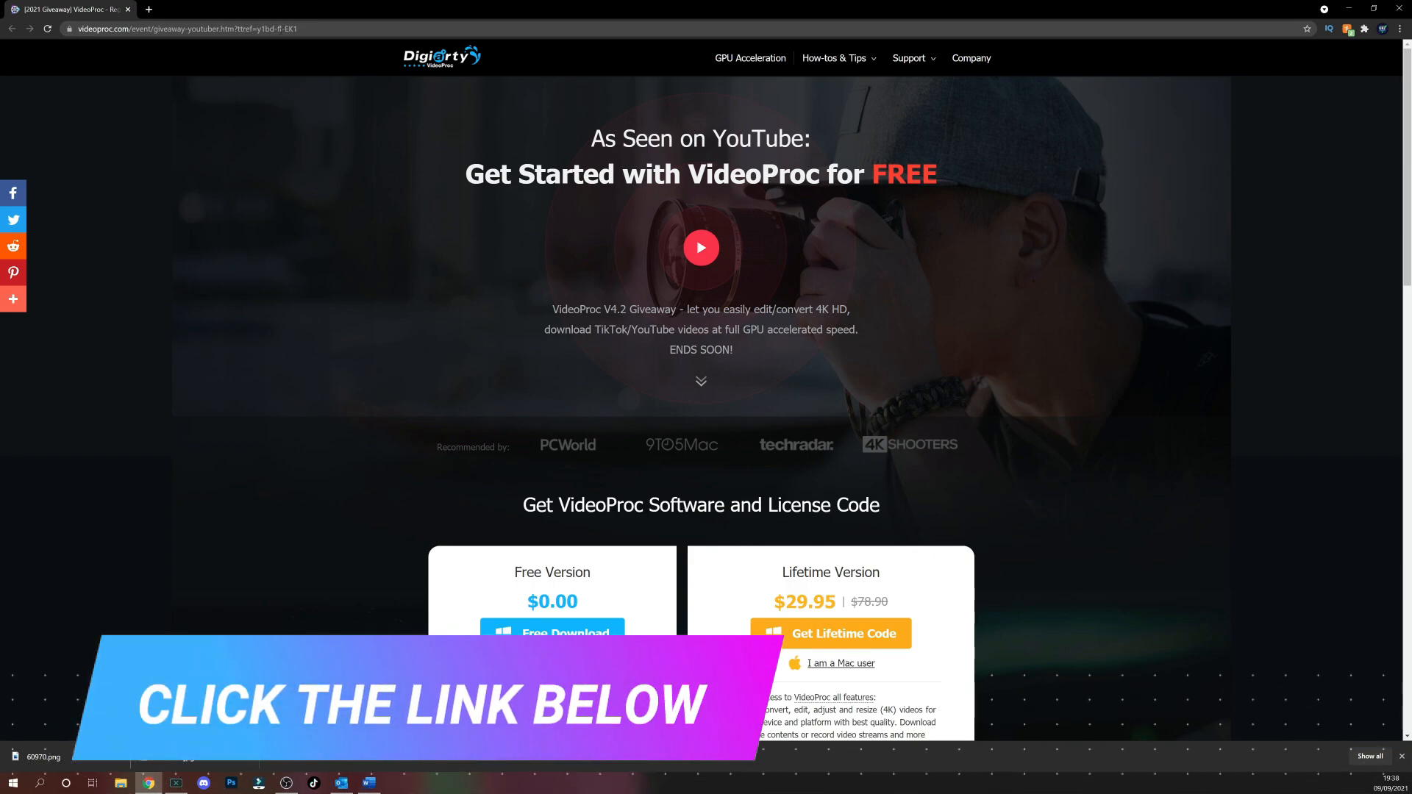
Start the Free Download of VideoProc from the pricing cards and exit Chrome anyway.
{"action": "scroll", "scroll_direction": "down", "scroll_amount": 3}
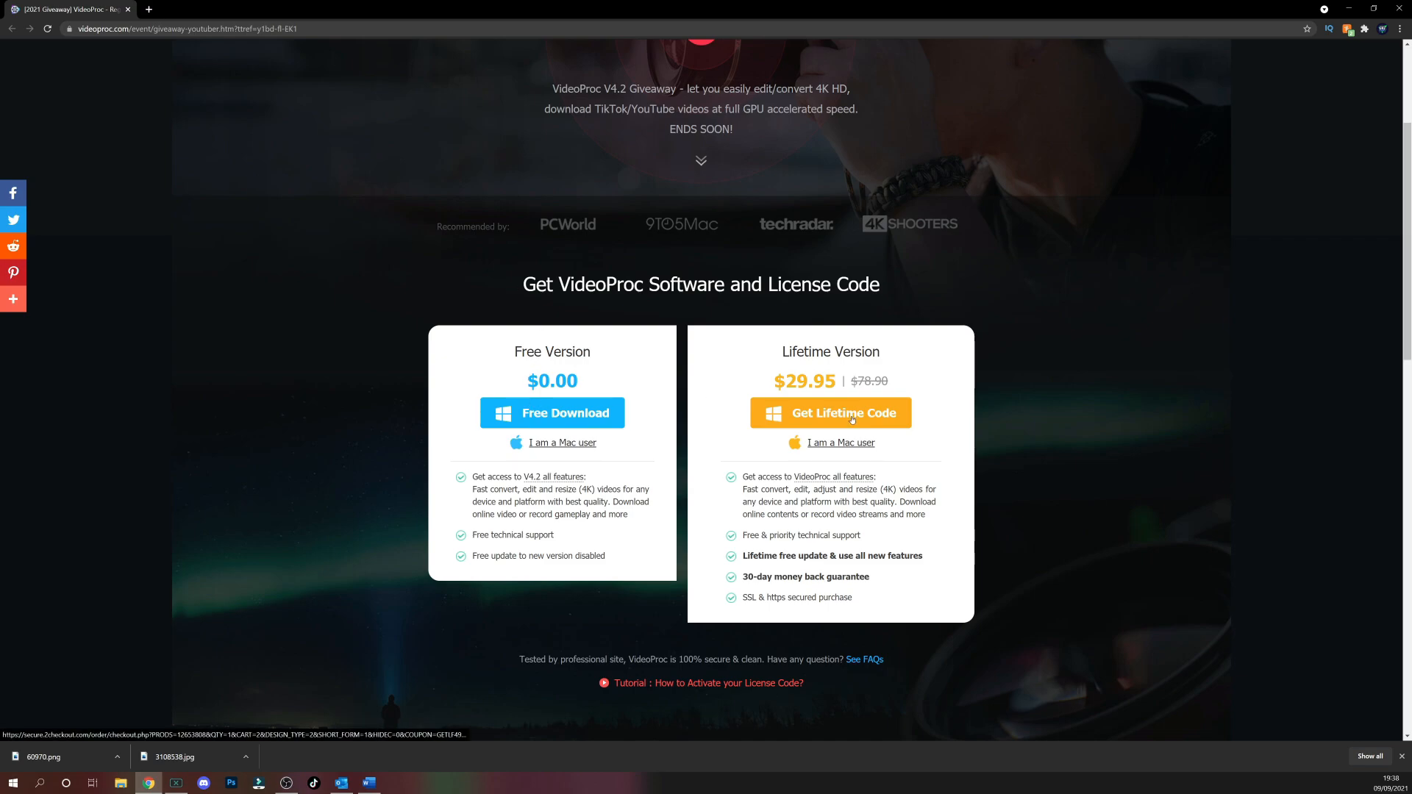
{"action": "mouse_move", "coordinate": [617, 338]}
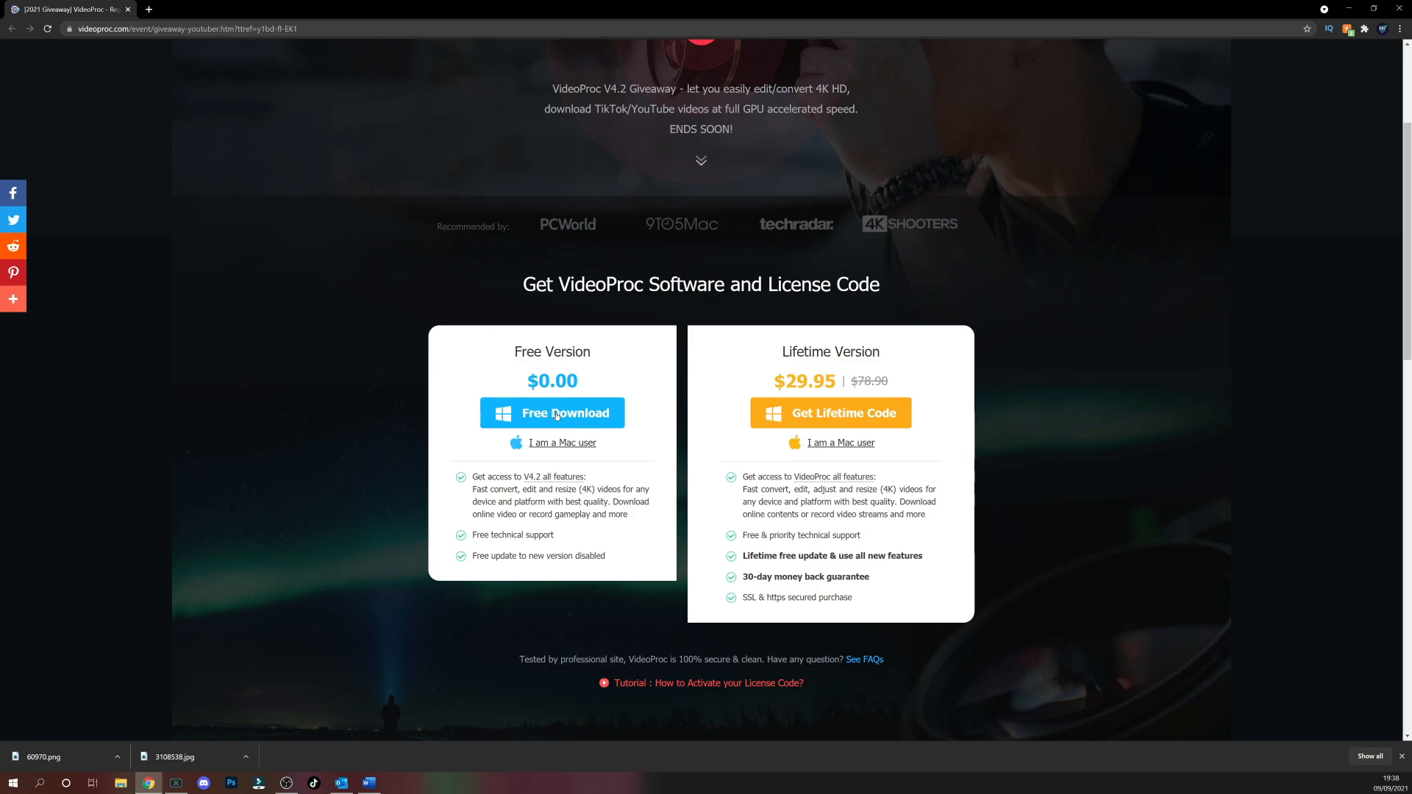
{"action": "left_click", "coordinate": [552, 413]}
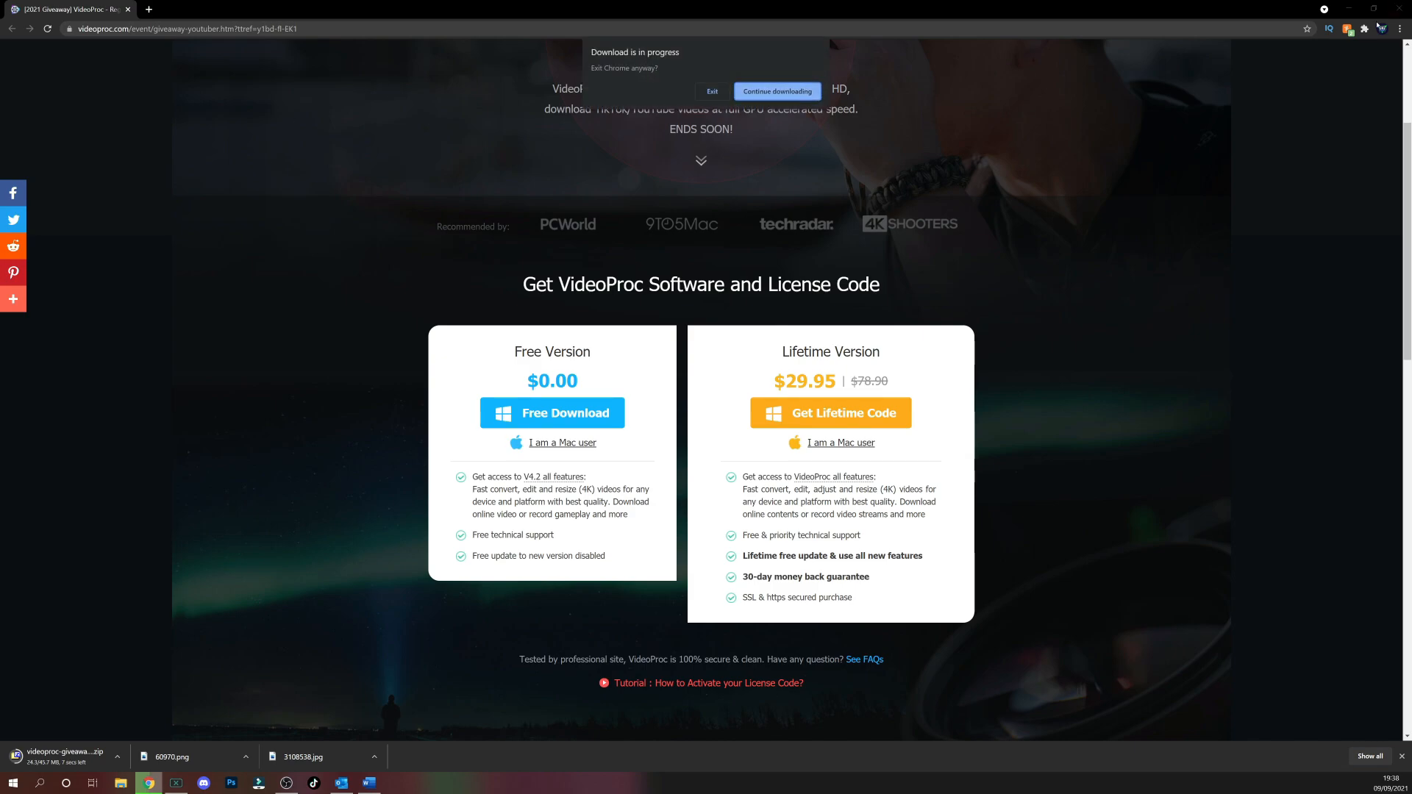
{"action": "left_click", "coordinate": [712, 91]}
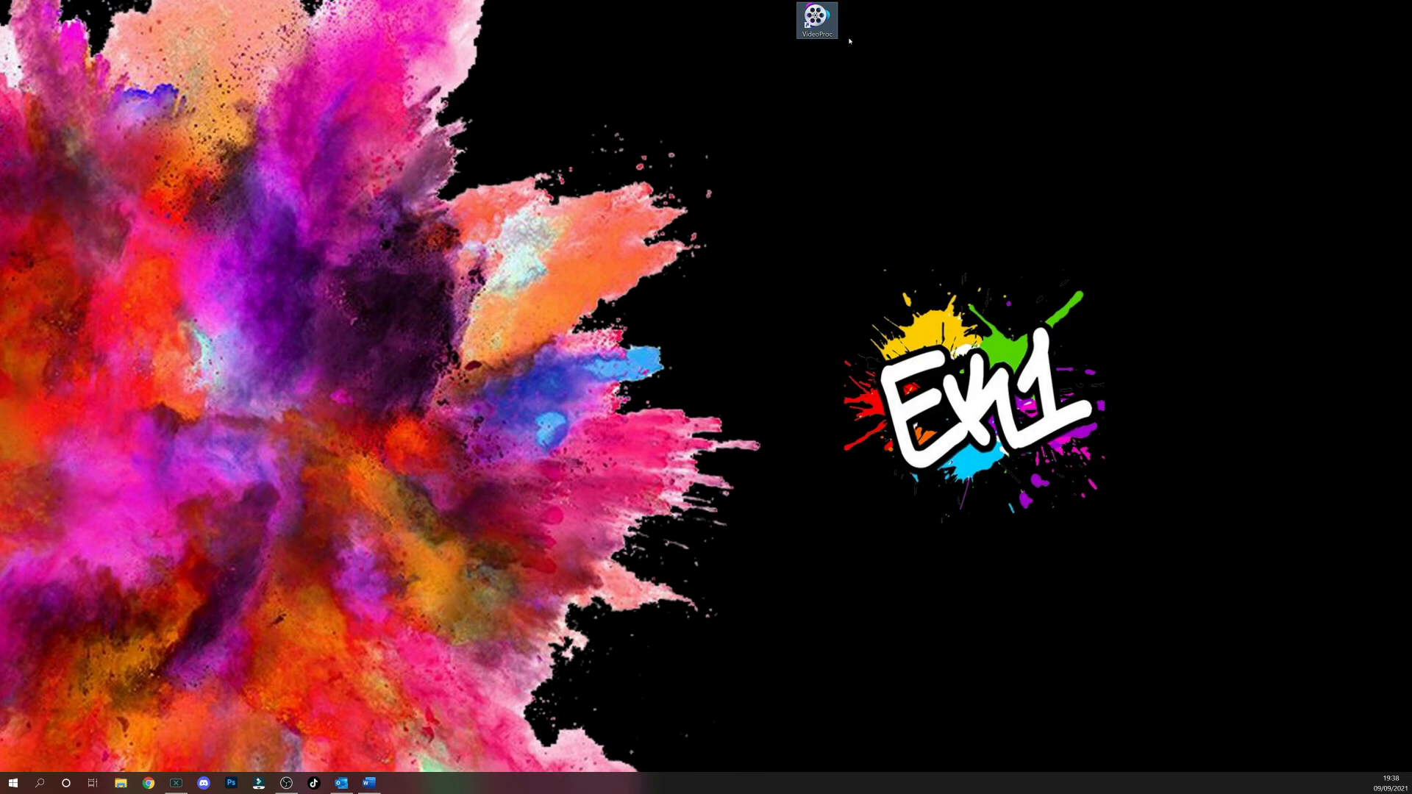
{"action": "mouse_move", "coordinate": [762, 71]}
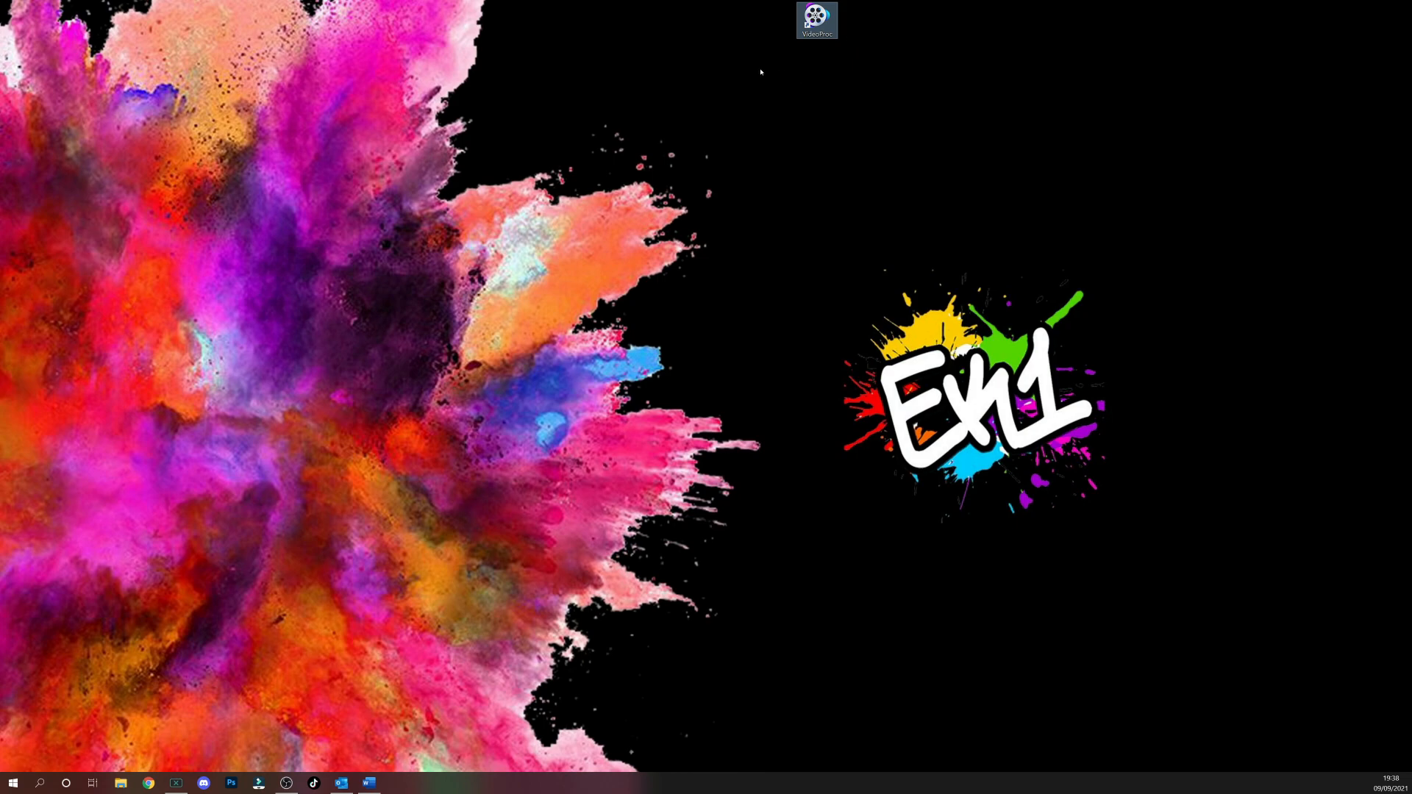
{"action": "mouse_move", "coordinate": [810, 49]}
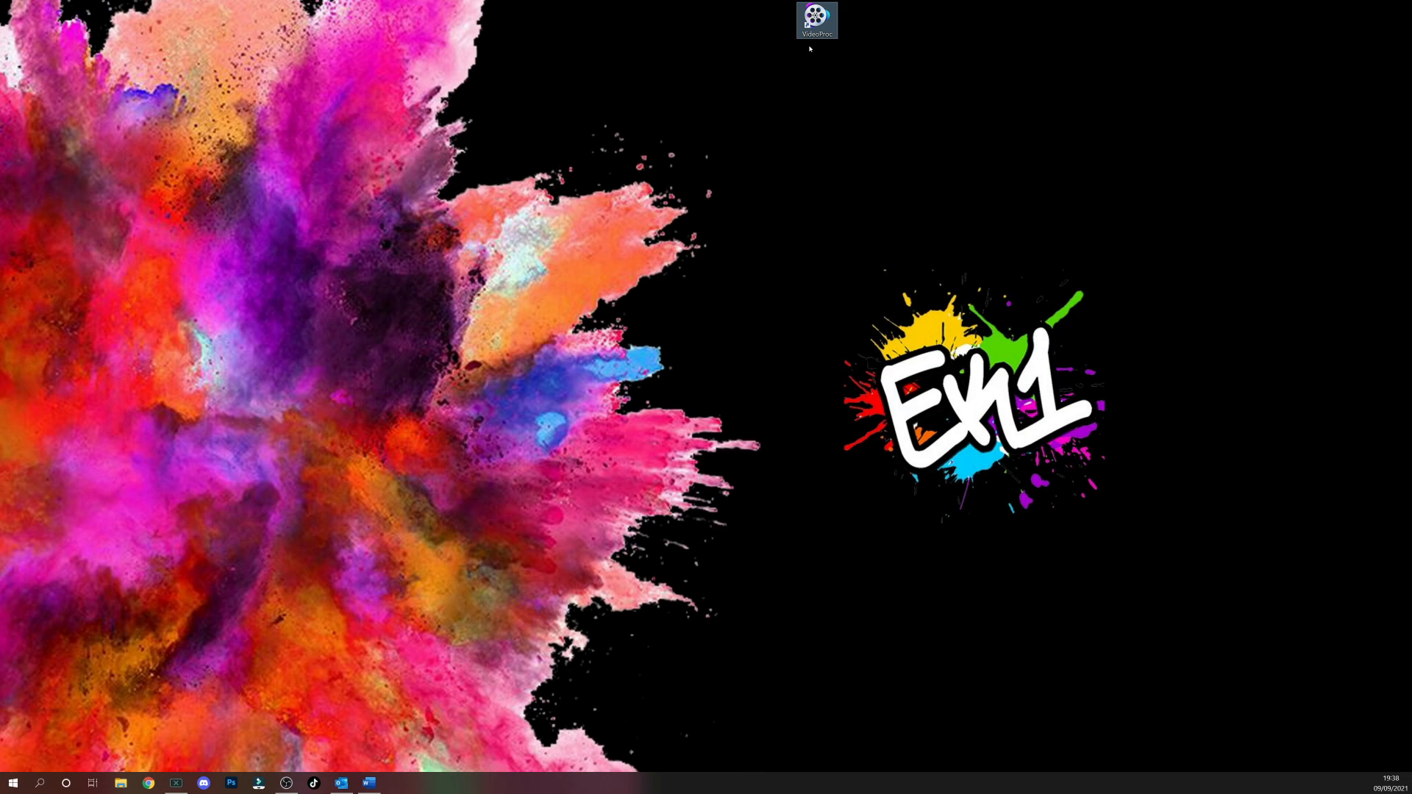
Launch VideoProc from its desktop shortcut and drag its home window higher on screen.
{"action": "double_click", "coordinate": [816, 19]}
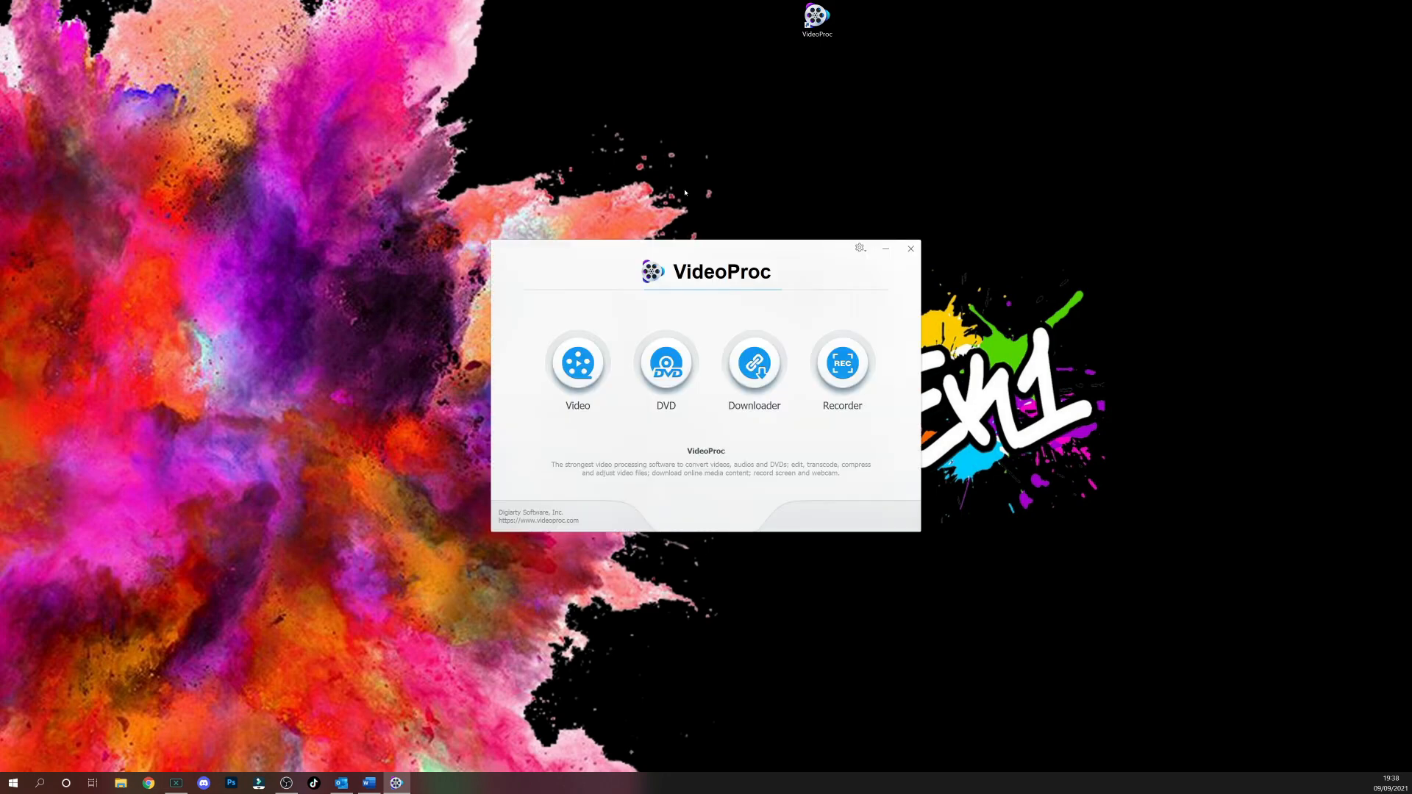
{"action": "left_click_drag", "start_coordinate": [706, 272], "coordinate": [701, 181]}
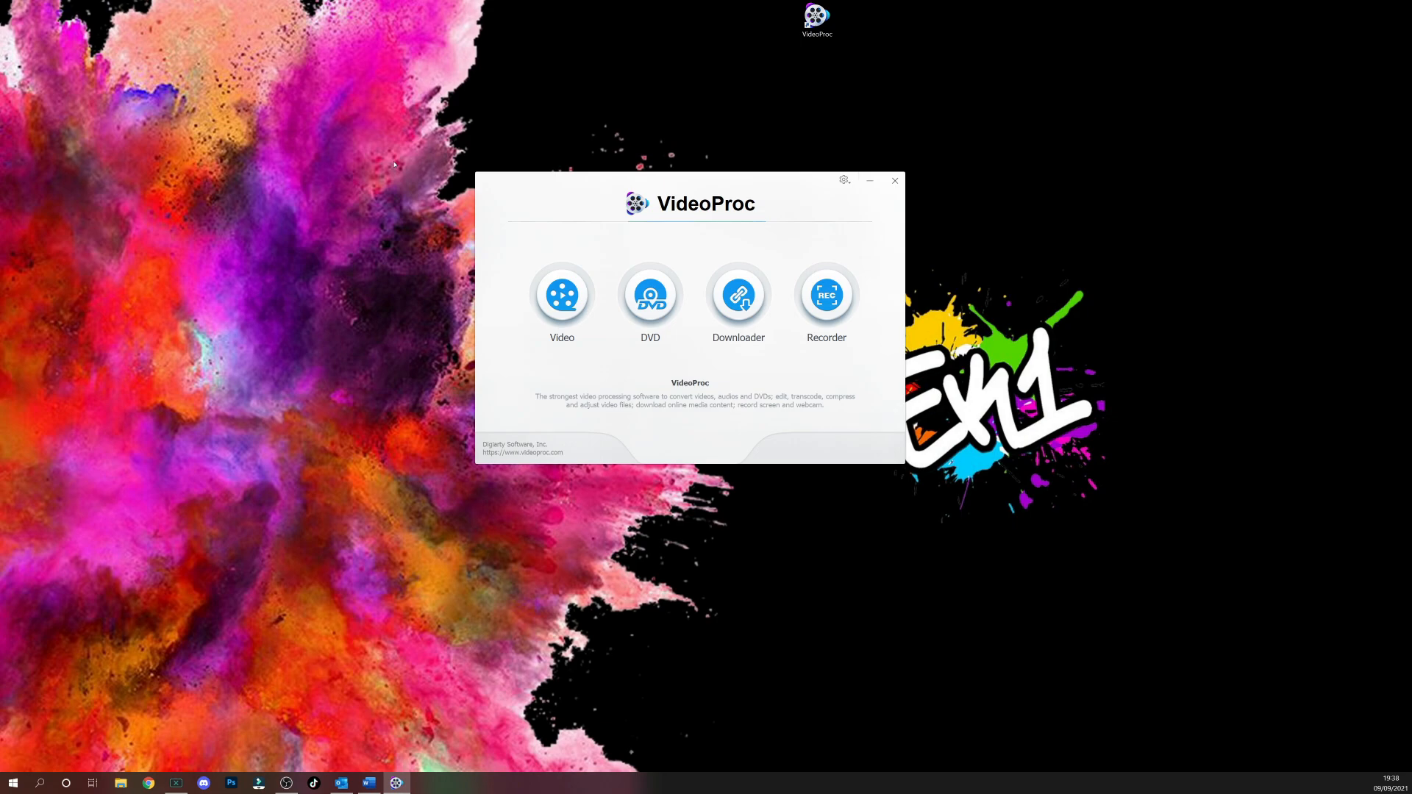
{"action": "left_click", "coordinate": [650, 295]}
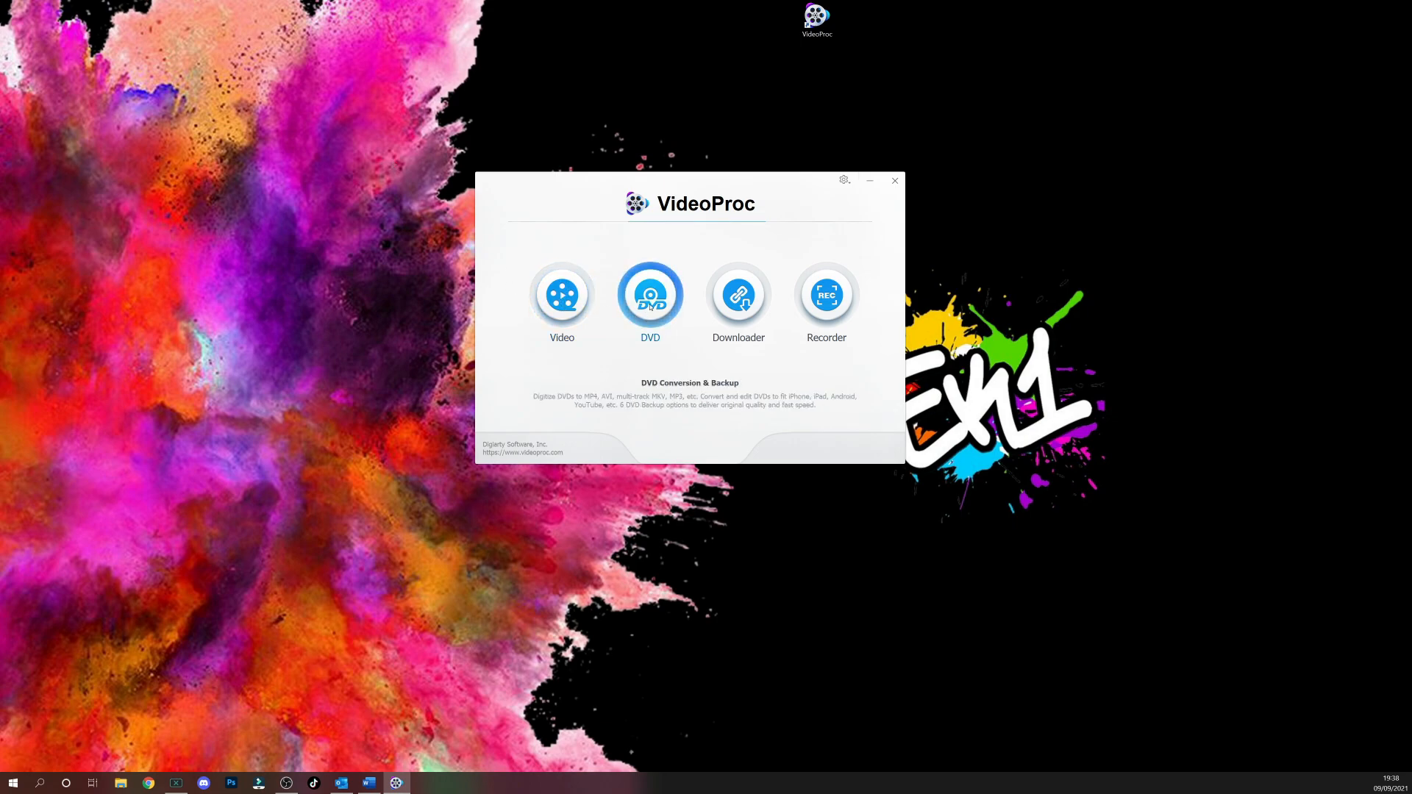
{"action": "left_click", "coordinate": [737, 294]}
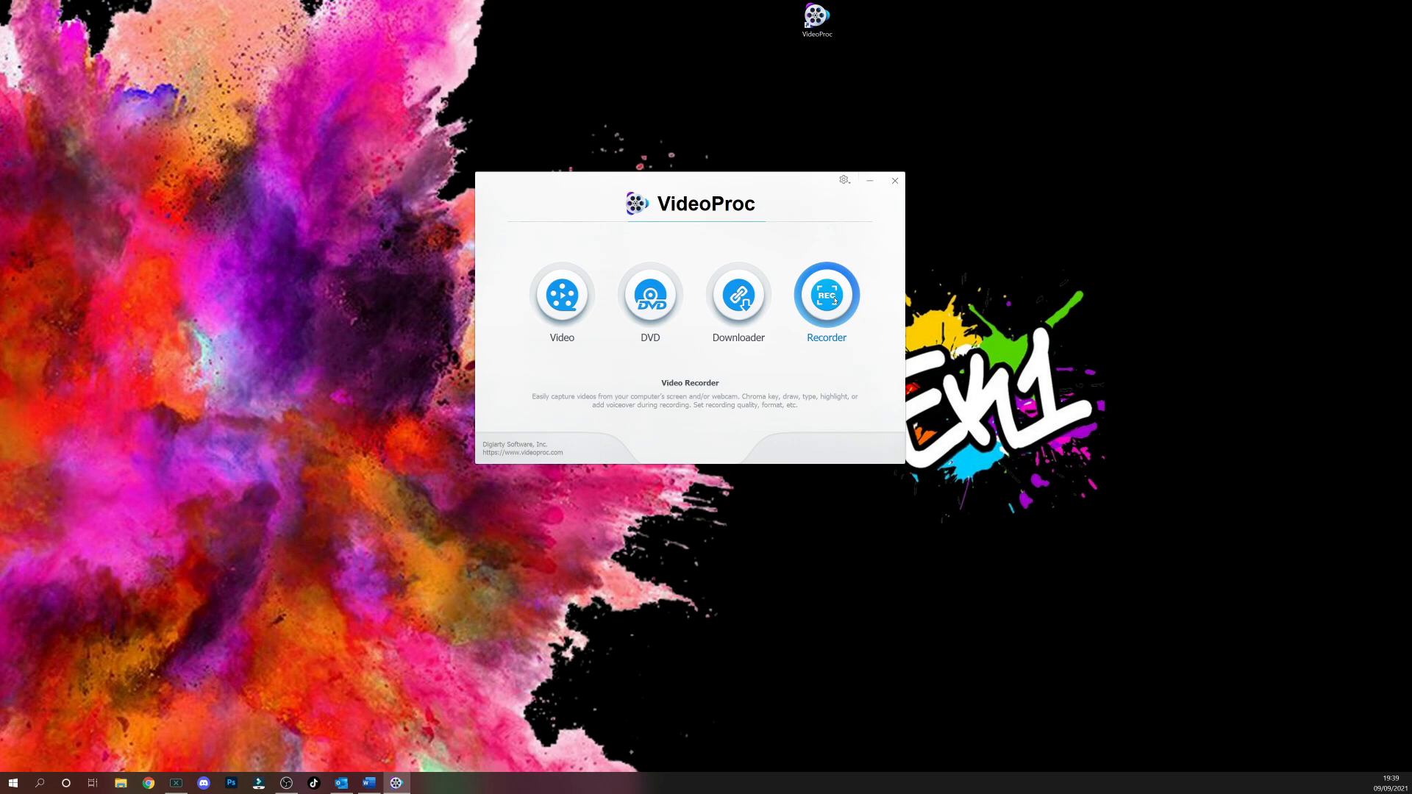
Enter the Recorder module and bring up its Settings dialog from the gear icon.
{"action": "left_click", "coordinate": [826, 294]}
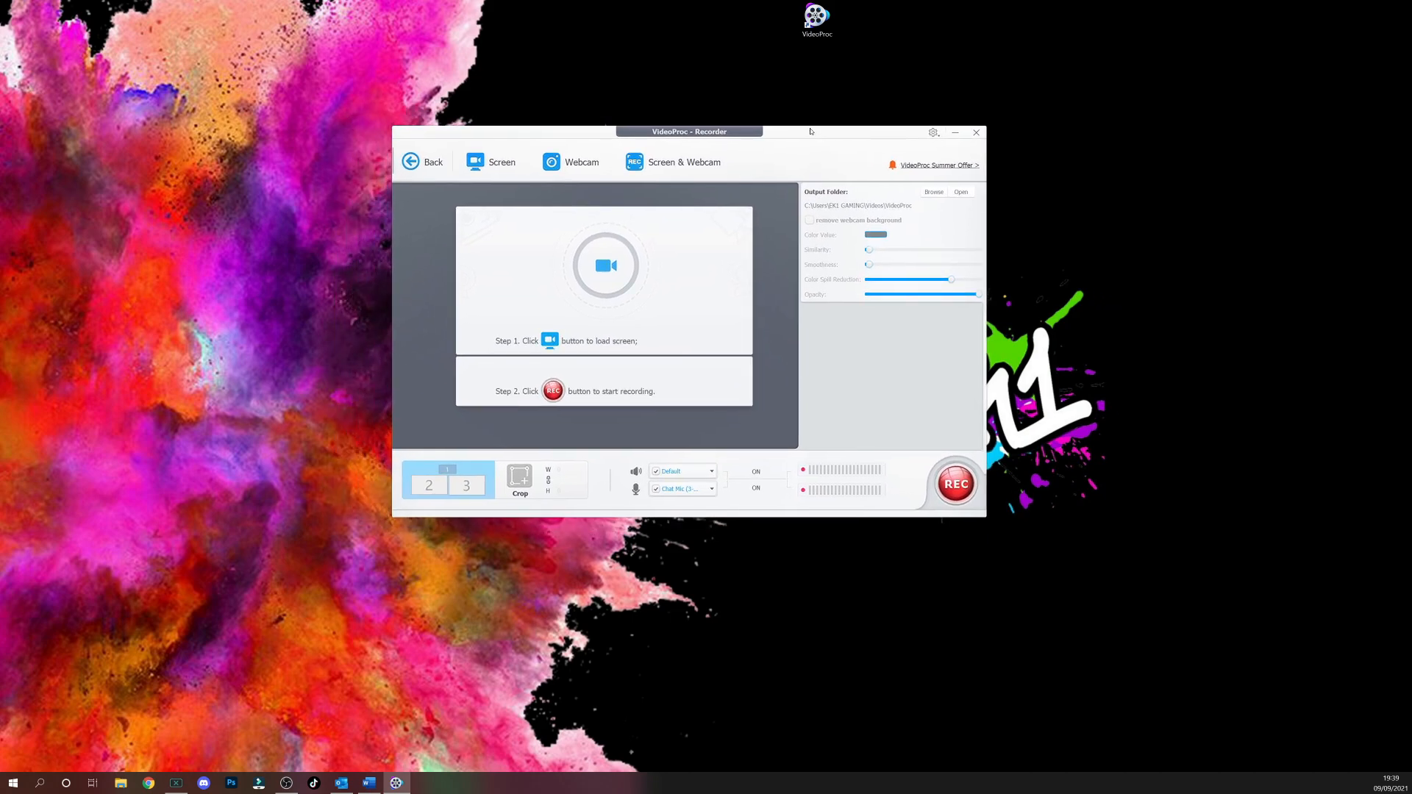
{"action": "mouse_move", "coordinate": [559, 311]}
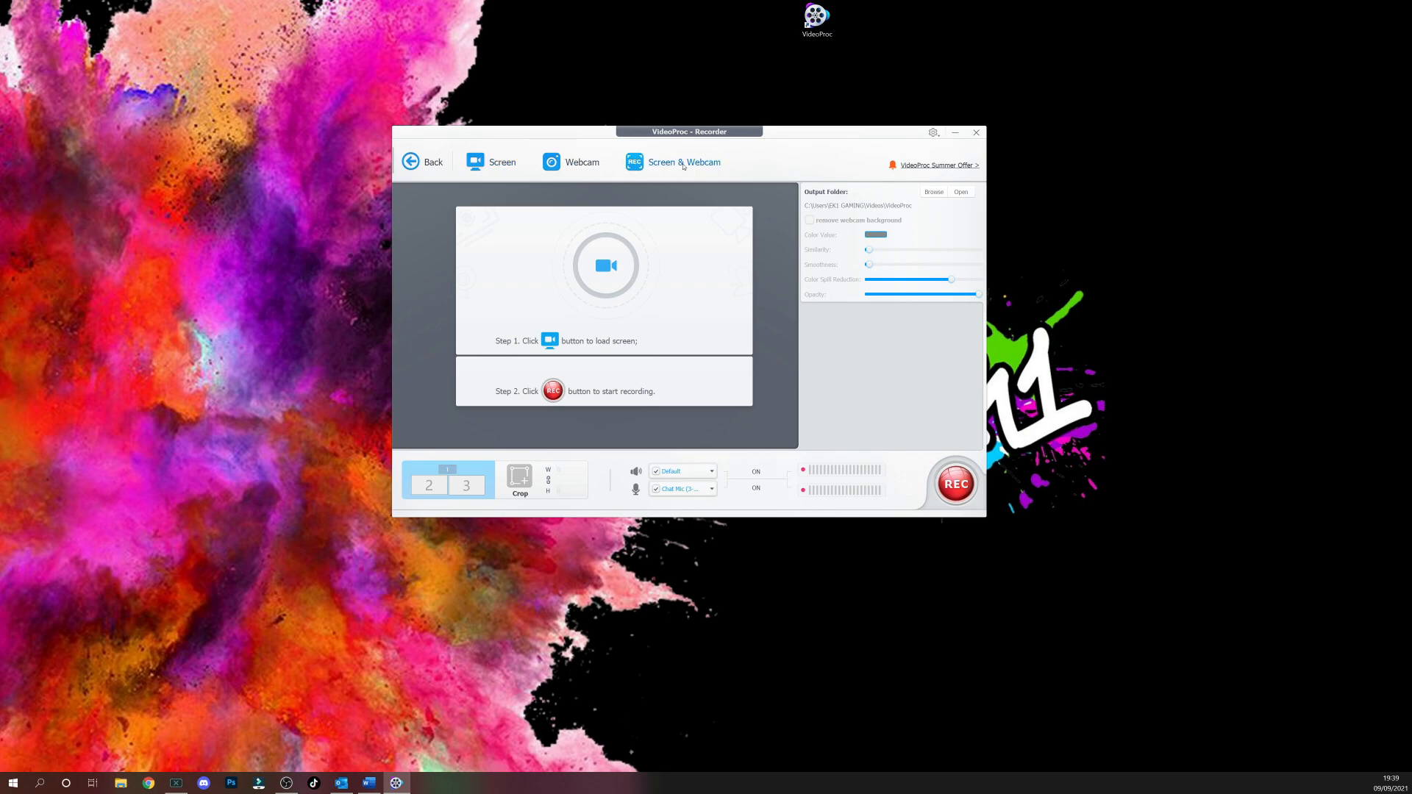
{"action": "mouse_move", "coordinate": [775, 169]}
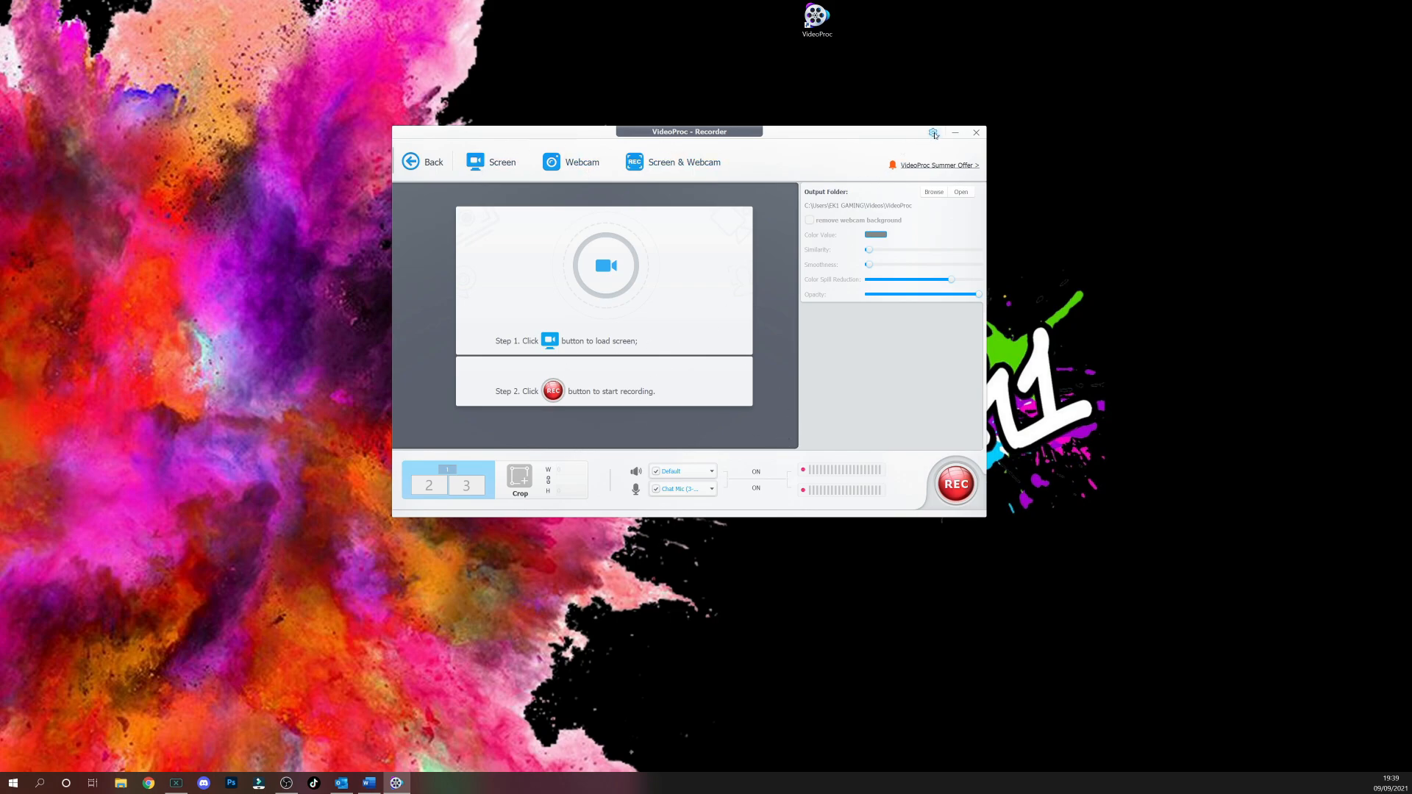
{"action": "left_click", "coordinate": [934, 132]}
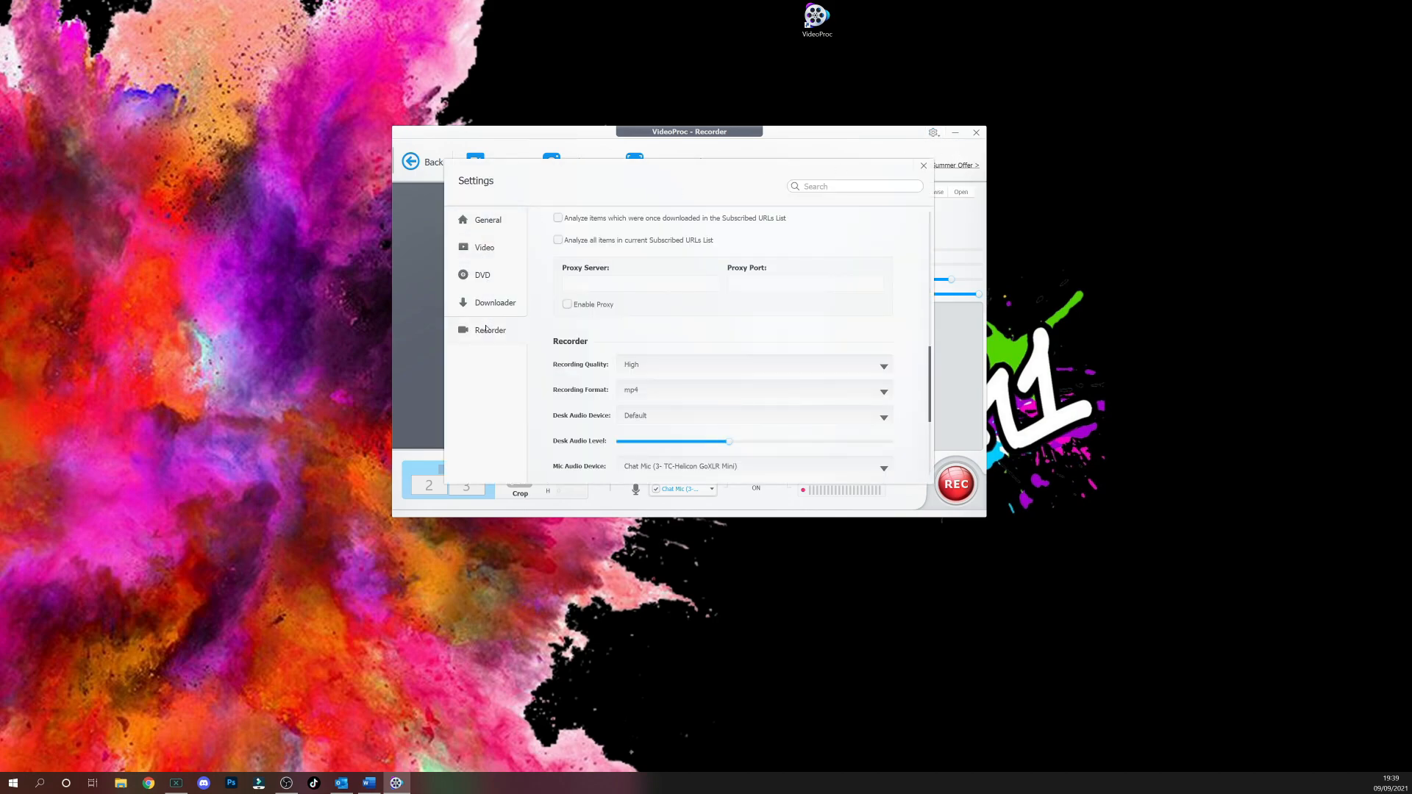
{"action": "left_click", "coordinate": [494, 303]}
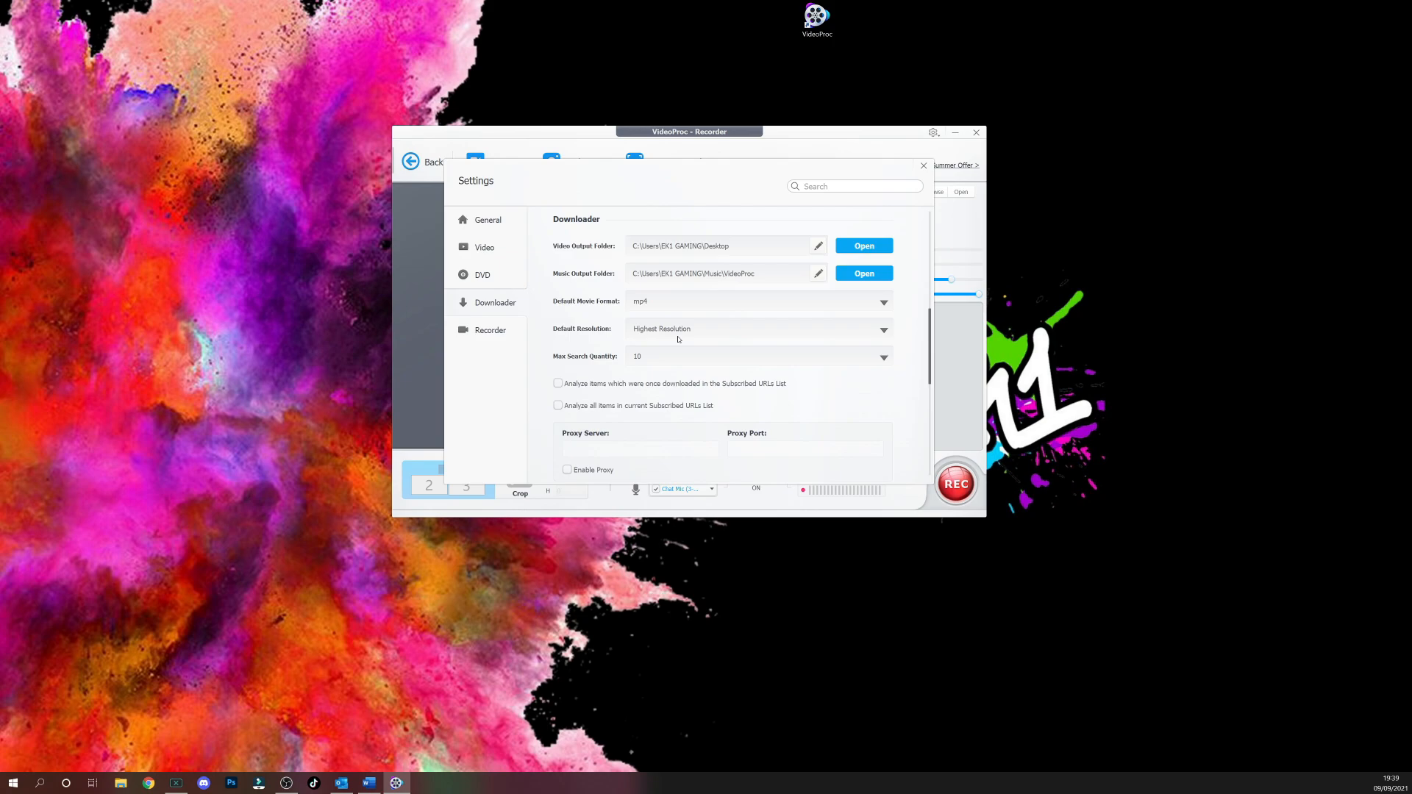
{"action": "left_click", "coordinate": [489, 220]}
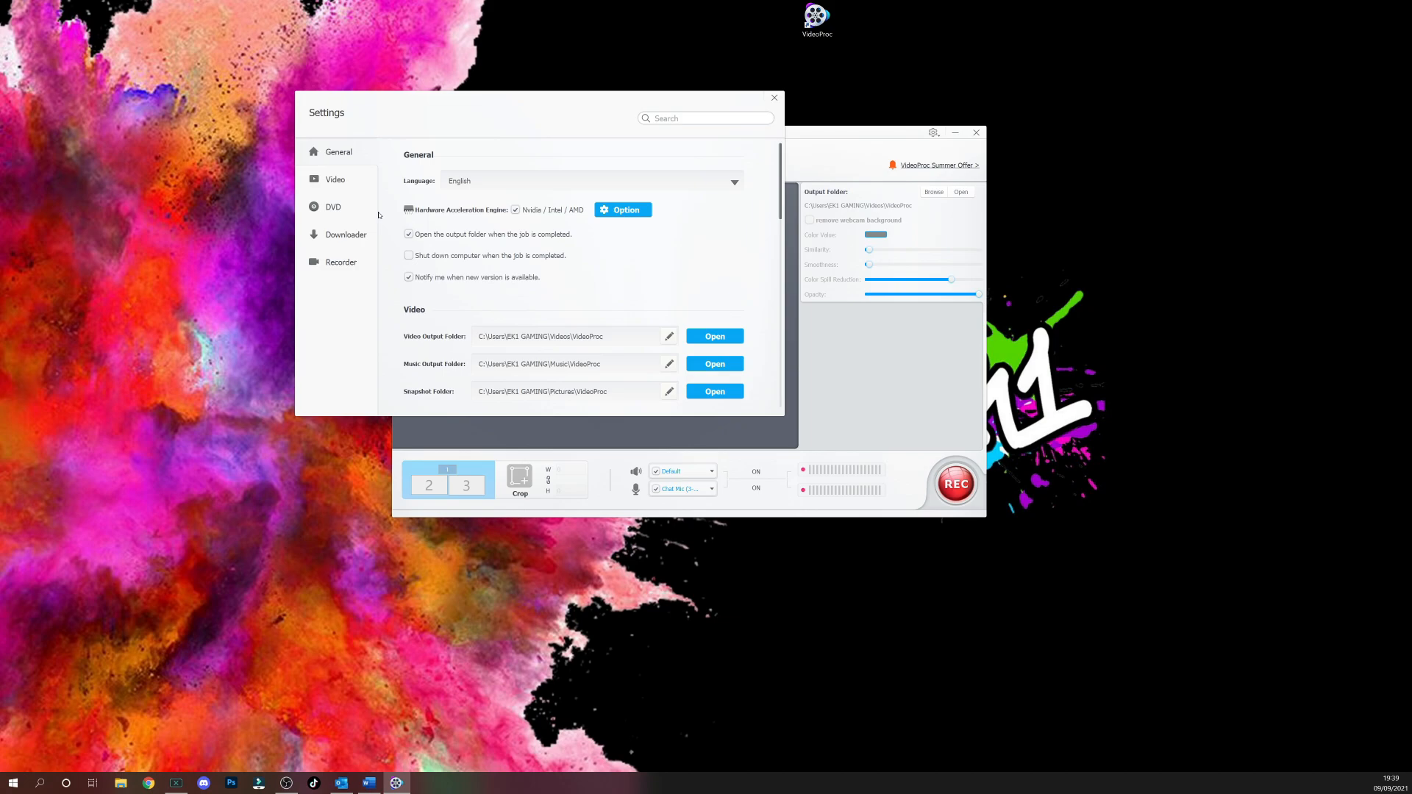
{"action": "scroll", "scroll_direction": "down", "scroll_amount": 3}
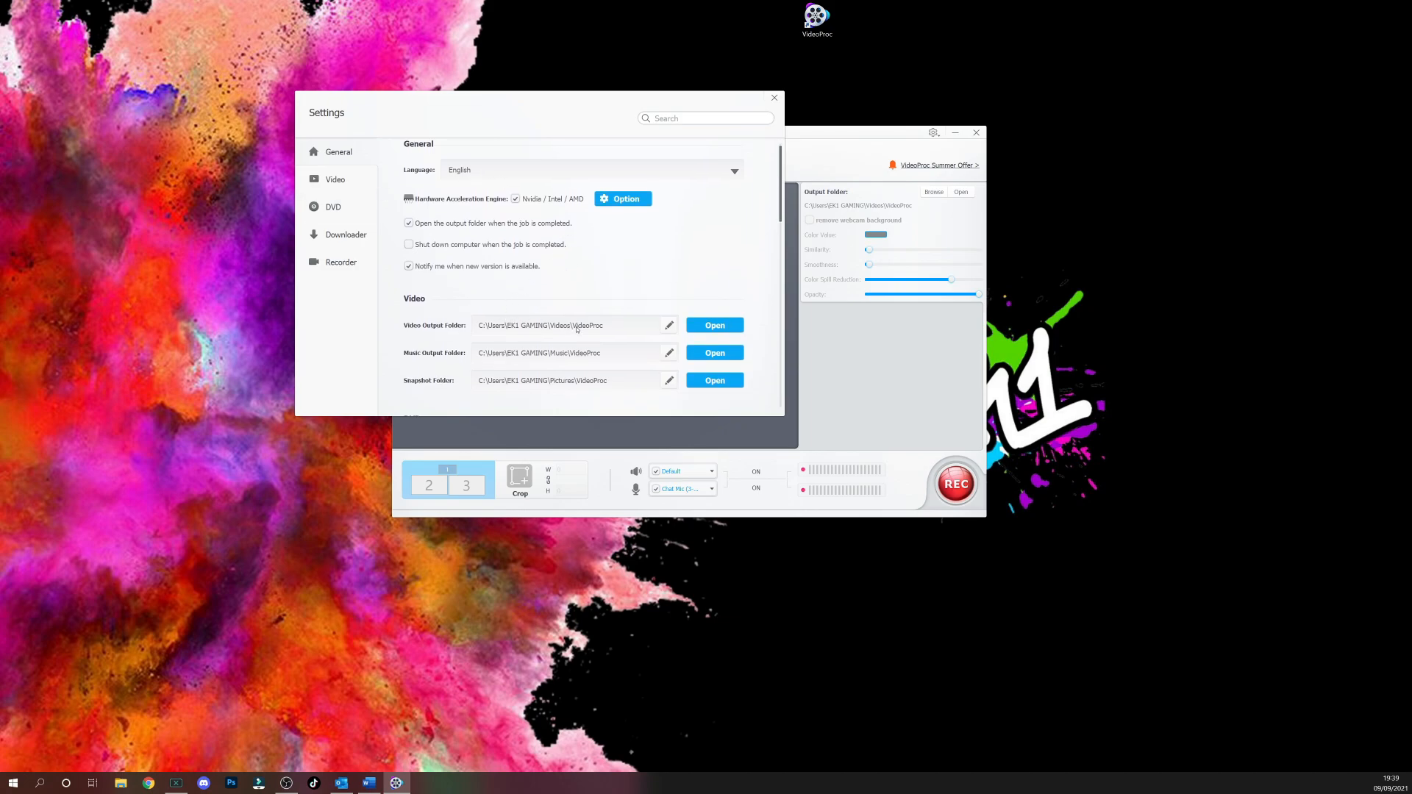
{"action": "scroll", "scroll_direction": "down", "scroll_amount": 3}
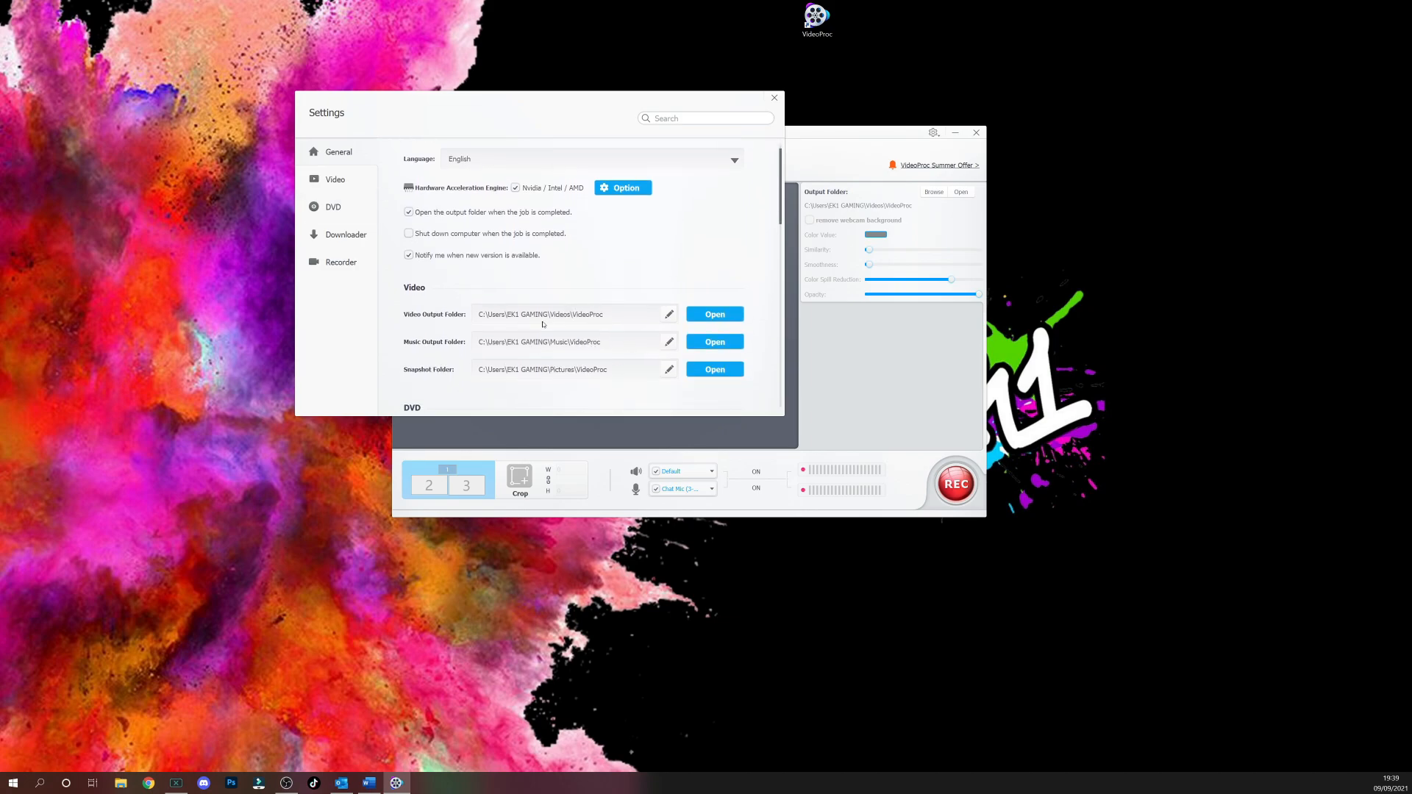
{"action": "scroll", "scroll_direction": "down", "scroll_amount": 3}
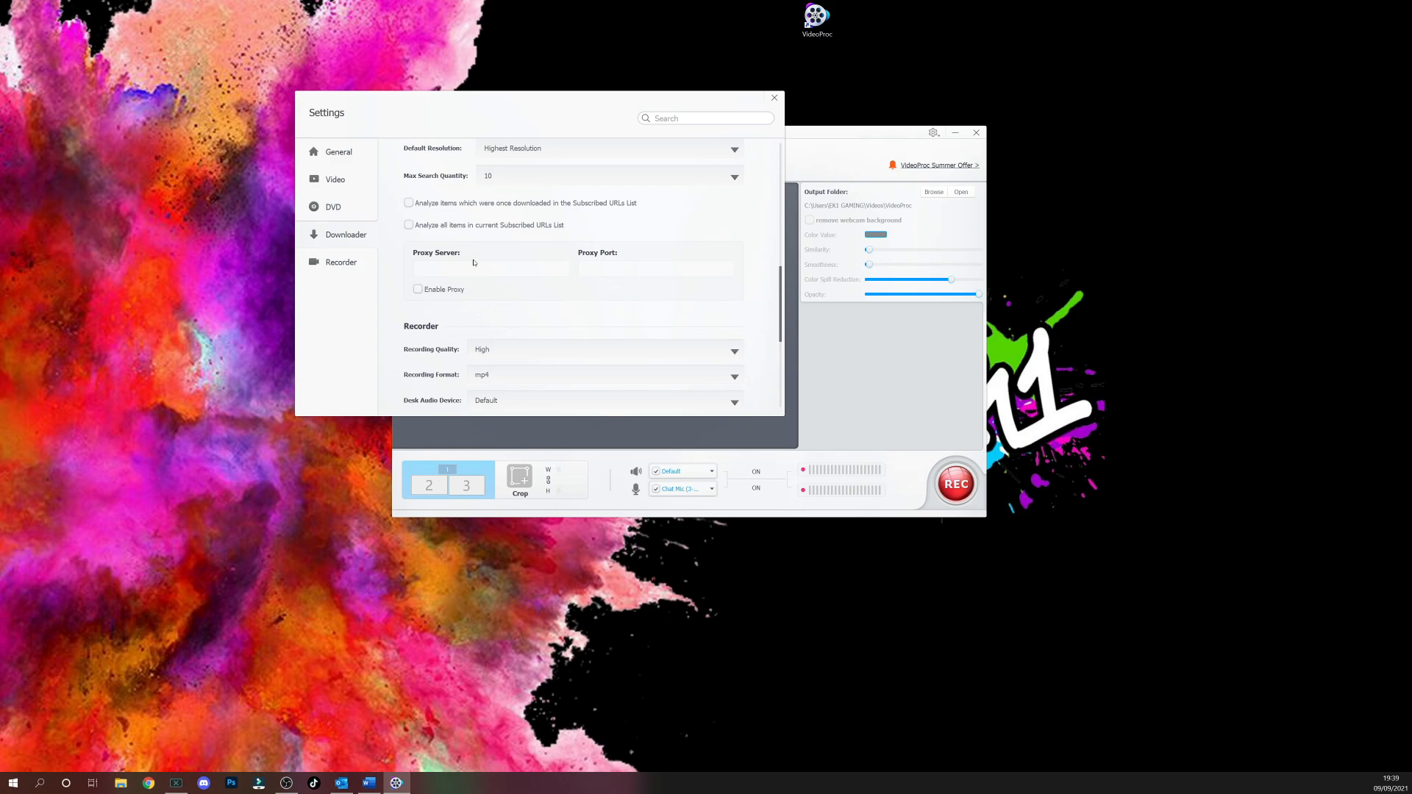
{"action": "scroll", "scroll_direction": "down", "scroll_amount": 3}
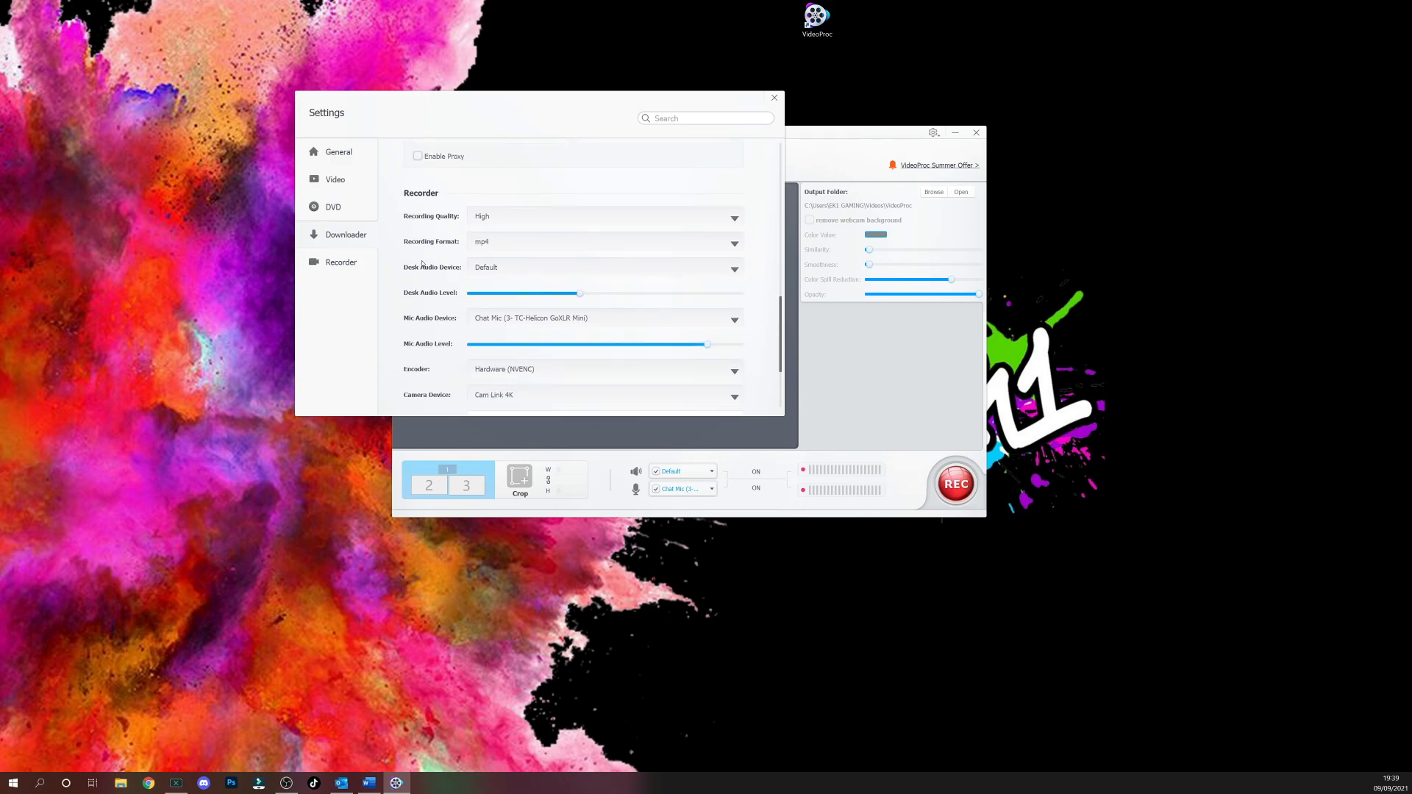
{"action": "scroll", "scroll_direction": "down", "scroll_amount": 3}
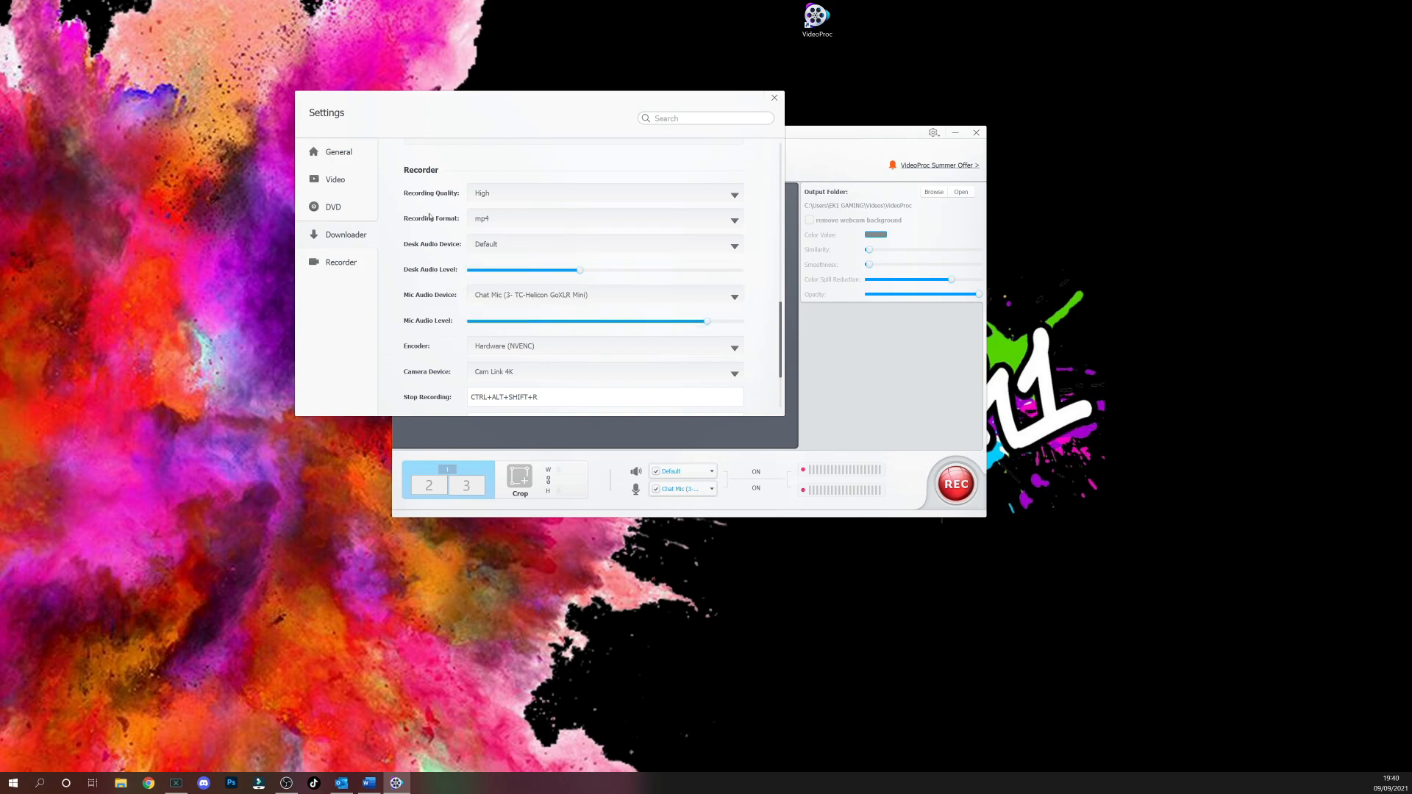
{"action": "mouse_move", "coordinate": [394, 233]}
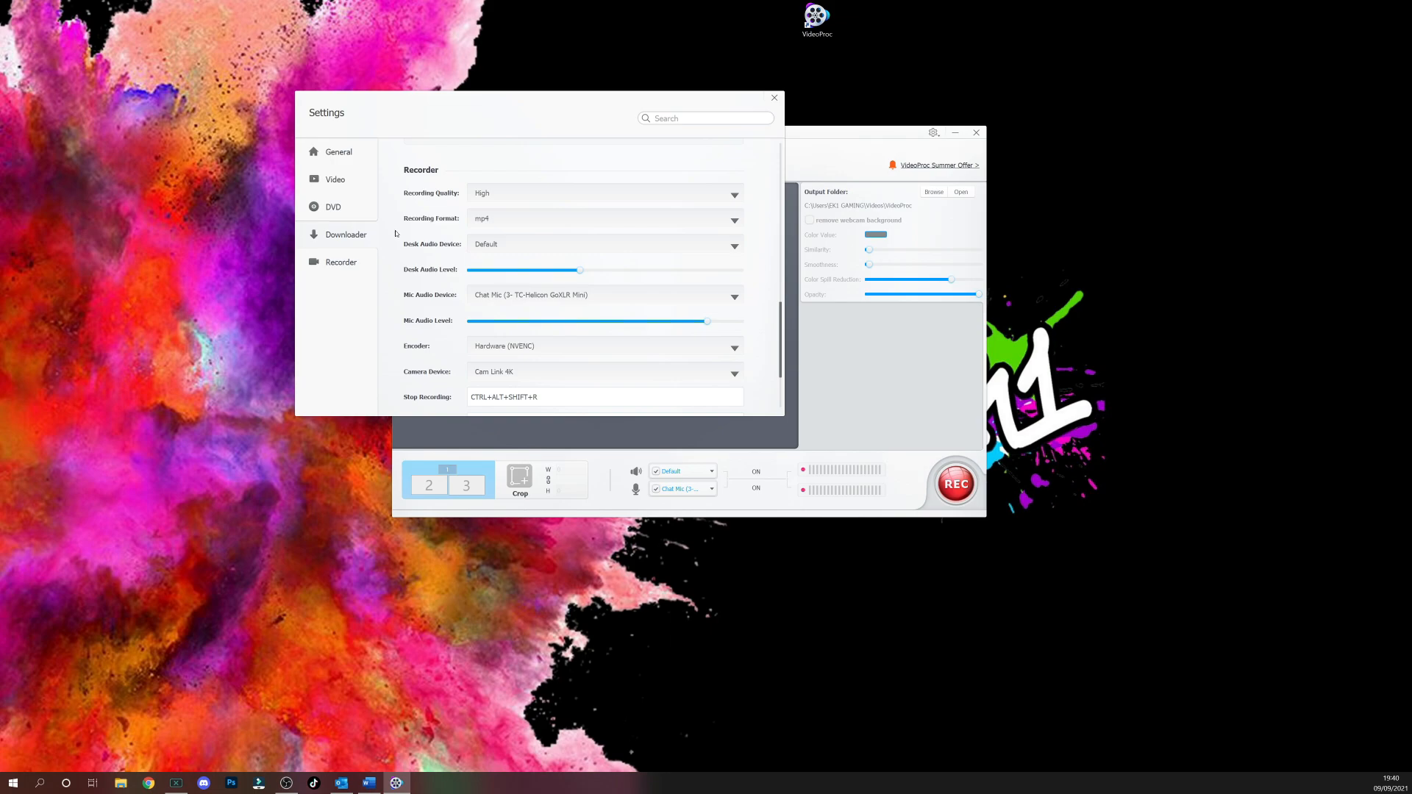
{"action": "mouse_move", "coordinate": [399, 215]}
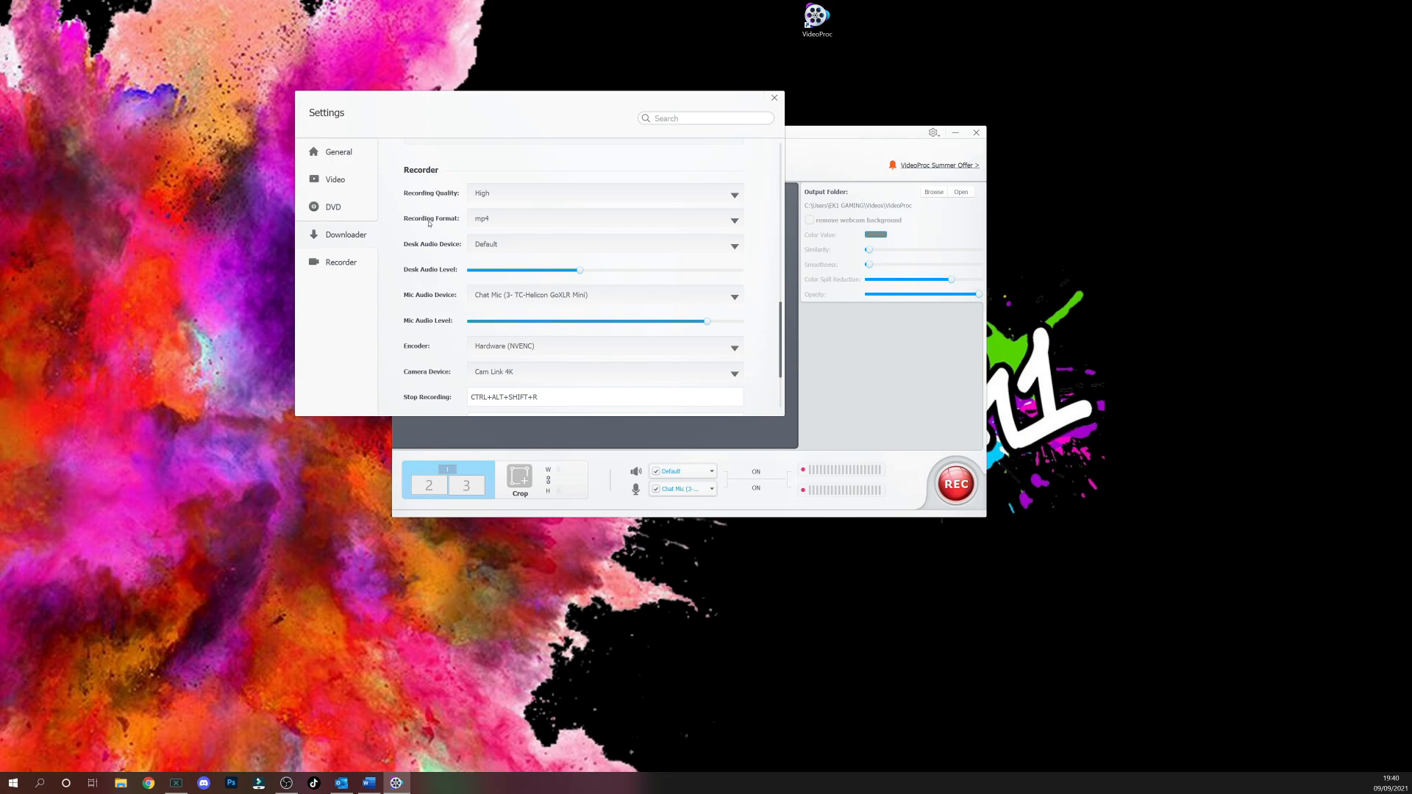
{"action": "scroll", "scroll_direction": "down", "scroll_amount": 3}
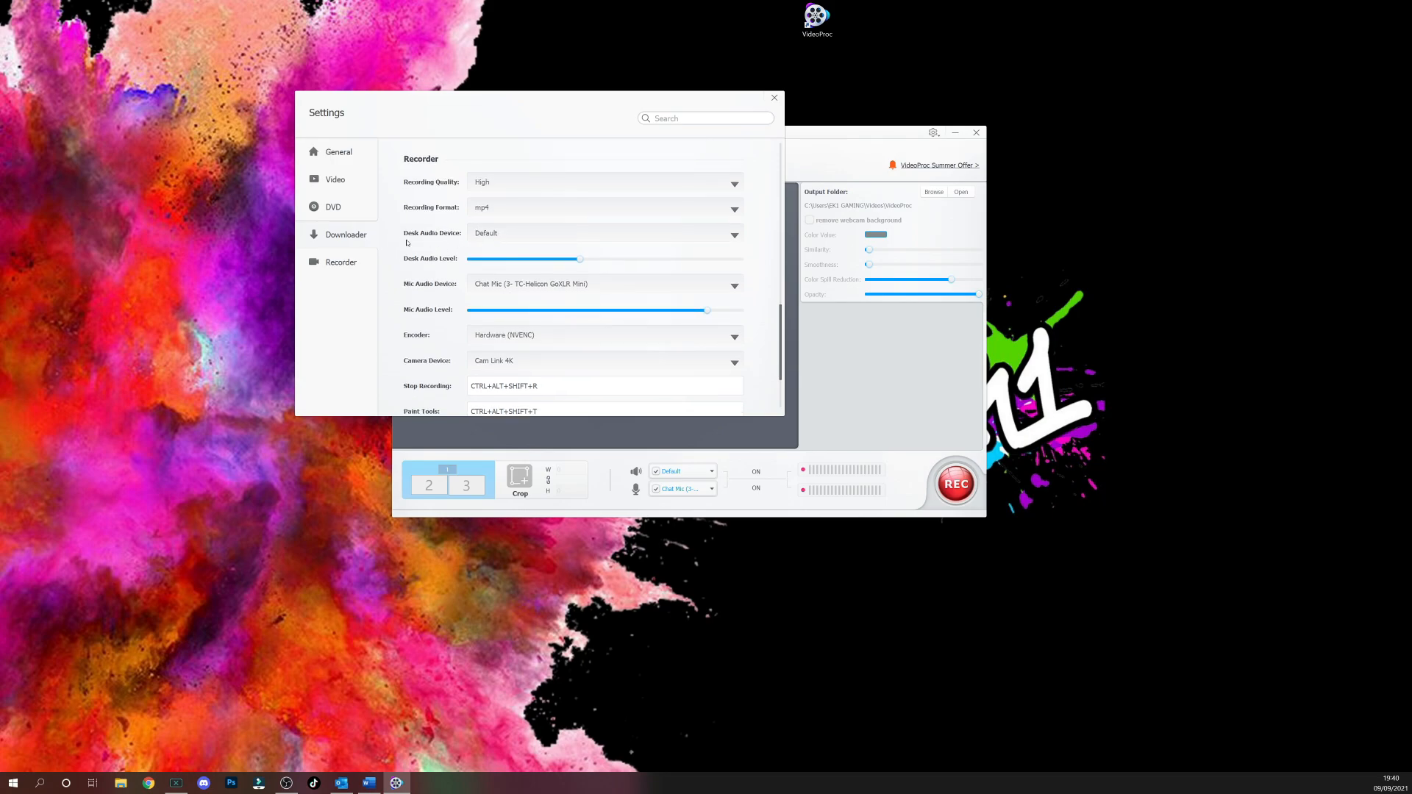
{"action": "mouse_move", "coordinate": [584, 221]}
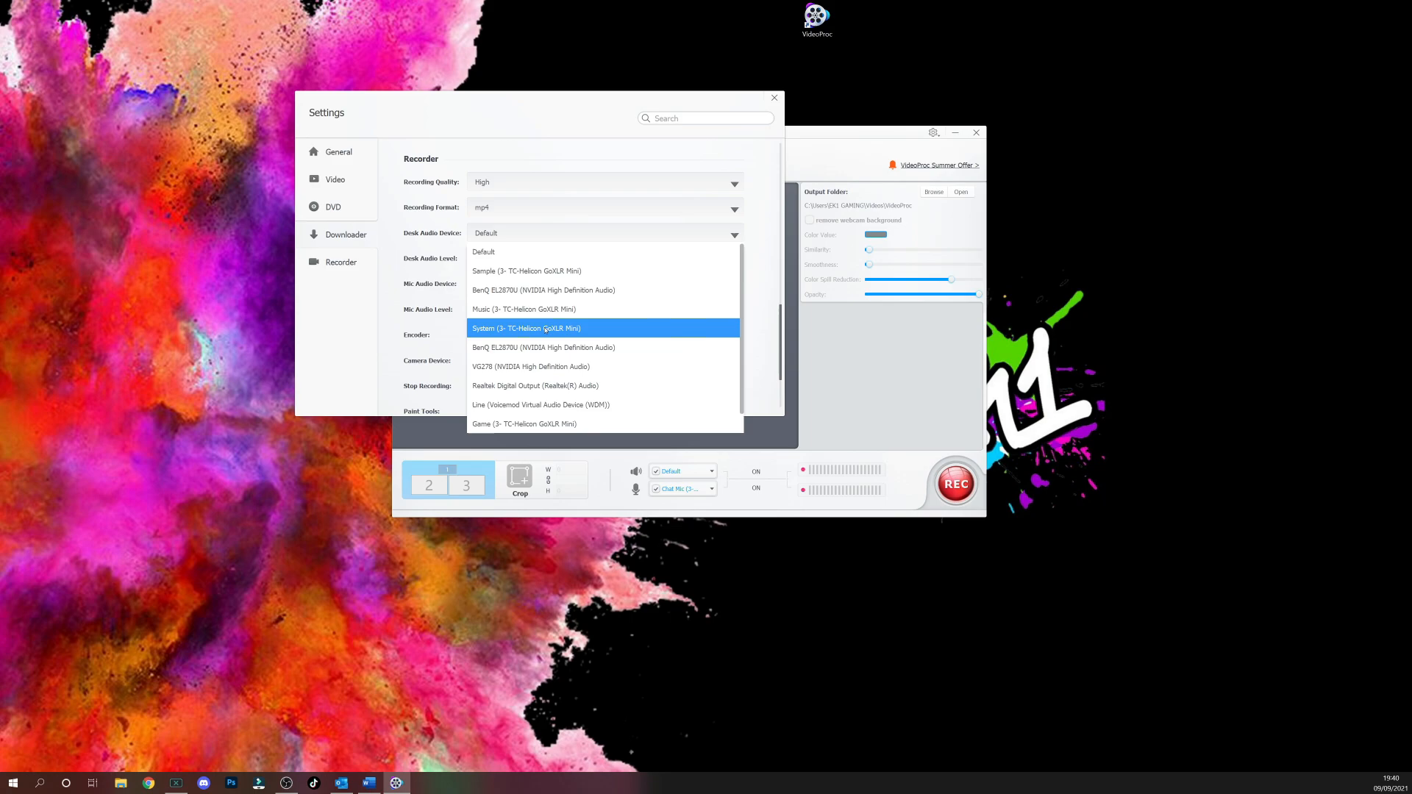
{"action": "mouse_move", "coordinate": [541, 405]}
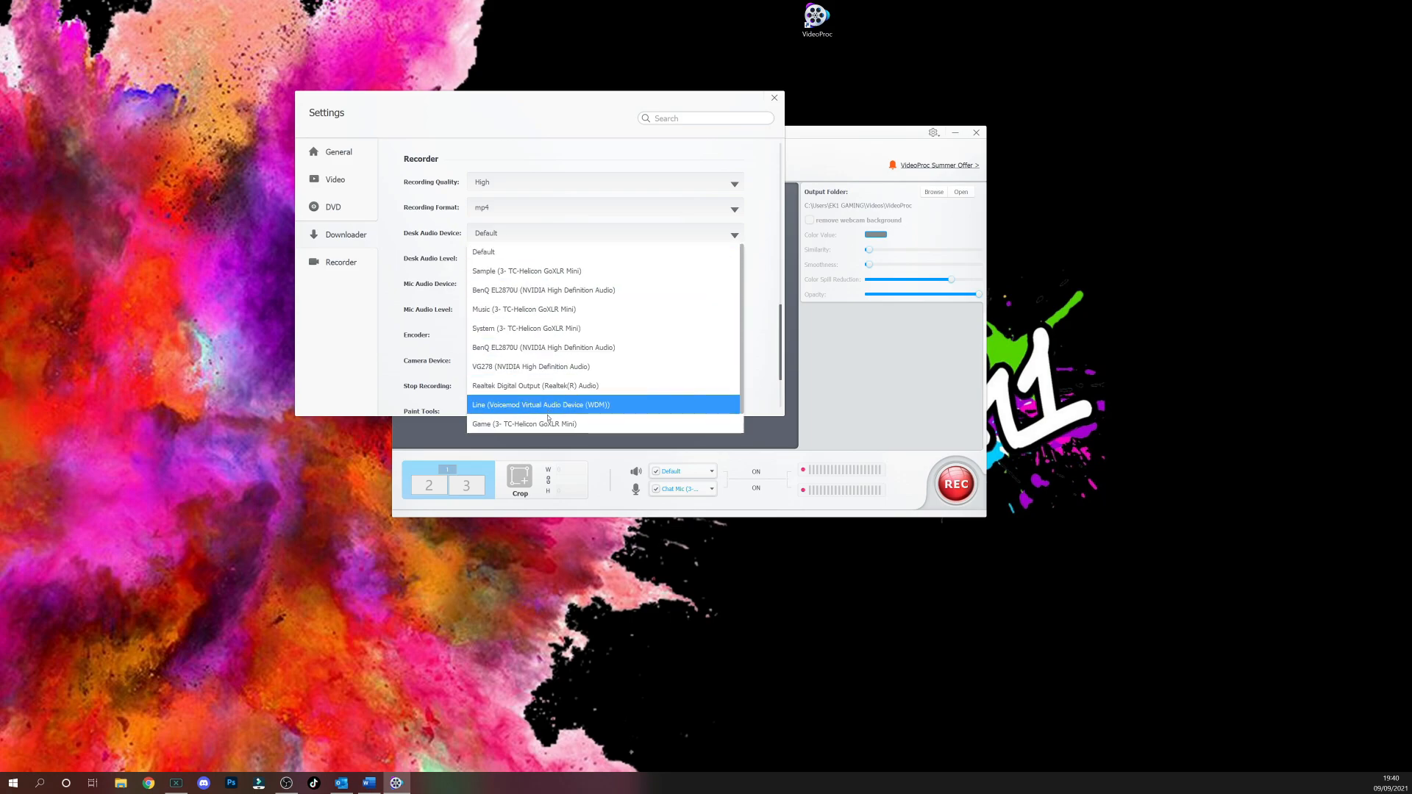
{"action": "mouse_move", "coordinate": [525, 424]}
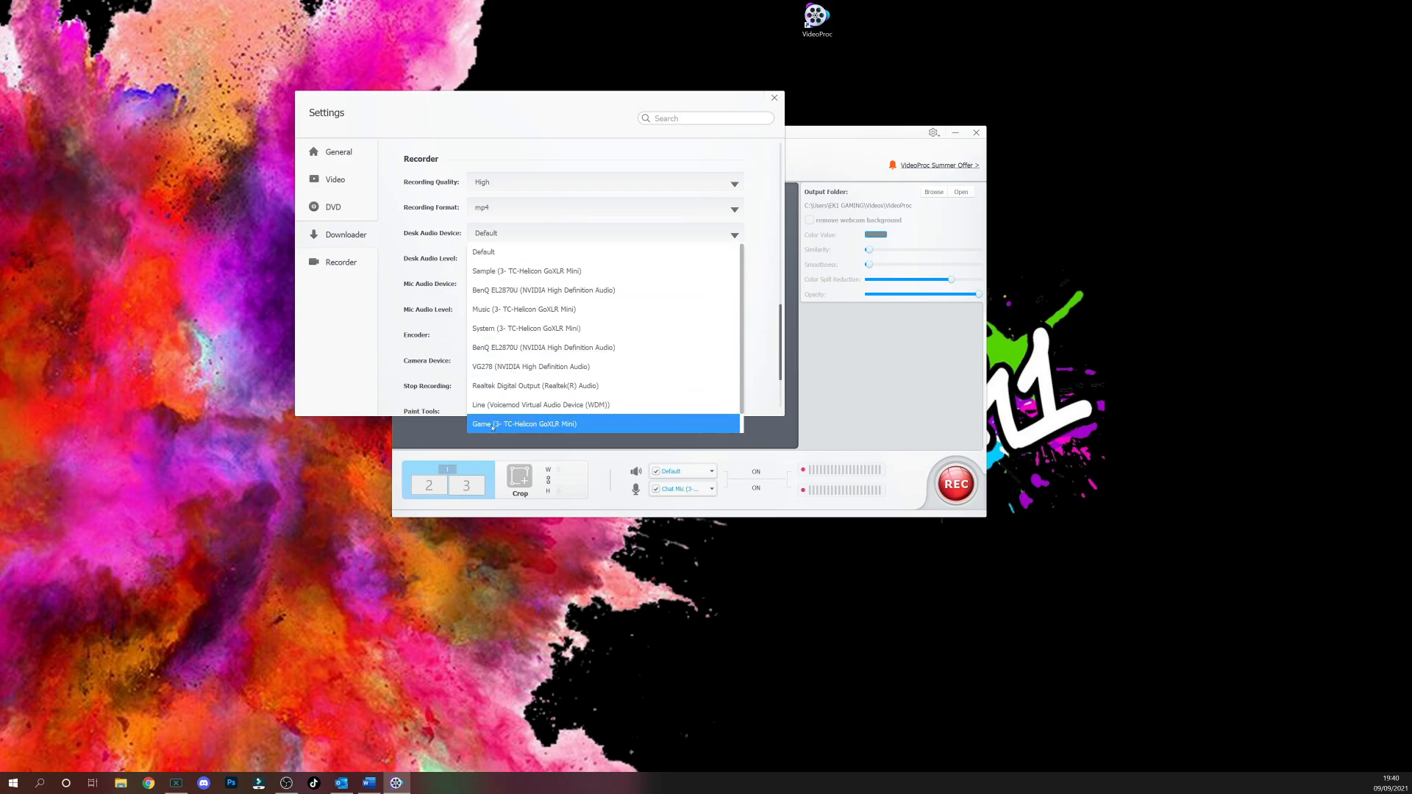
{"action": "mouse_move", "coordinate": [523, 309]}
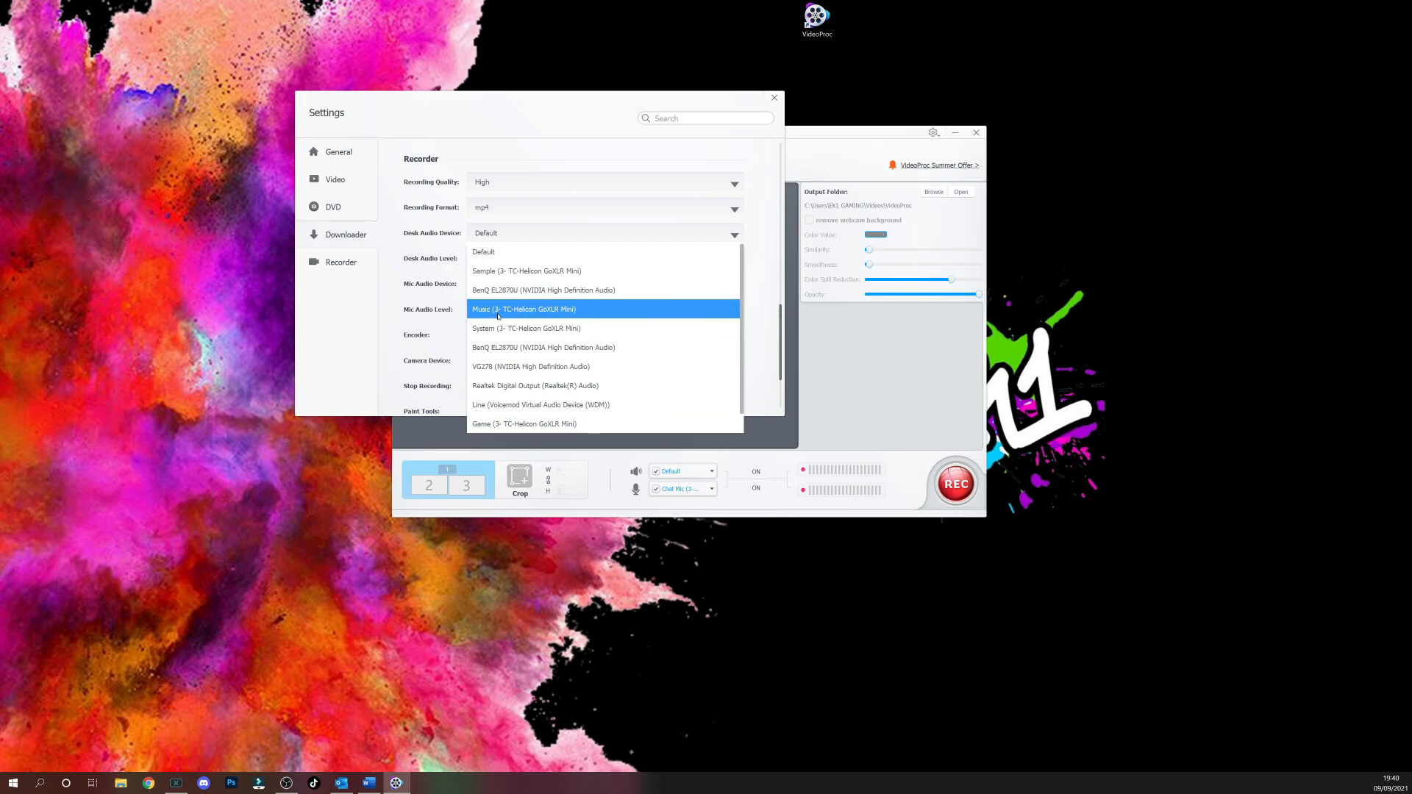
{"action": "left_click", "coordinate": [531, 284]}
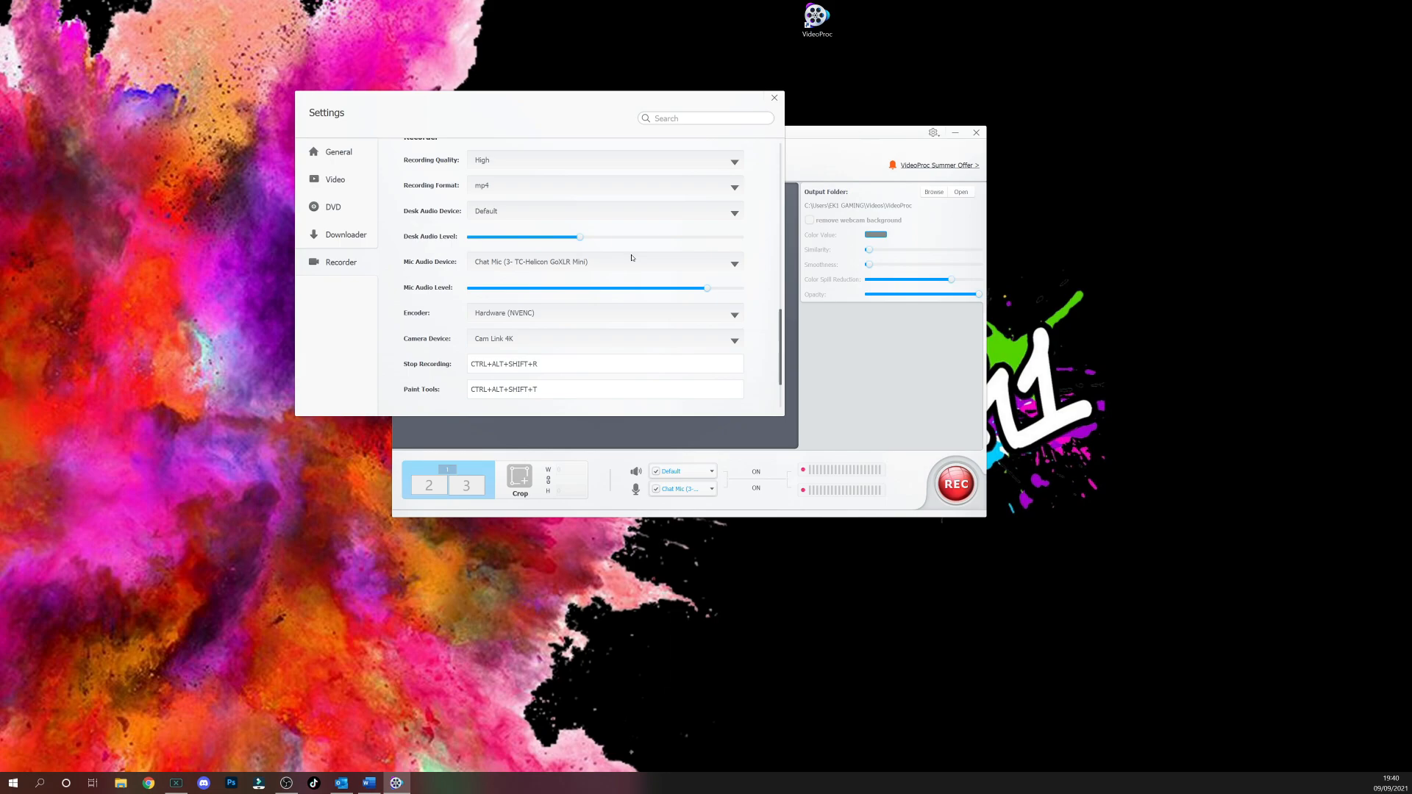
{"action": "mouse_move", "coordinate": [448, 262]}
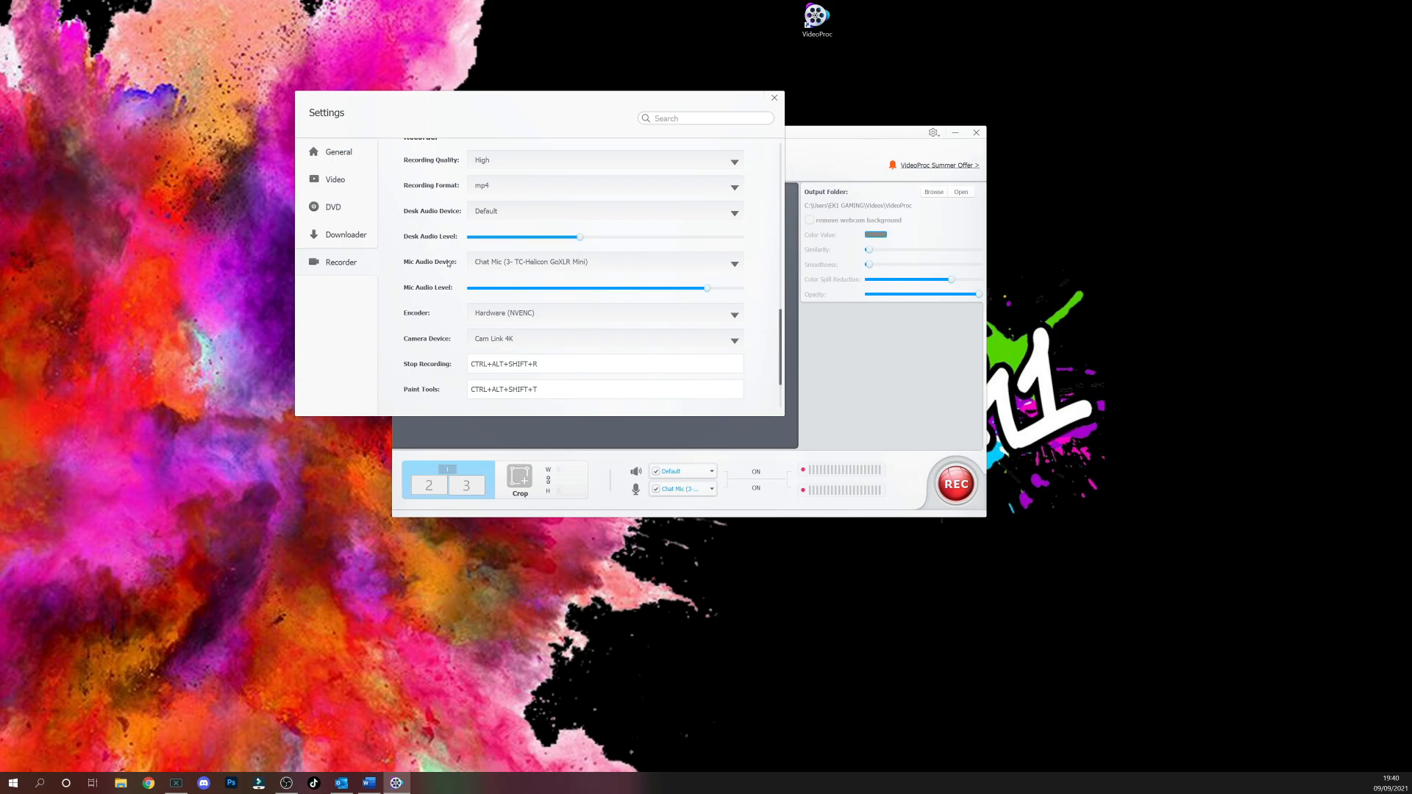
{"action": "left_click", "coordinate": [734, 263]}
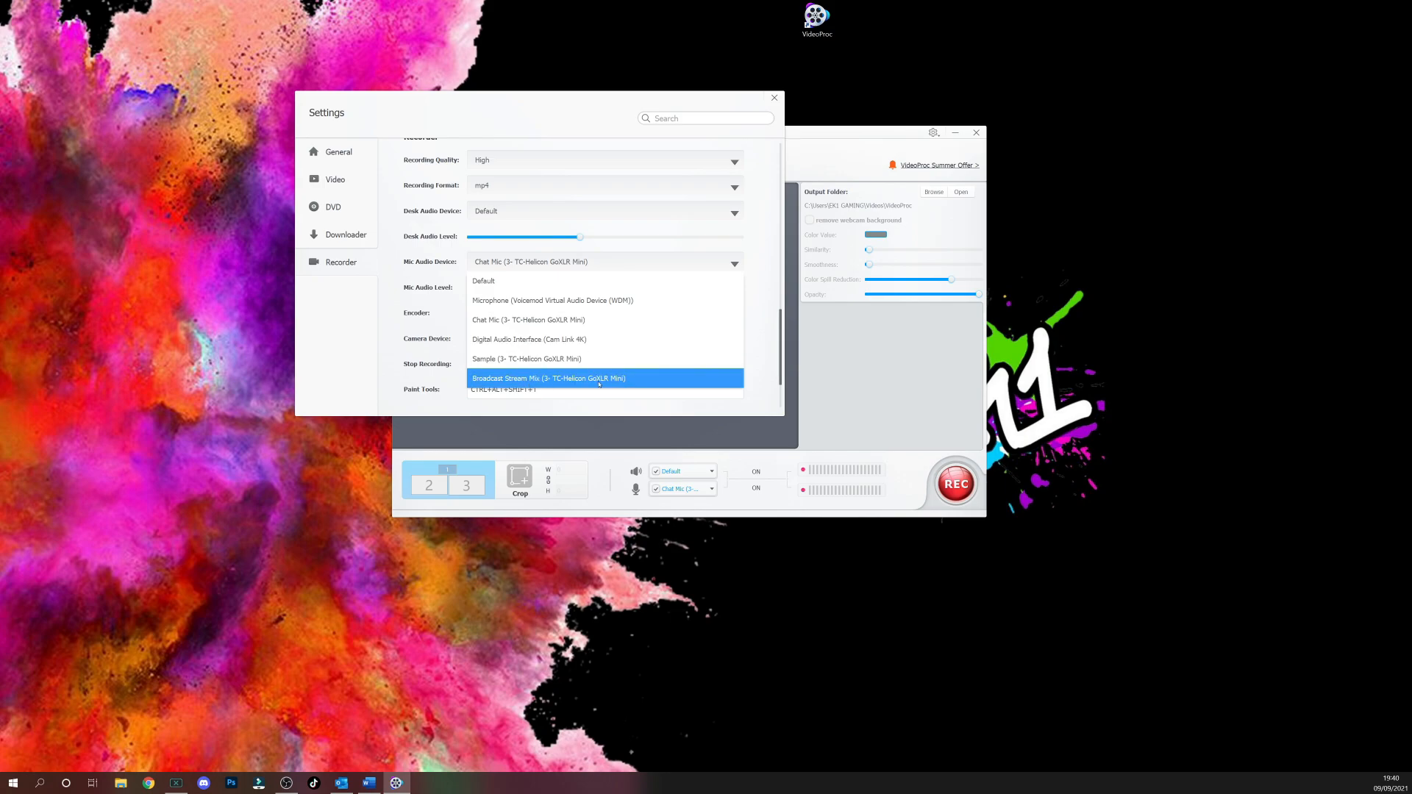
{"action": "mouse_move", "coordinate": [529, 320]}
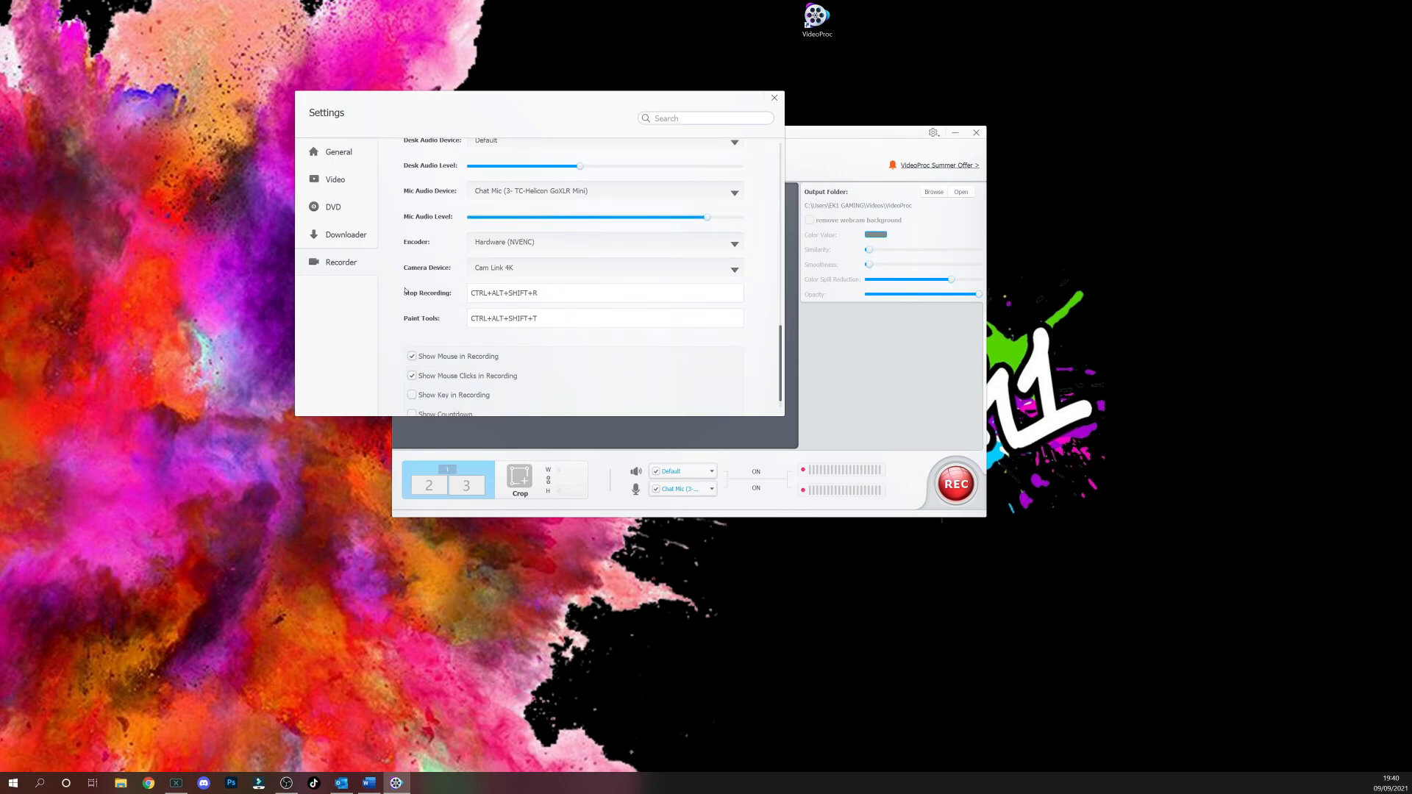
{"action": "scroll", "scroll_direction": "down", "scroll_amount": 3}
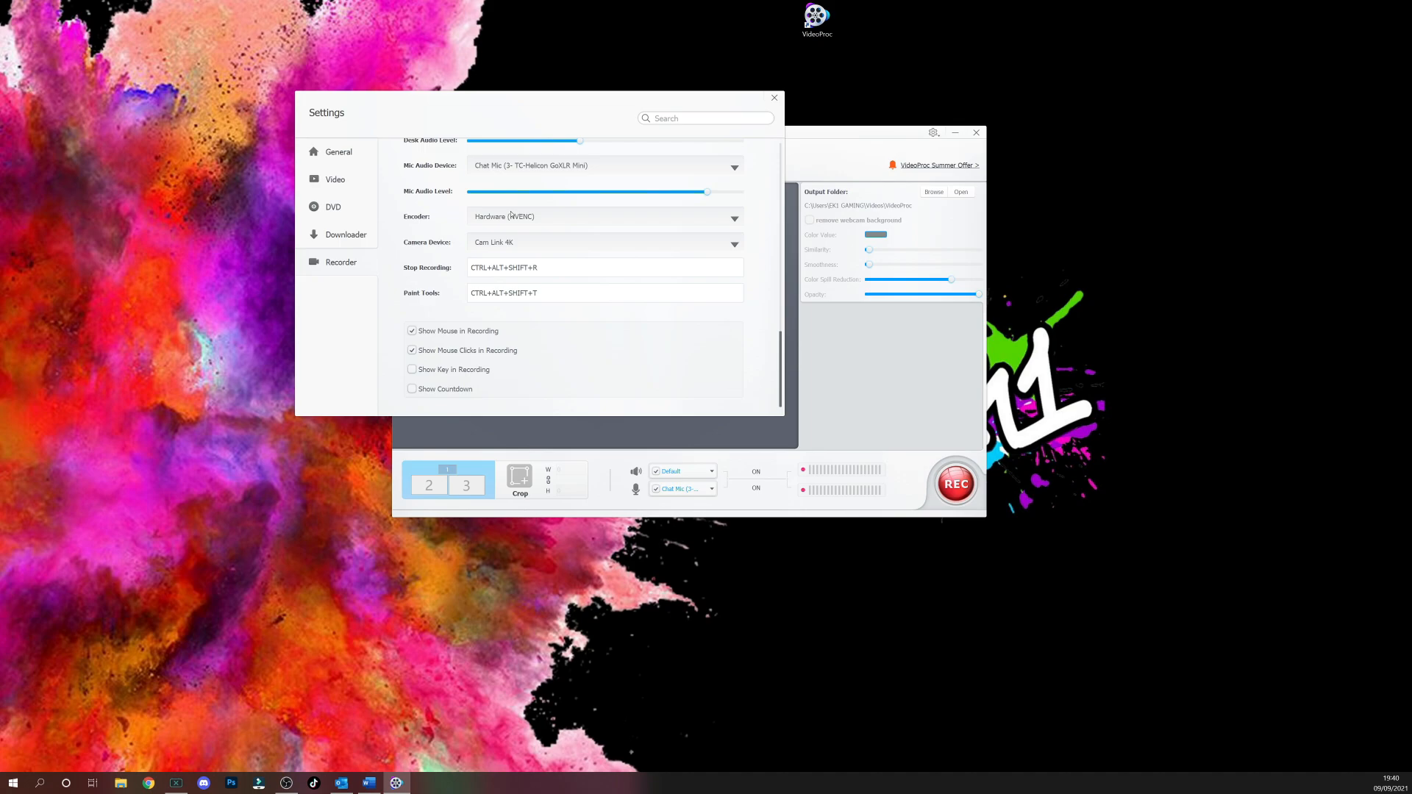
{"action": "left_click", "coordinate": [733, 216]}
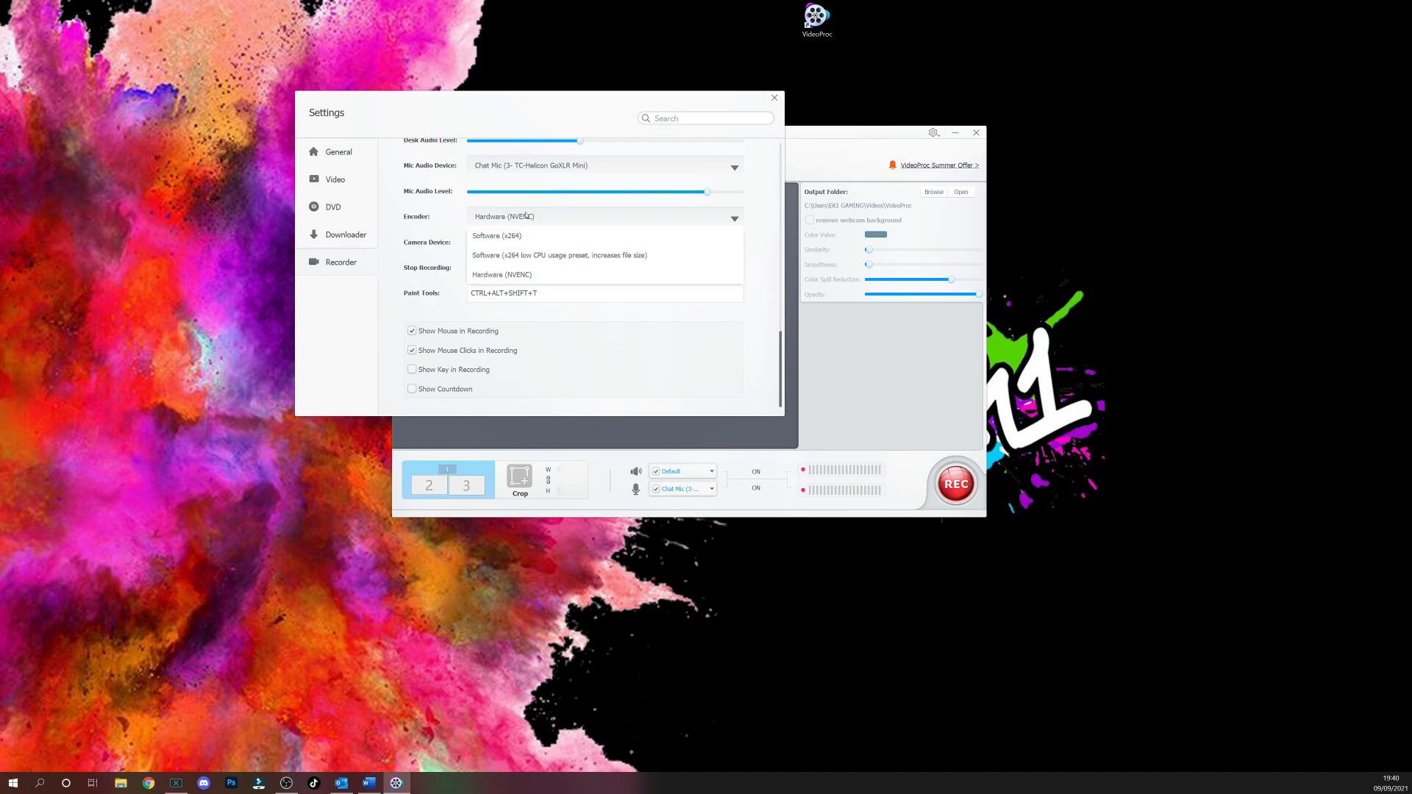
{"action": "mouse_move", "coordinate": [514, 275]}
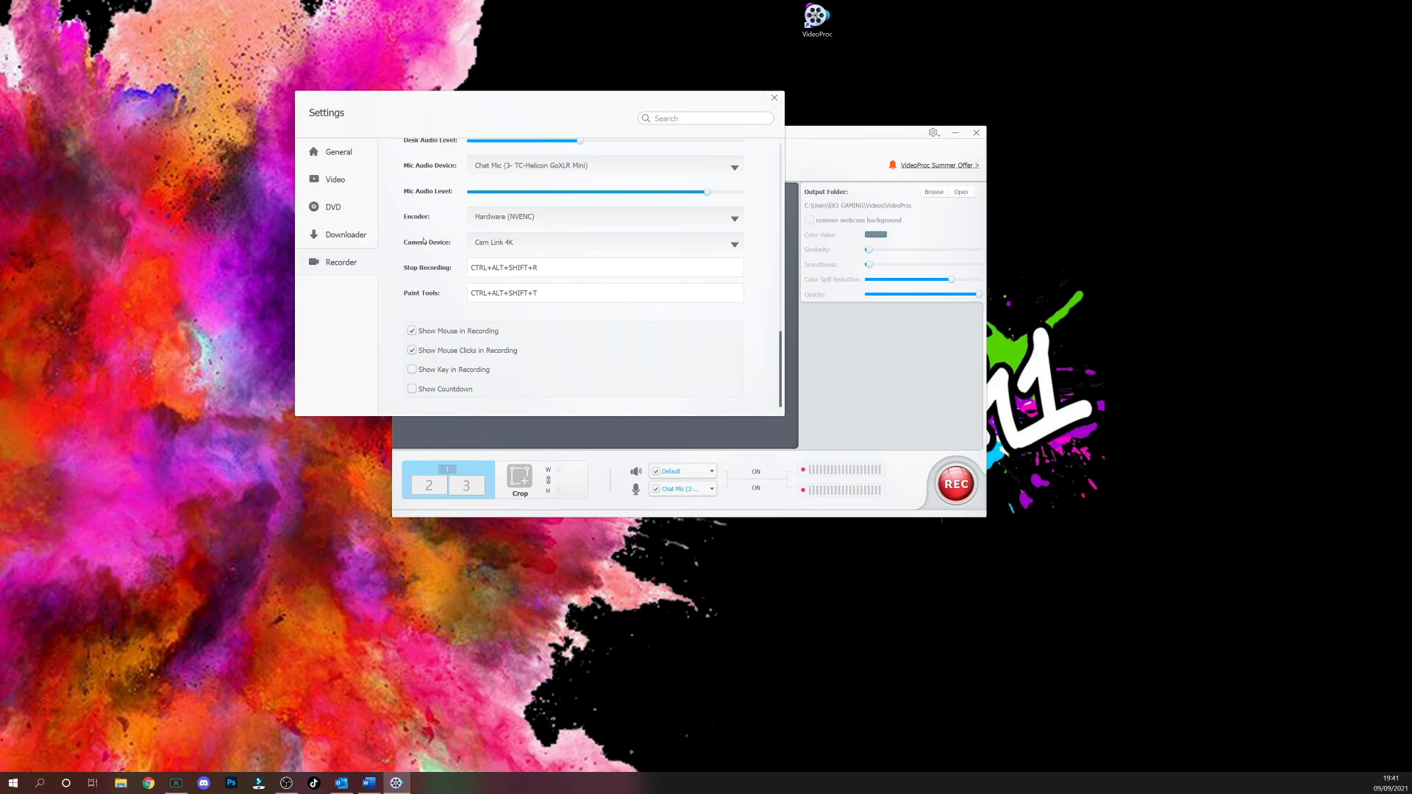
{"action": "mouse_move", "coordinate": [544, 249]}
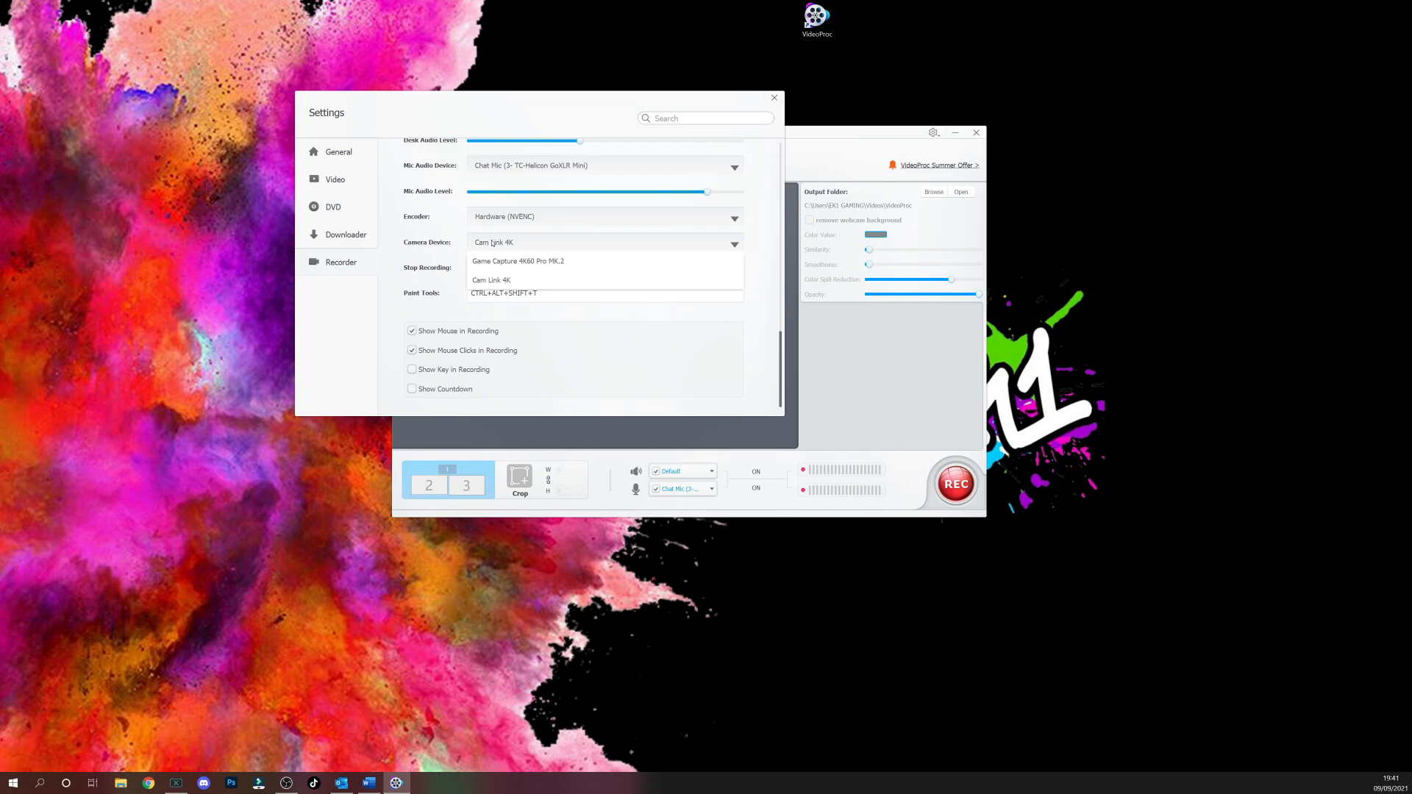
{"action": "left_click", "coordinate": [491, 280]}
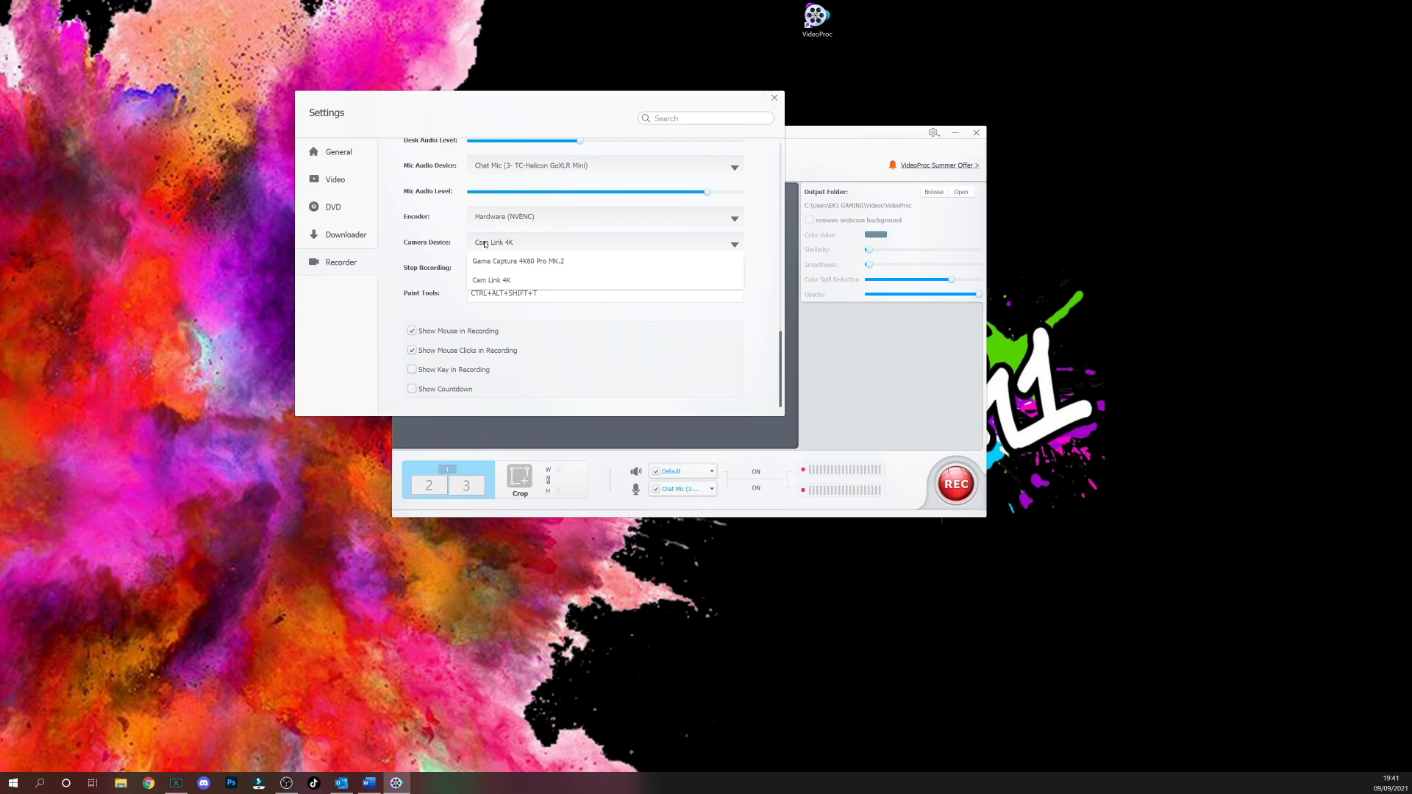
{"action": "left_click", "coordinate": [490, 281]}
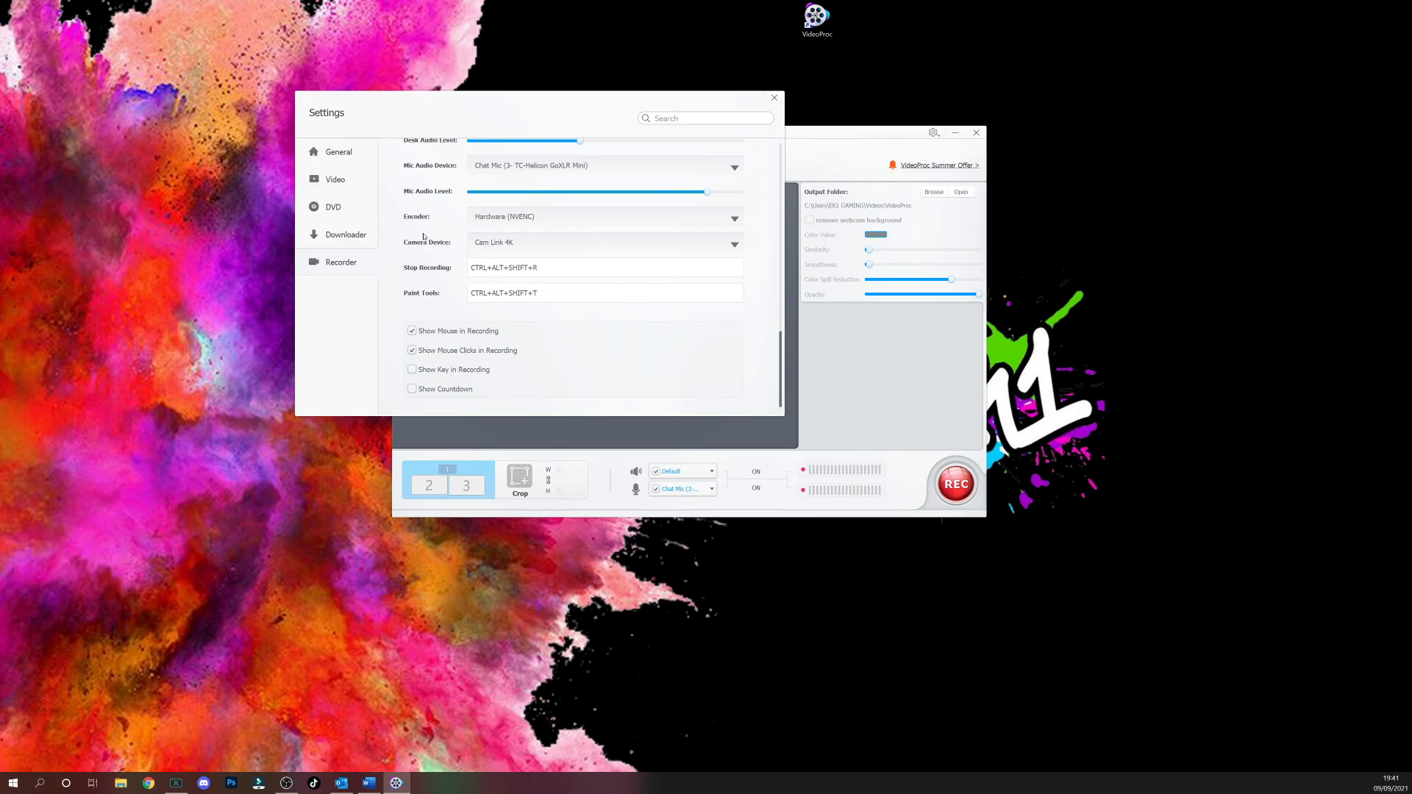
Replace the Stop Recording hotkey combination with P and confirm it.
{"action": "left_click", "coordinate": [603, 293]}
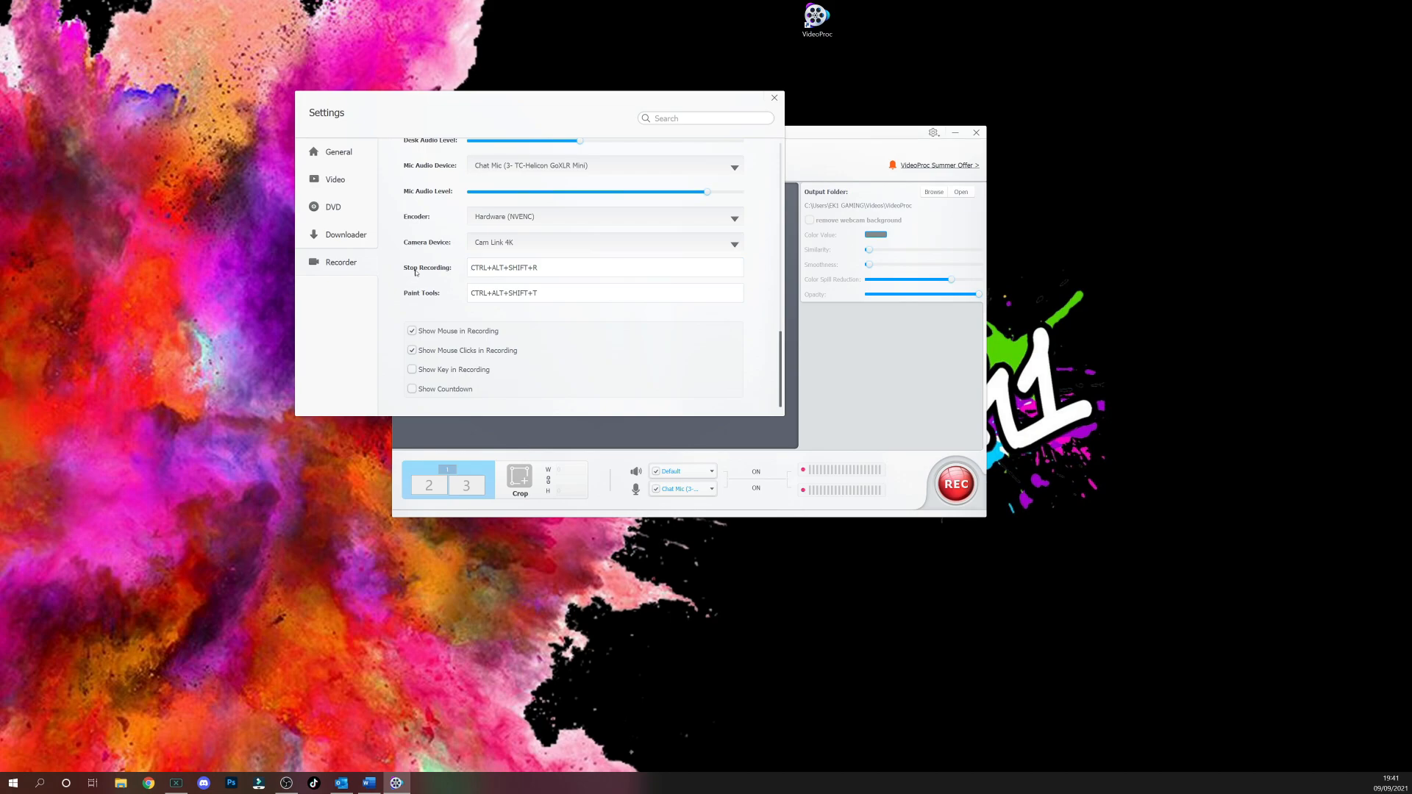
{"action": "left_click", "coordinate": [603, 268]}
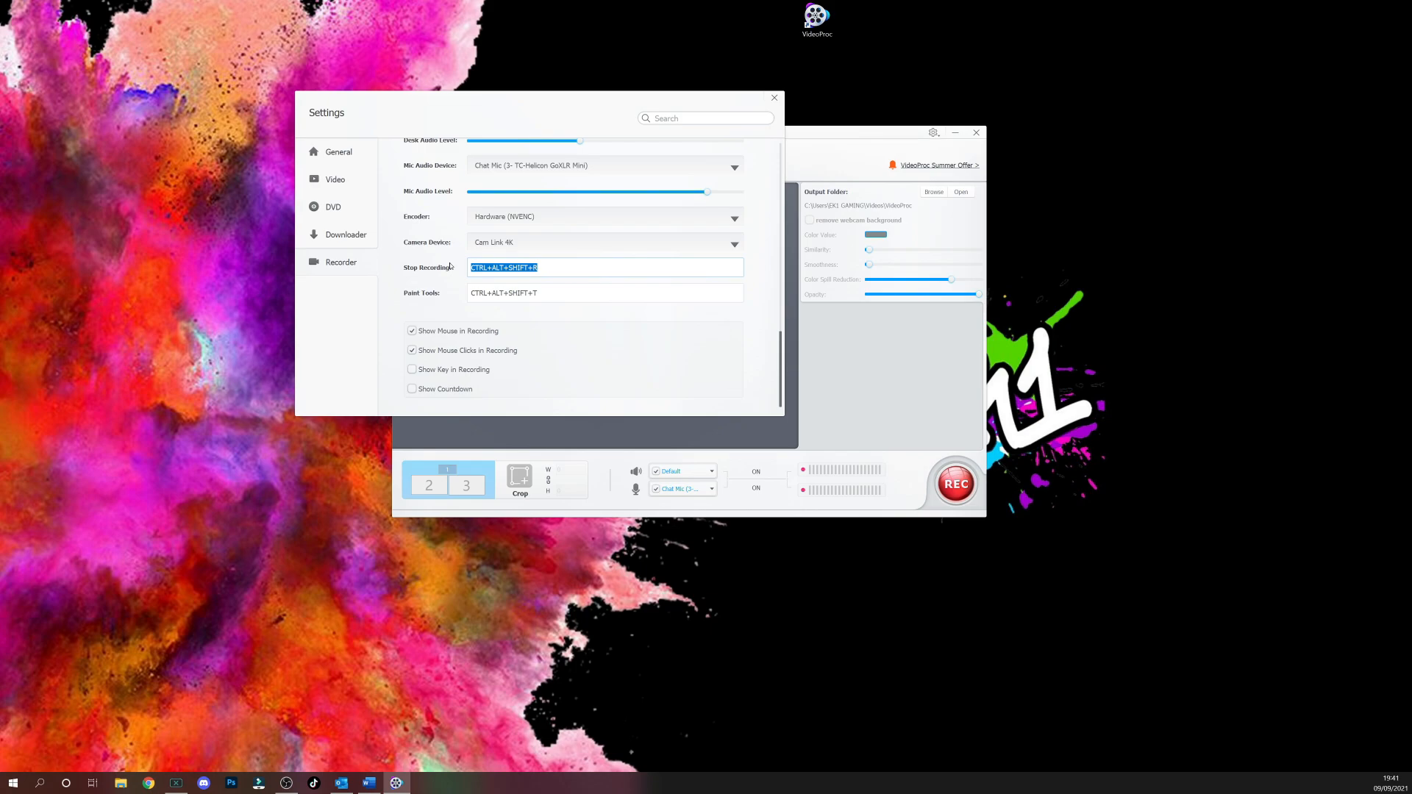
{"action": "type", "text": "P"}
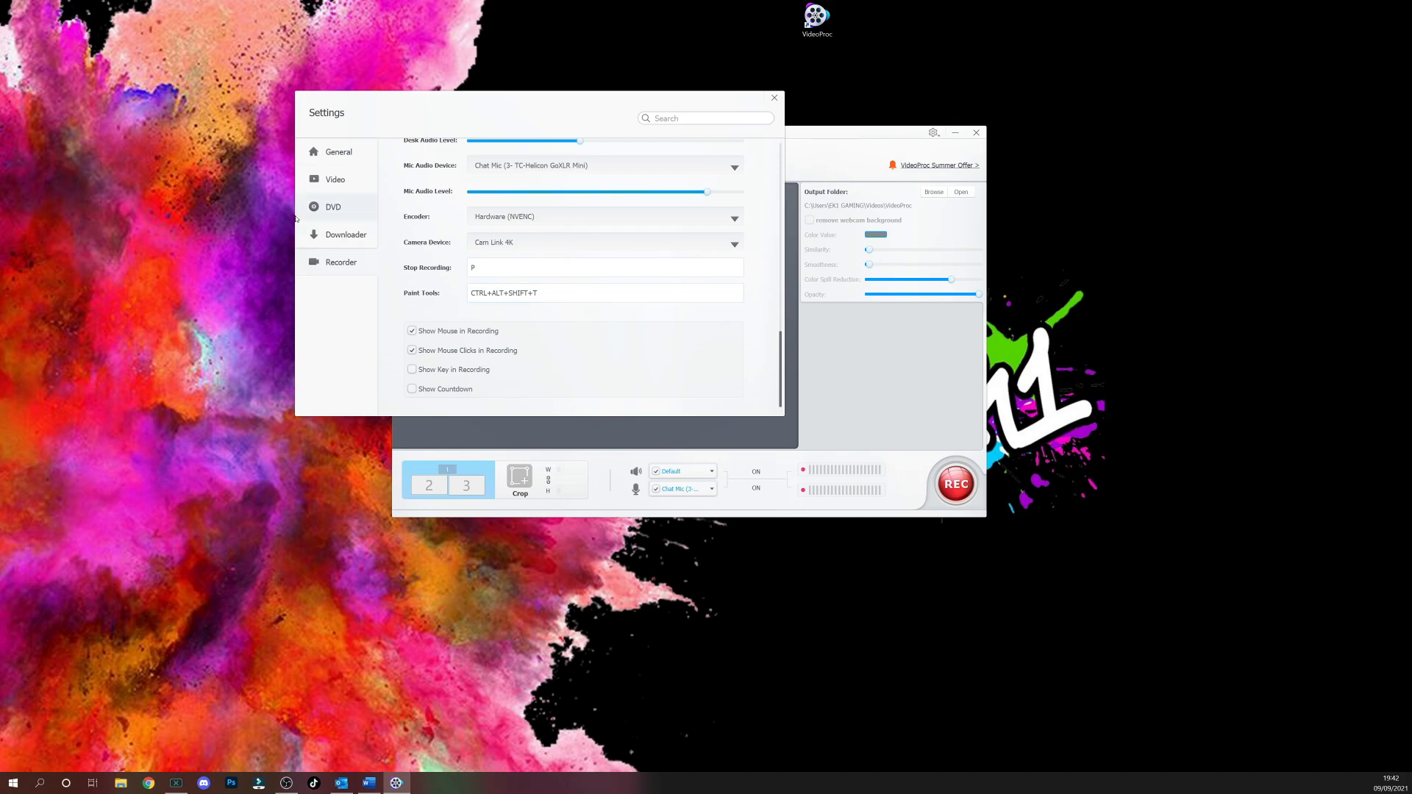
{"action": "left_click", "coordinate": [564, 292]}
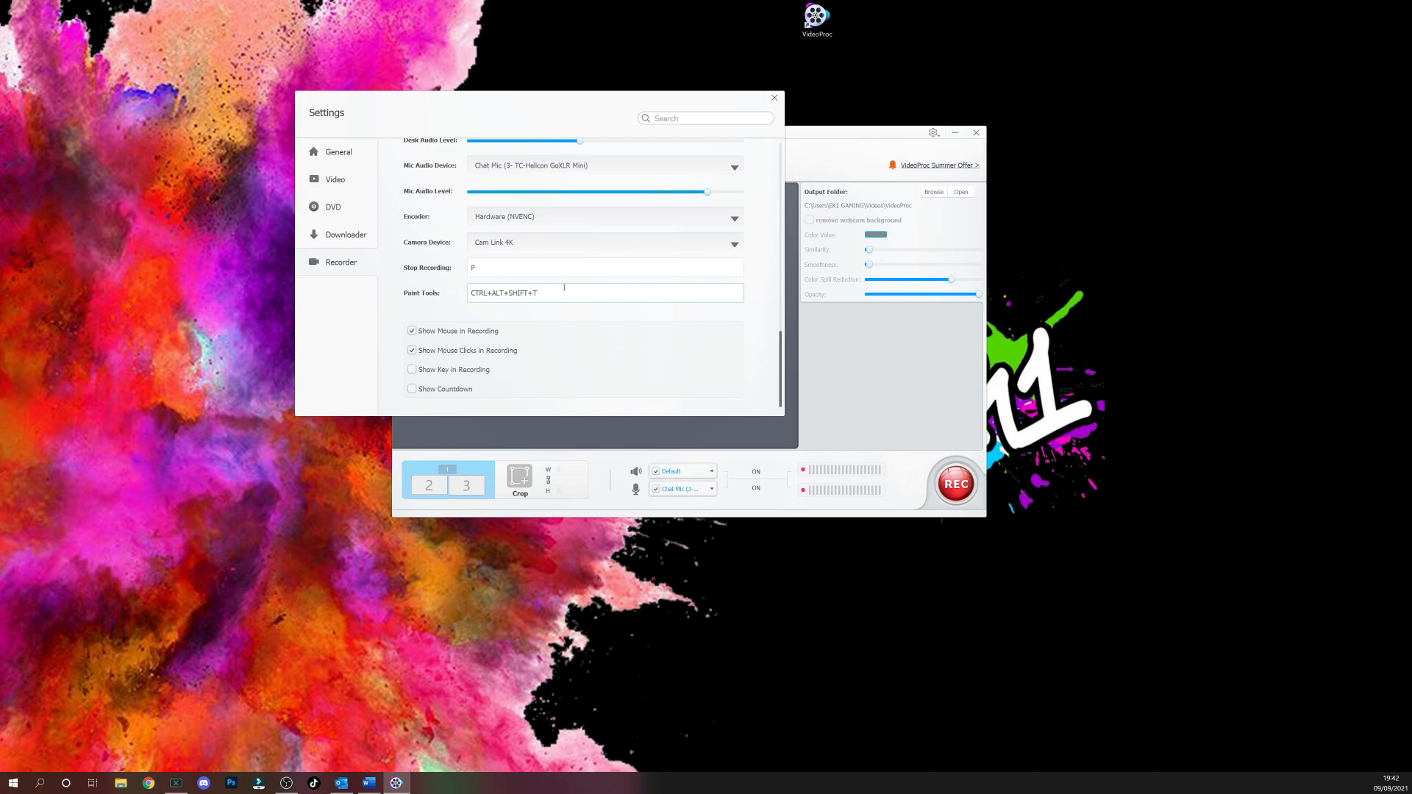
{"action": "left_click", "coordinate": [567, 293]}
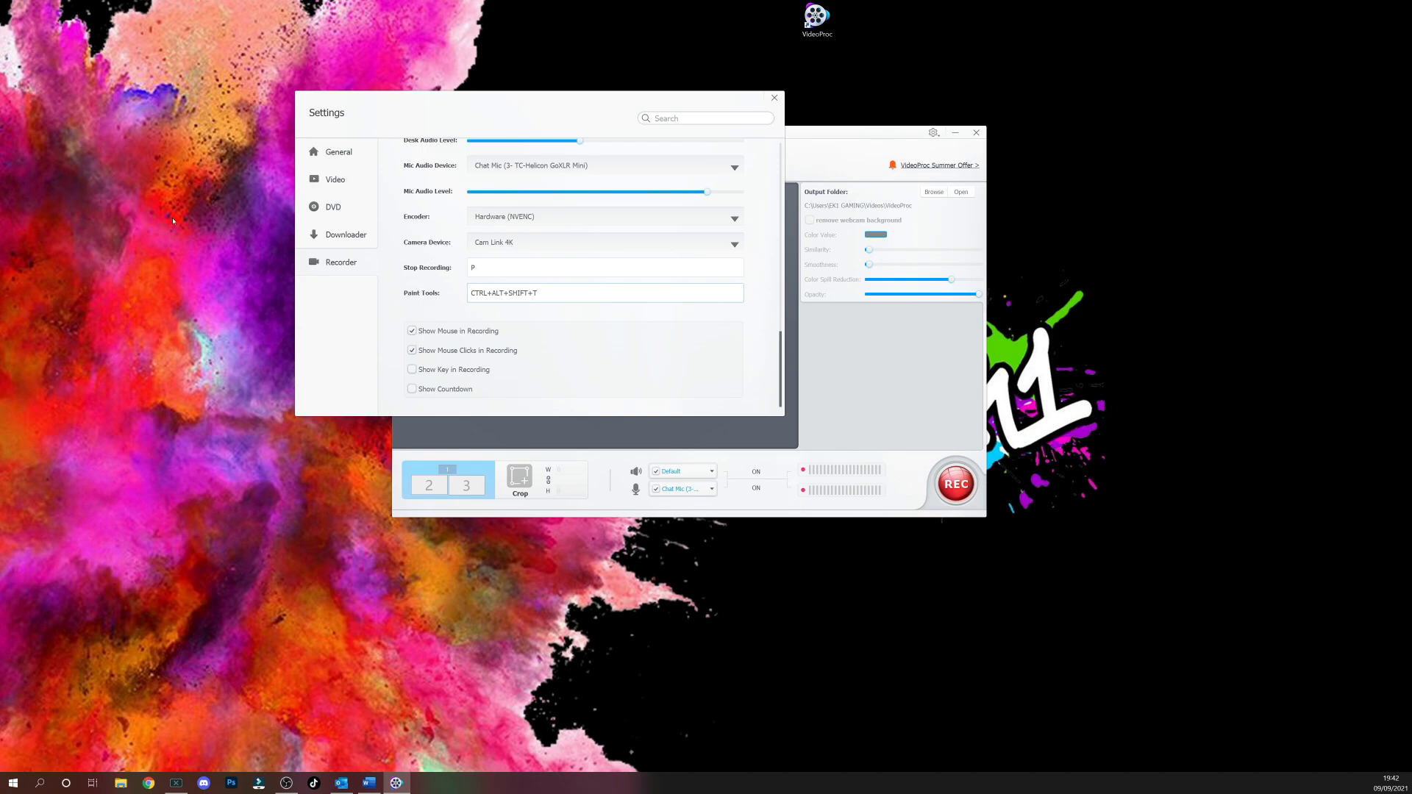
{"action": "mouse_move", "coordinate": [491, 358]}
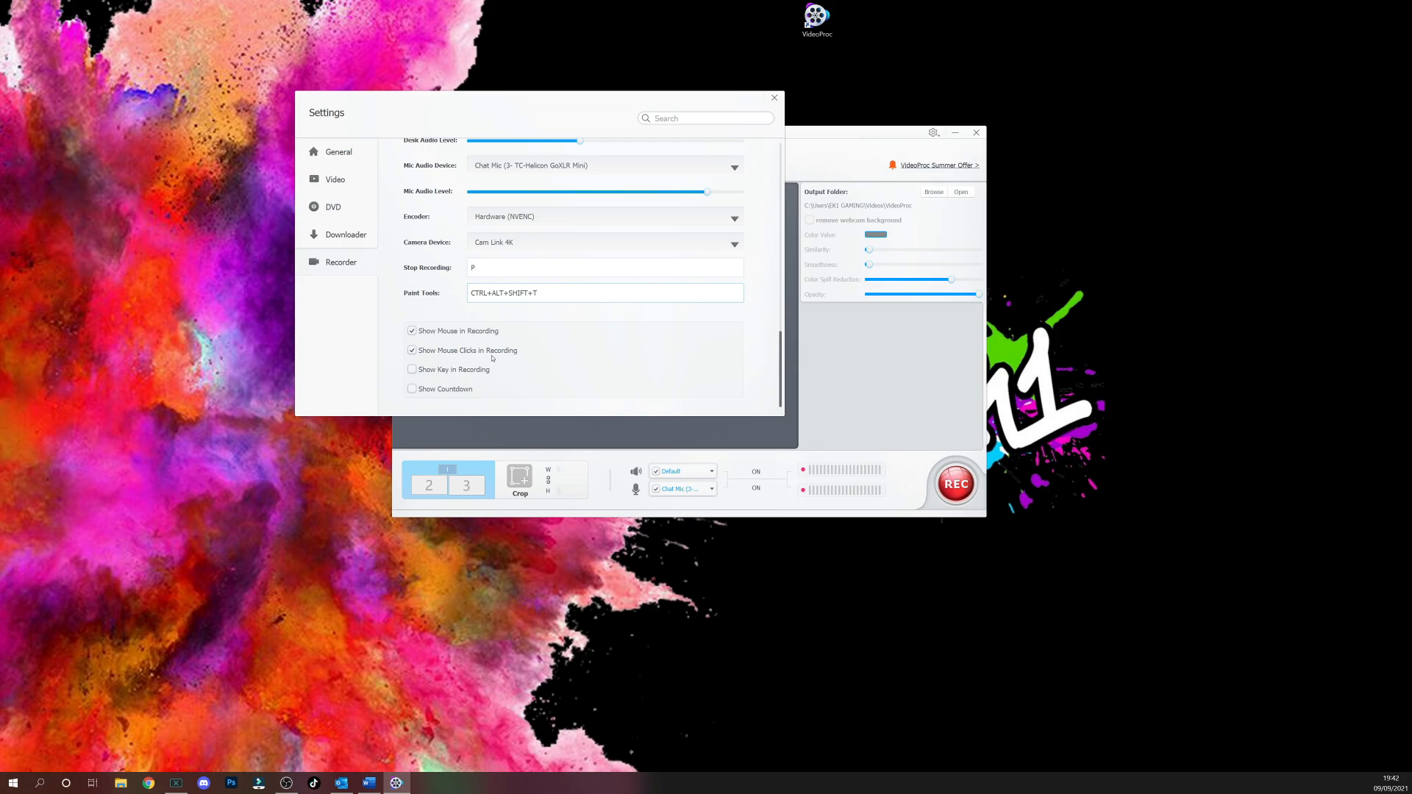
{"action": "left_click", "coordinate": [606, 267]}
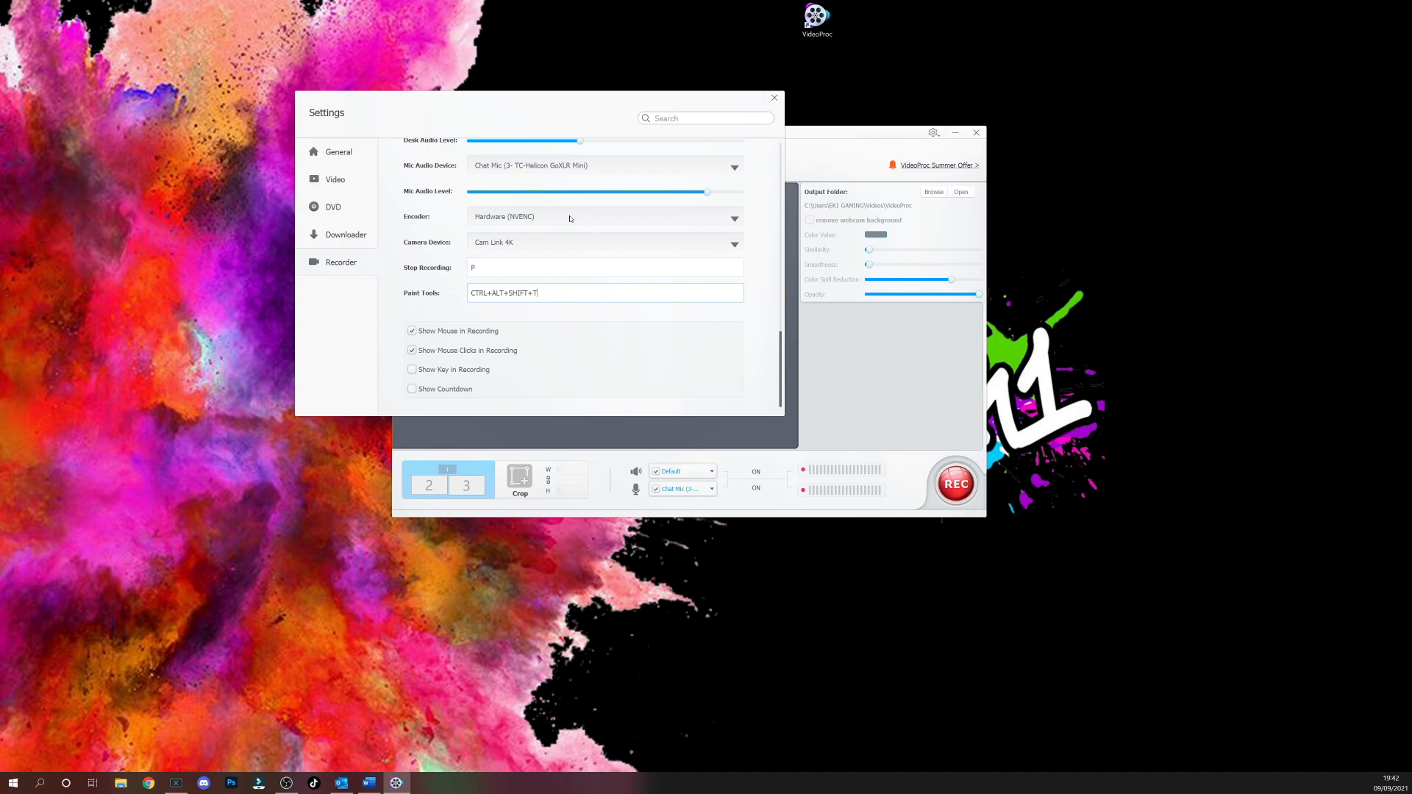
{"action": "mouse_move", "coordinate": [360, 325]}
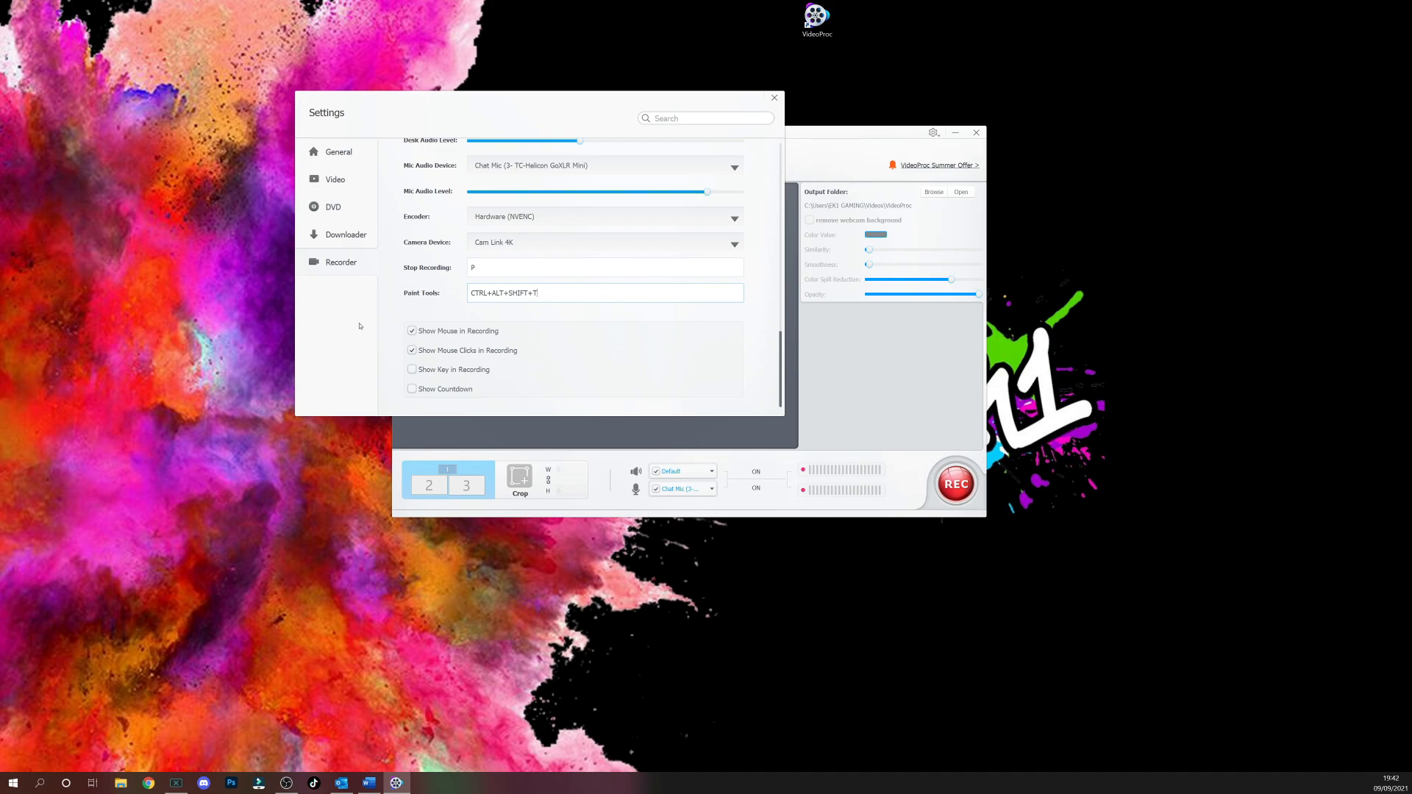
{"action": "mouse_move", "coordinate": [400, 381]}
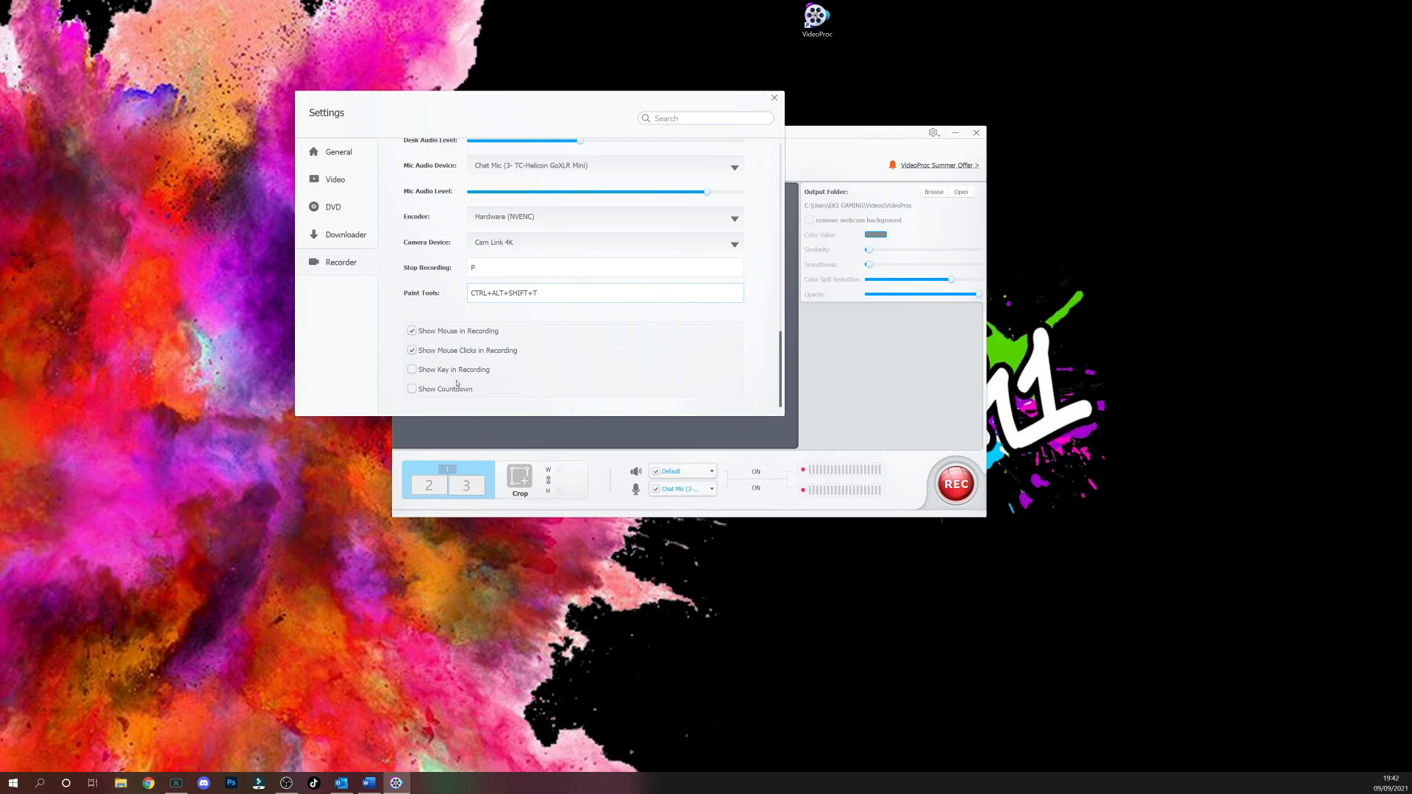
Leave Settings and load the Screen source so the live desktop shows in the preview.
{"action": "left_click", "coordinate": [773, 97]}
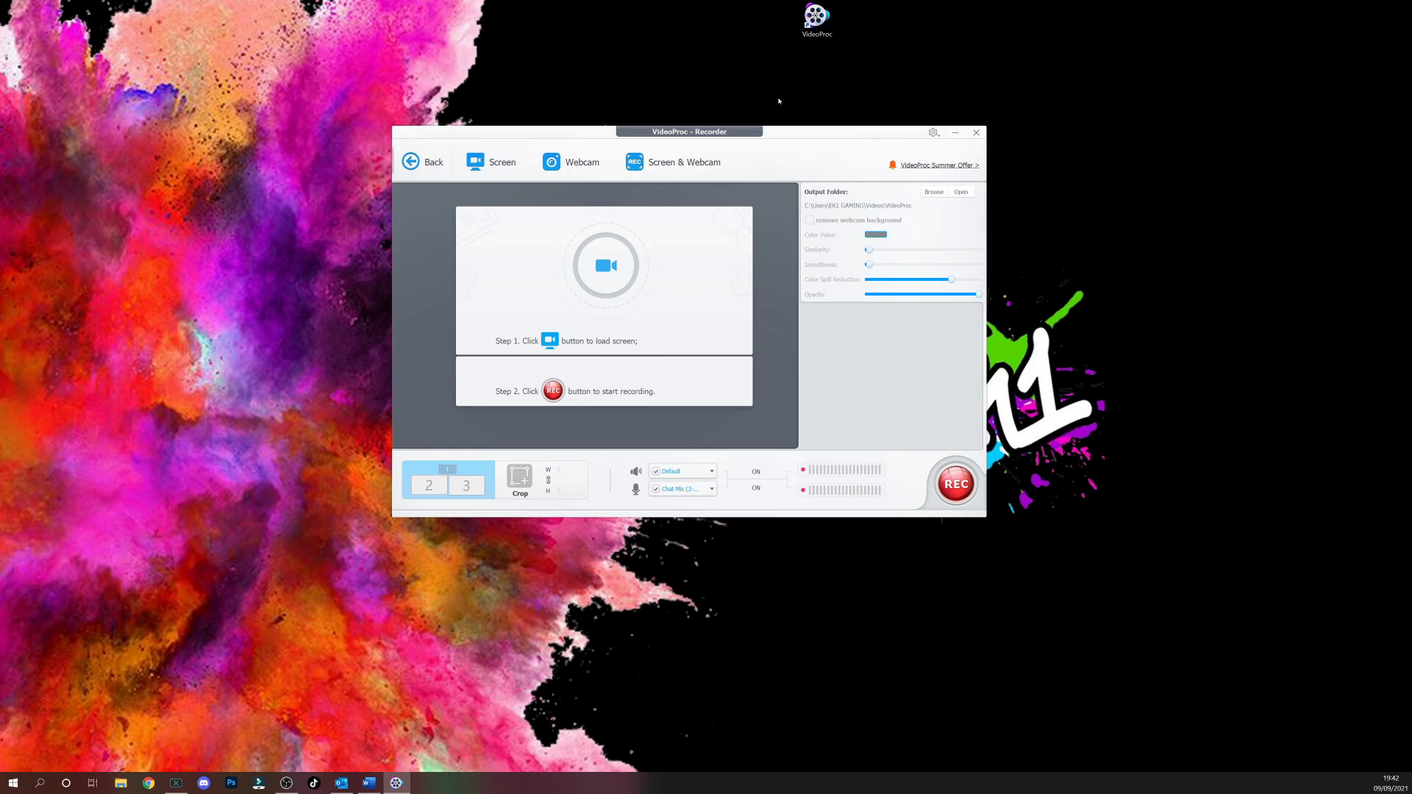
{"action": "mouse_move", "coordinate": [804, 133]}
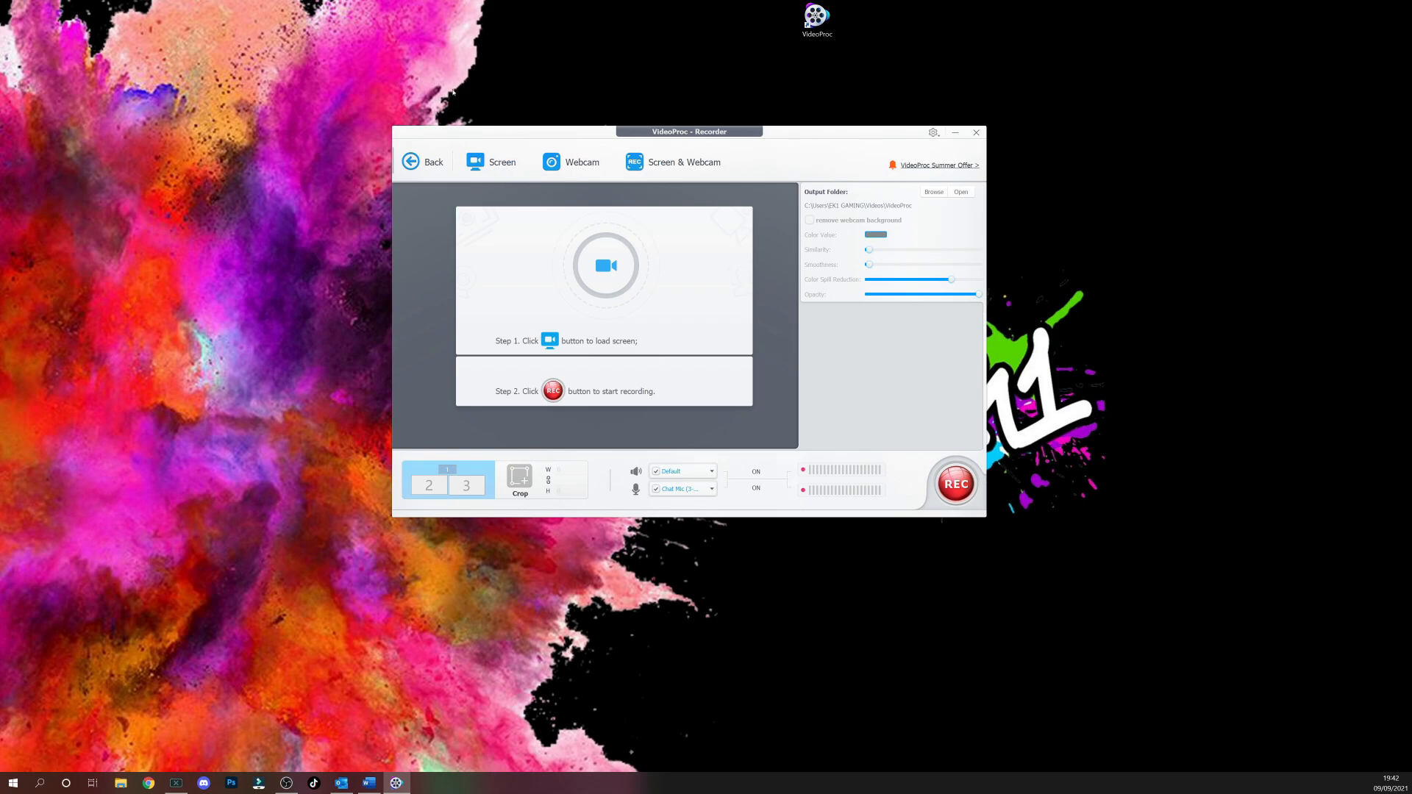
{"action": "mouse_move", "coordinate": [502, 108]}
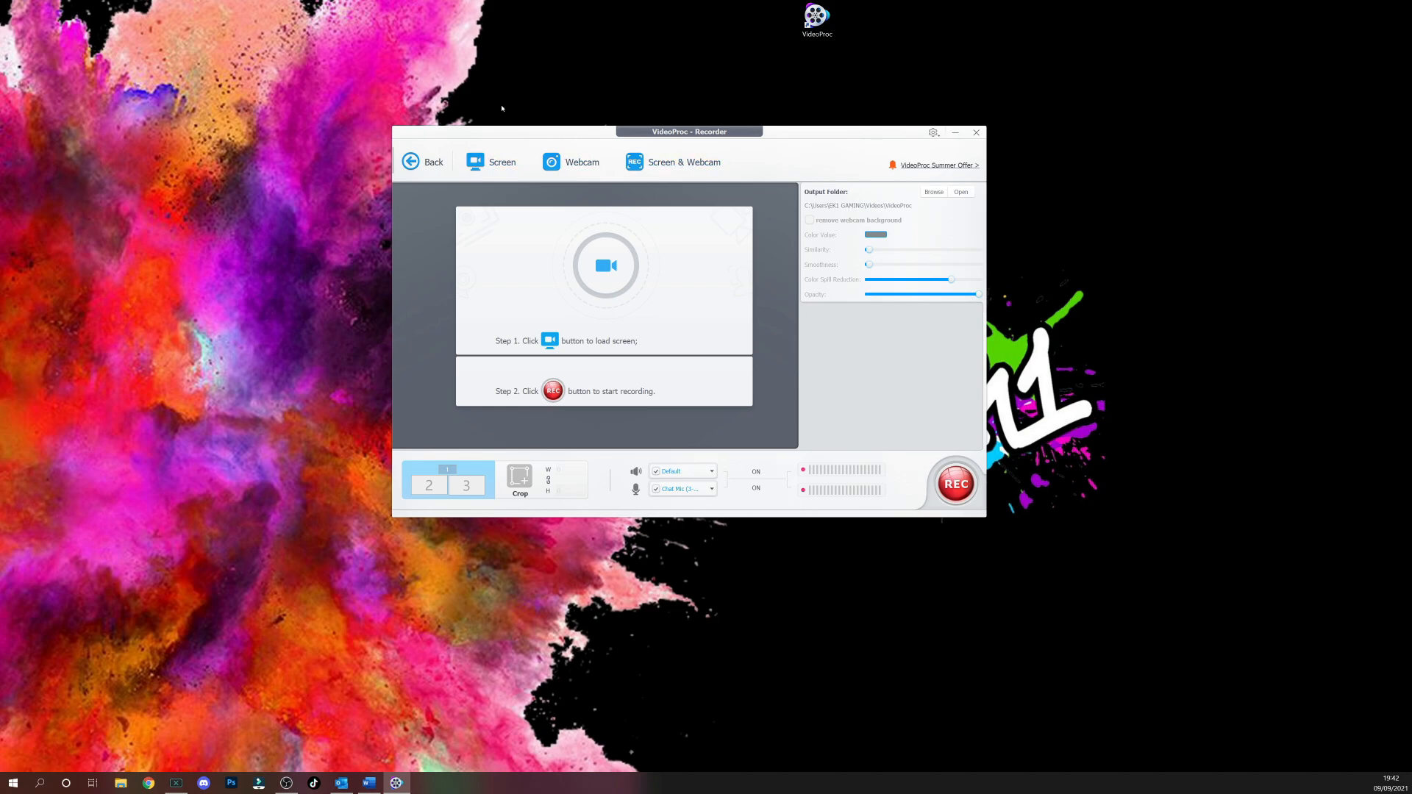
{"action": "mouse_move", "coordinate": [291, 108]}
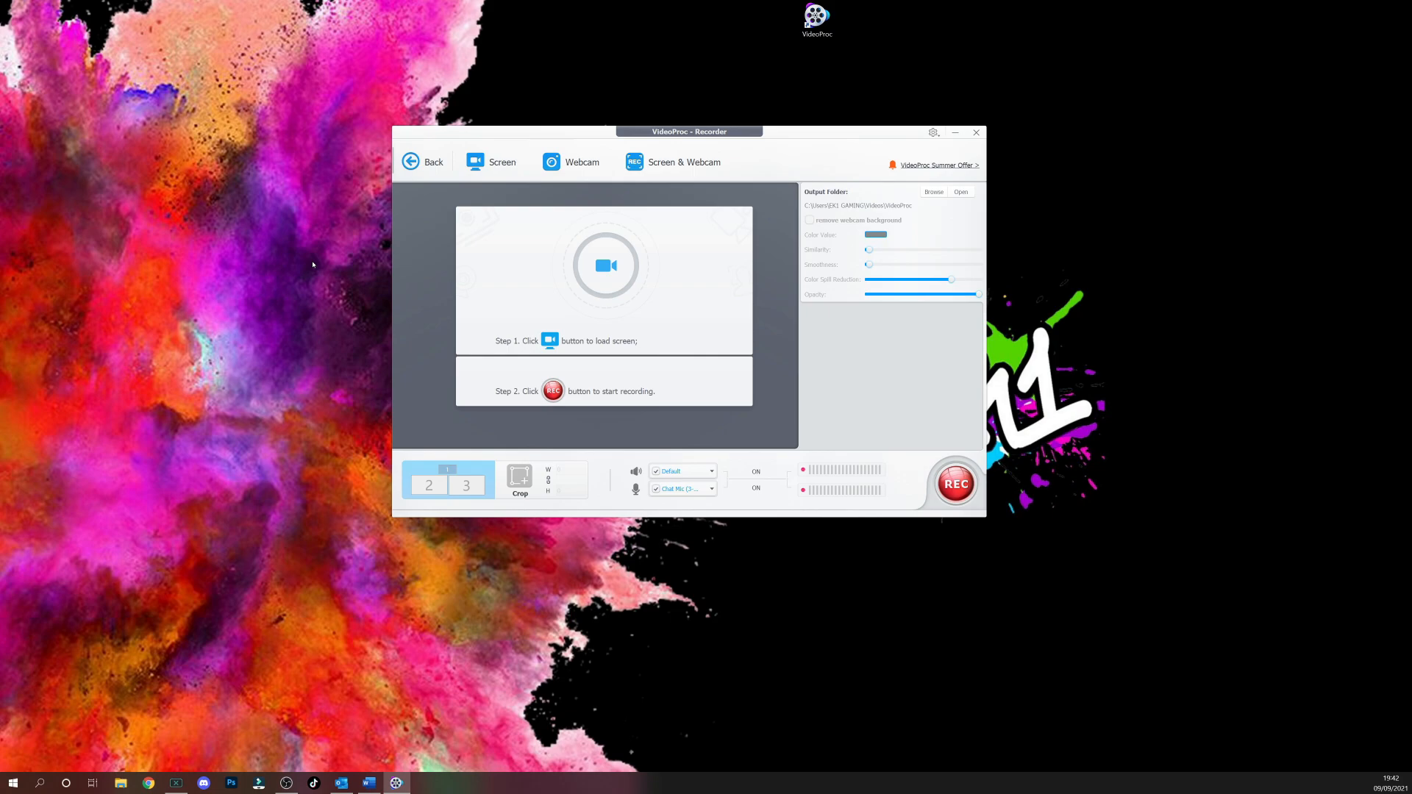
{"action": "mouse_move", "coordinate": [497, 262]}
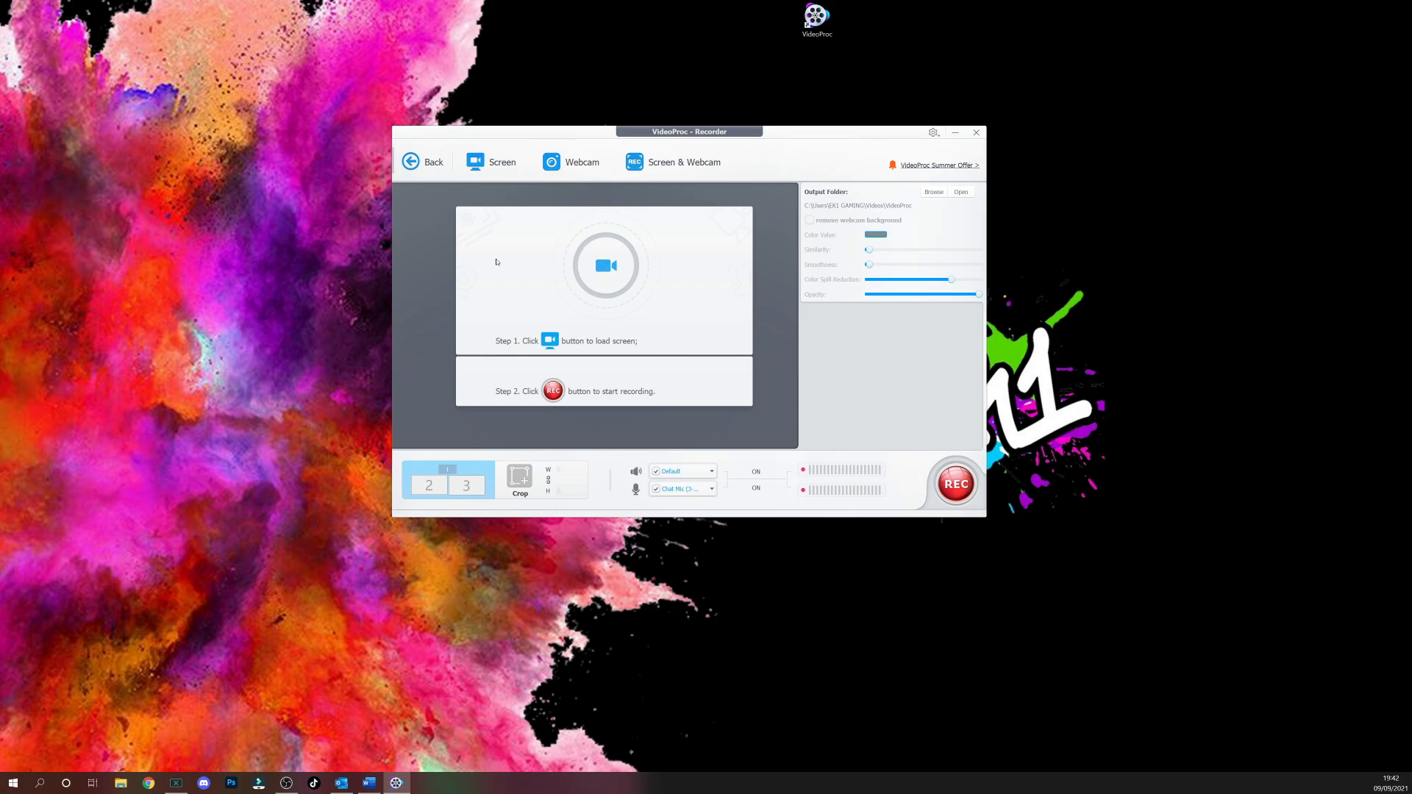
{"action": "mouse_move", "coordinate": [723, 204]}
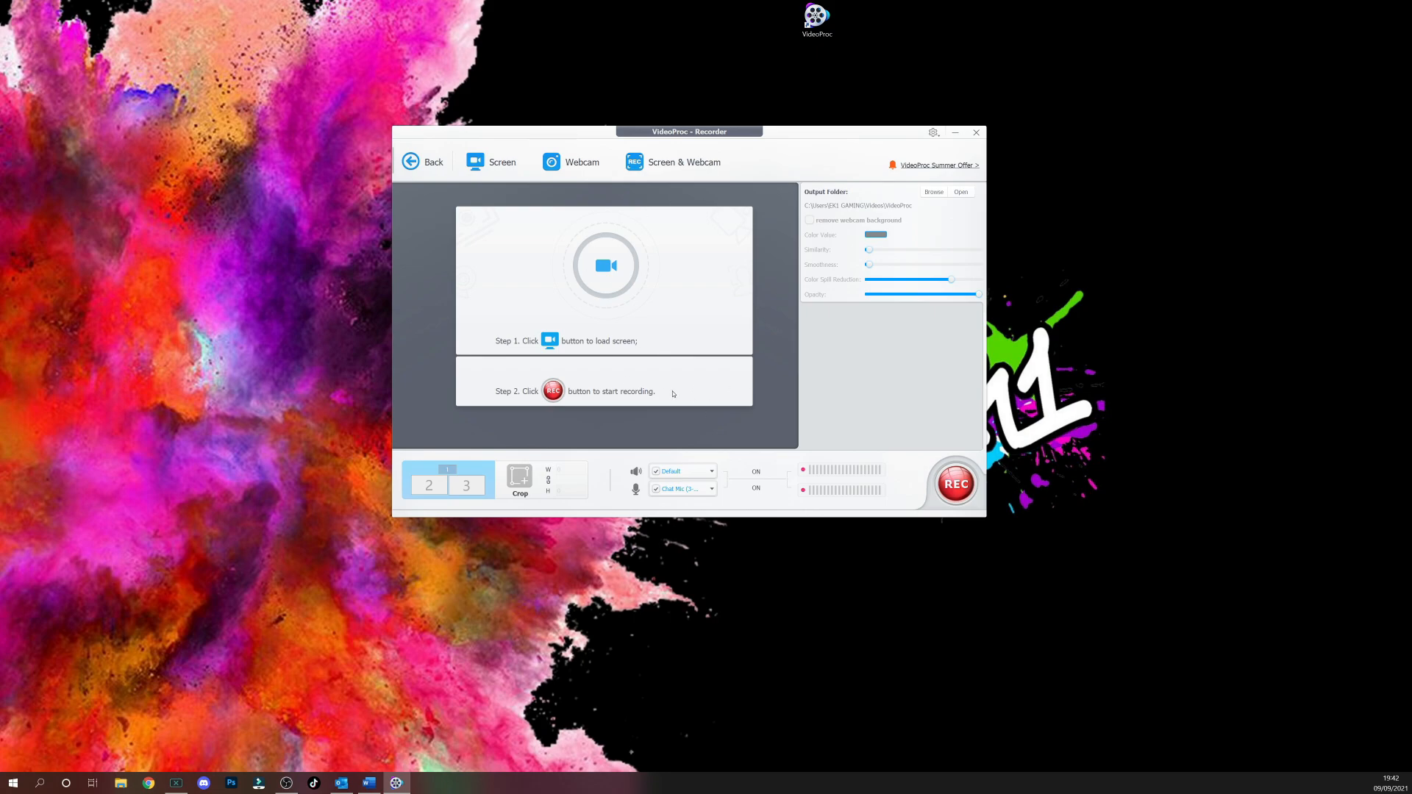
{"action": "mouse_move", "coordinate": [703, 290]}
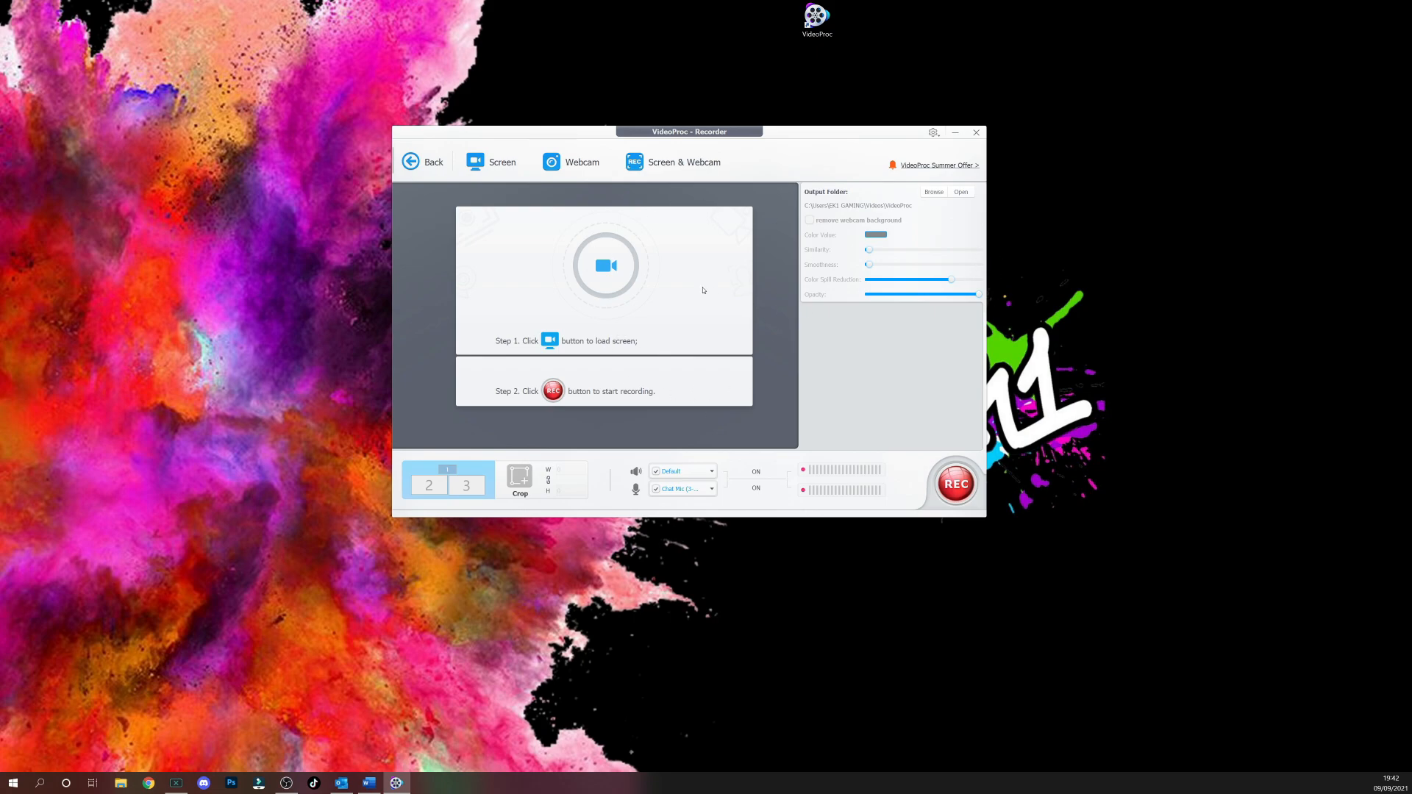
{"action": "mouse_move", "coordinate": [510, 278]}
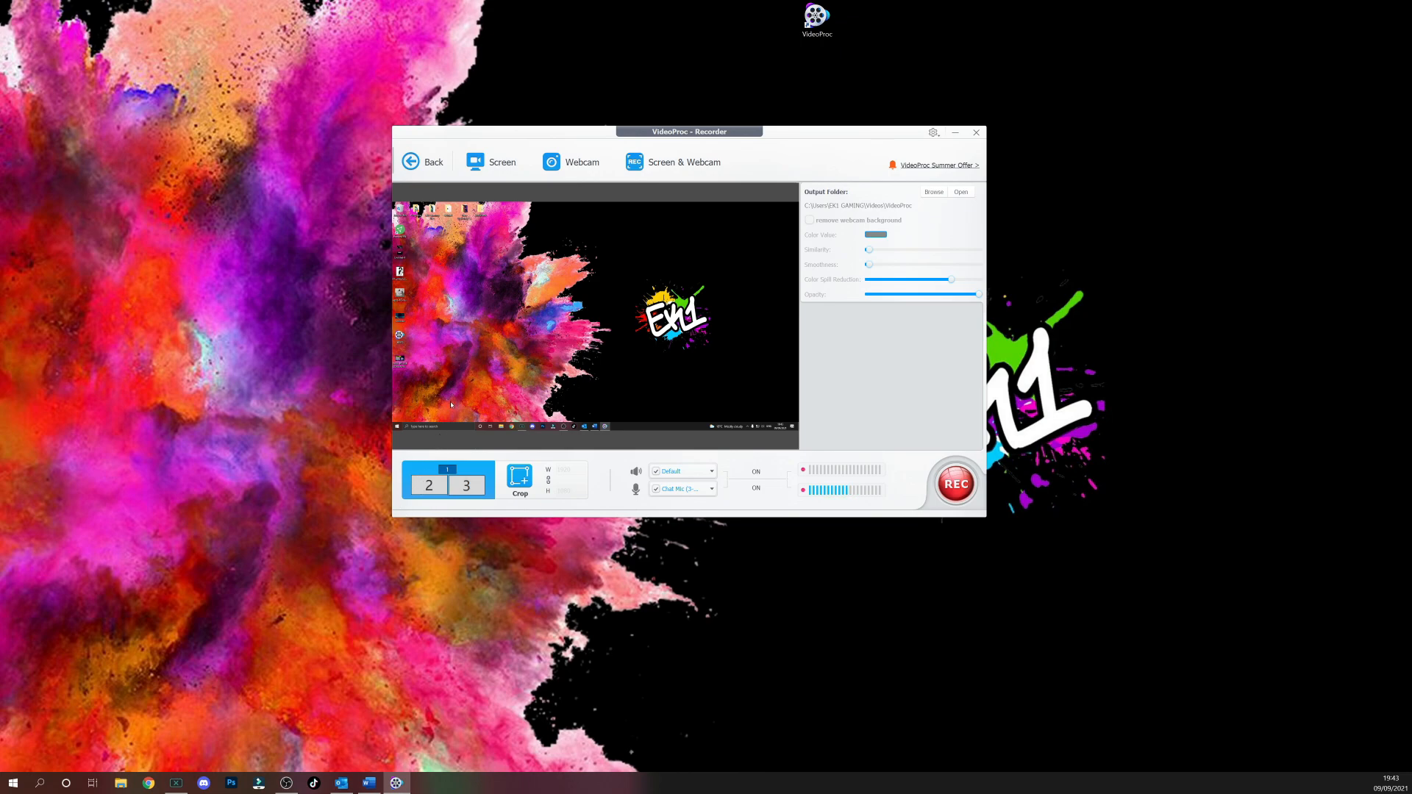
{"action": "left_click", "coordinate": [429, 486]}
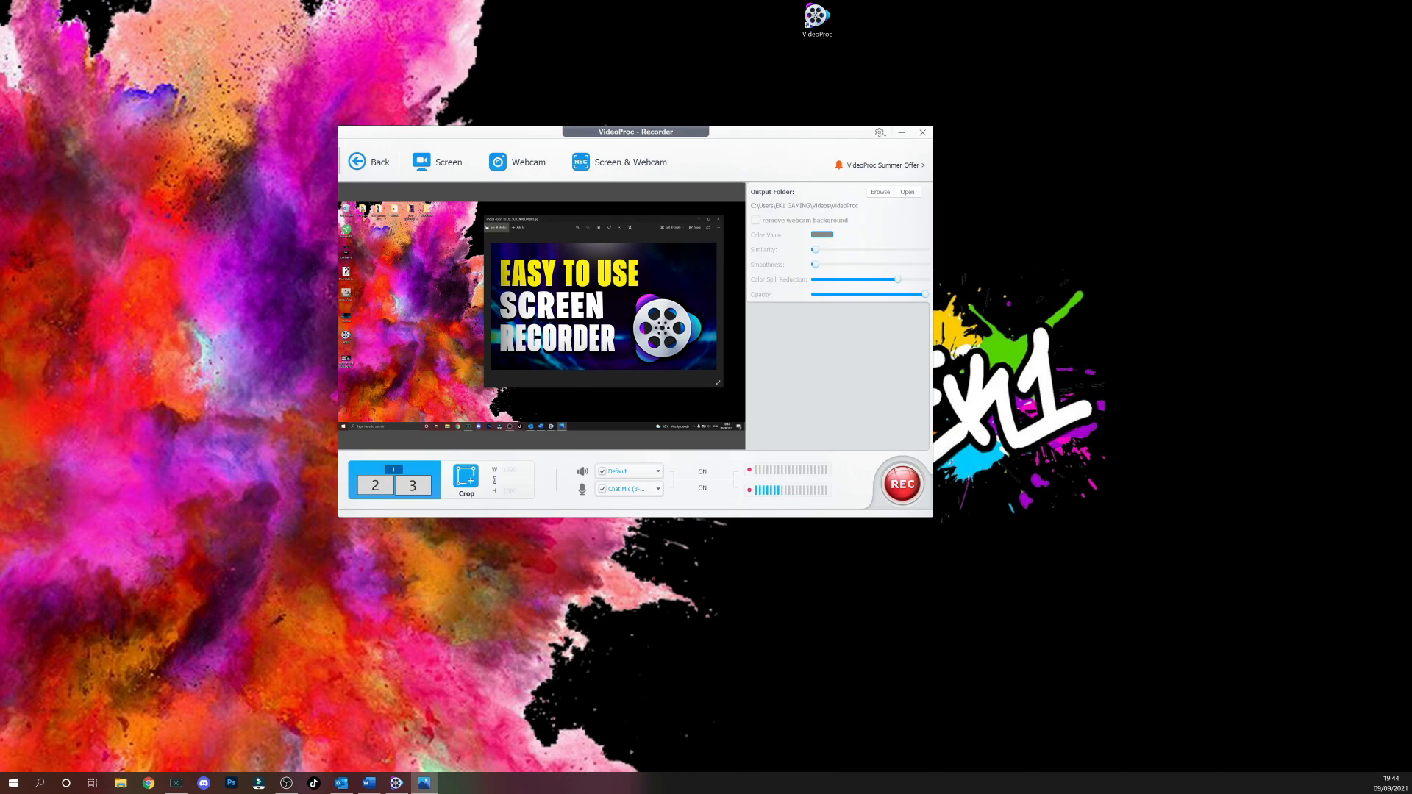
Crop the recording area to the EASY TO USE SCREEN RECORDER image window.
{"action": "left_click", "coordinate": [922, 133]}
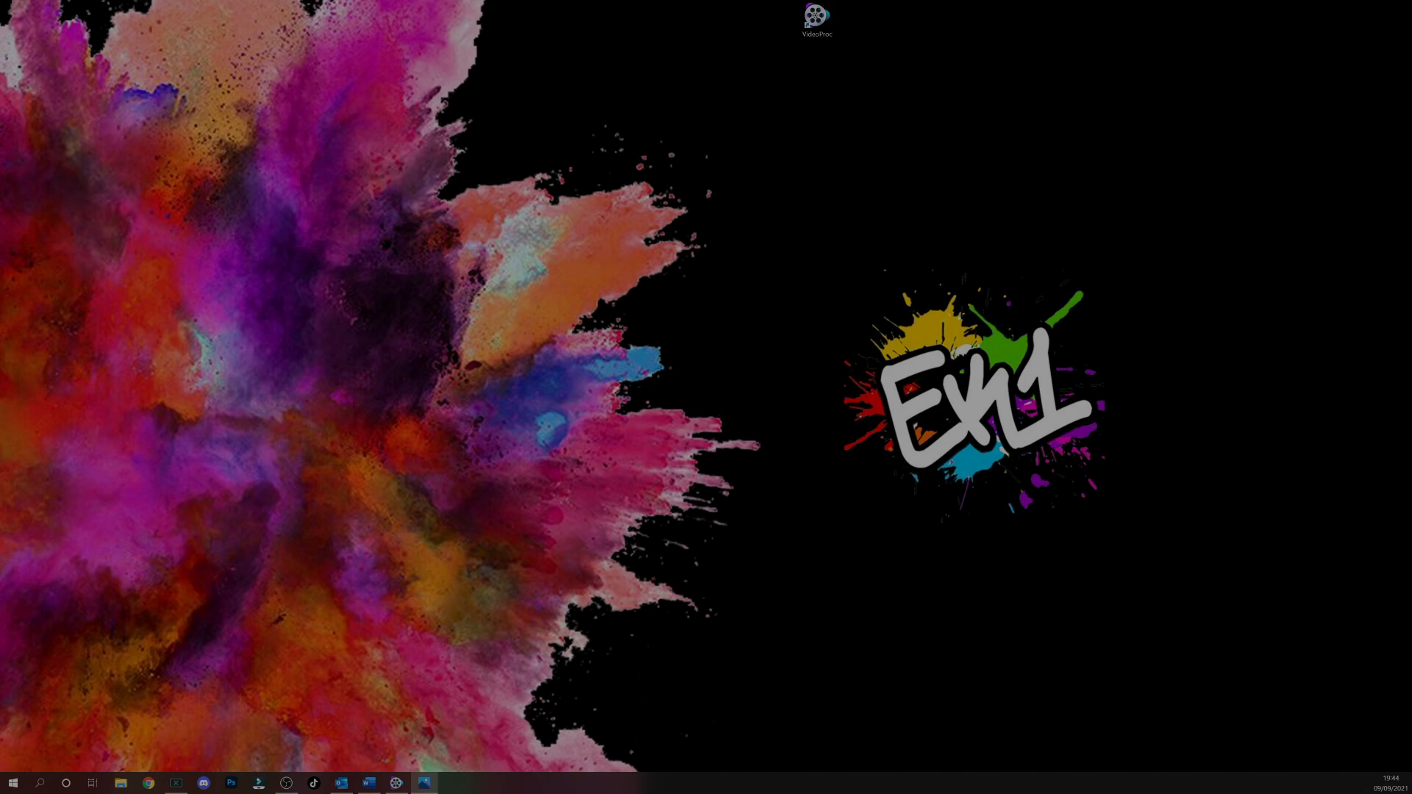
{"action": "left_click", "coordinate": [368, 783]}
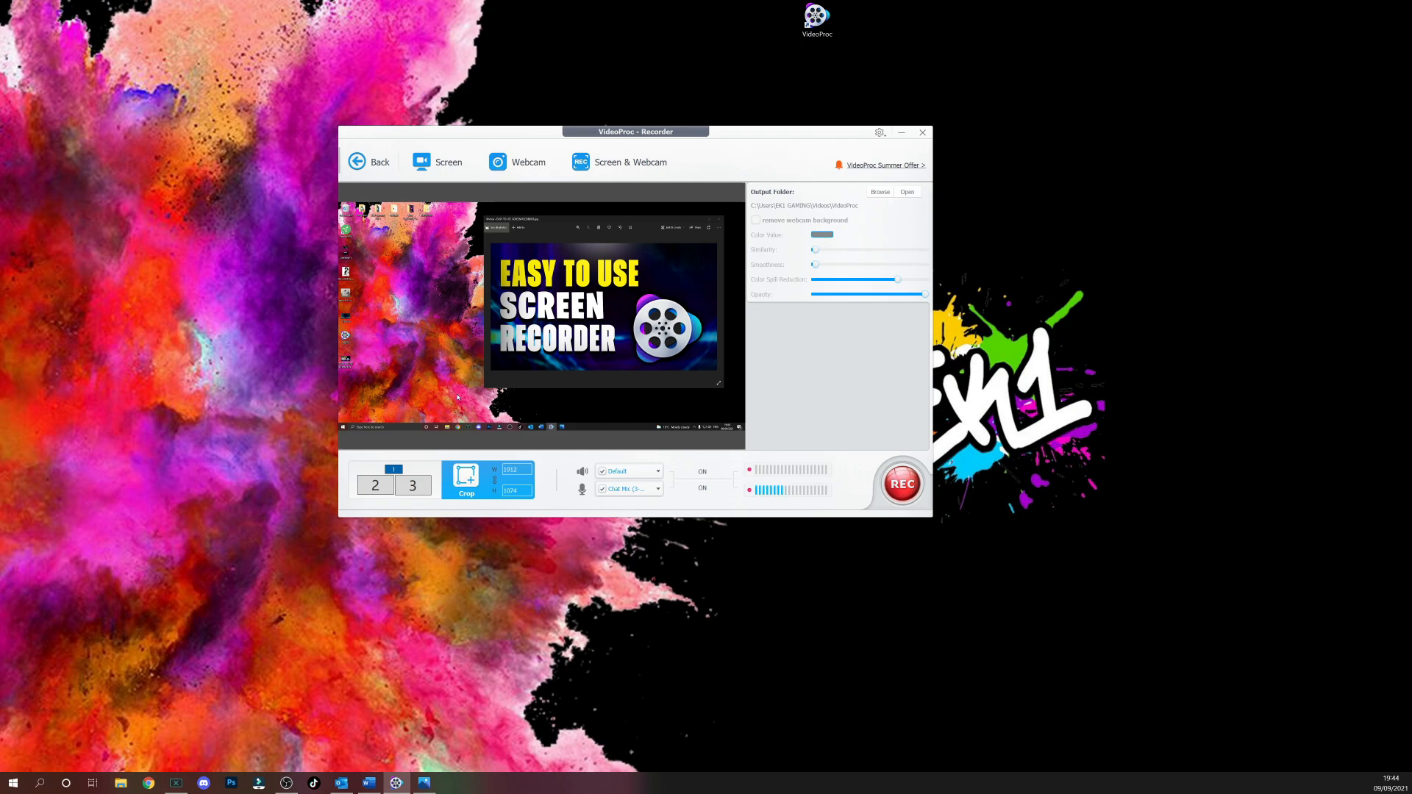
{"action": "left_click", "coordinate": [922, 132]}
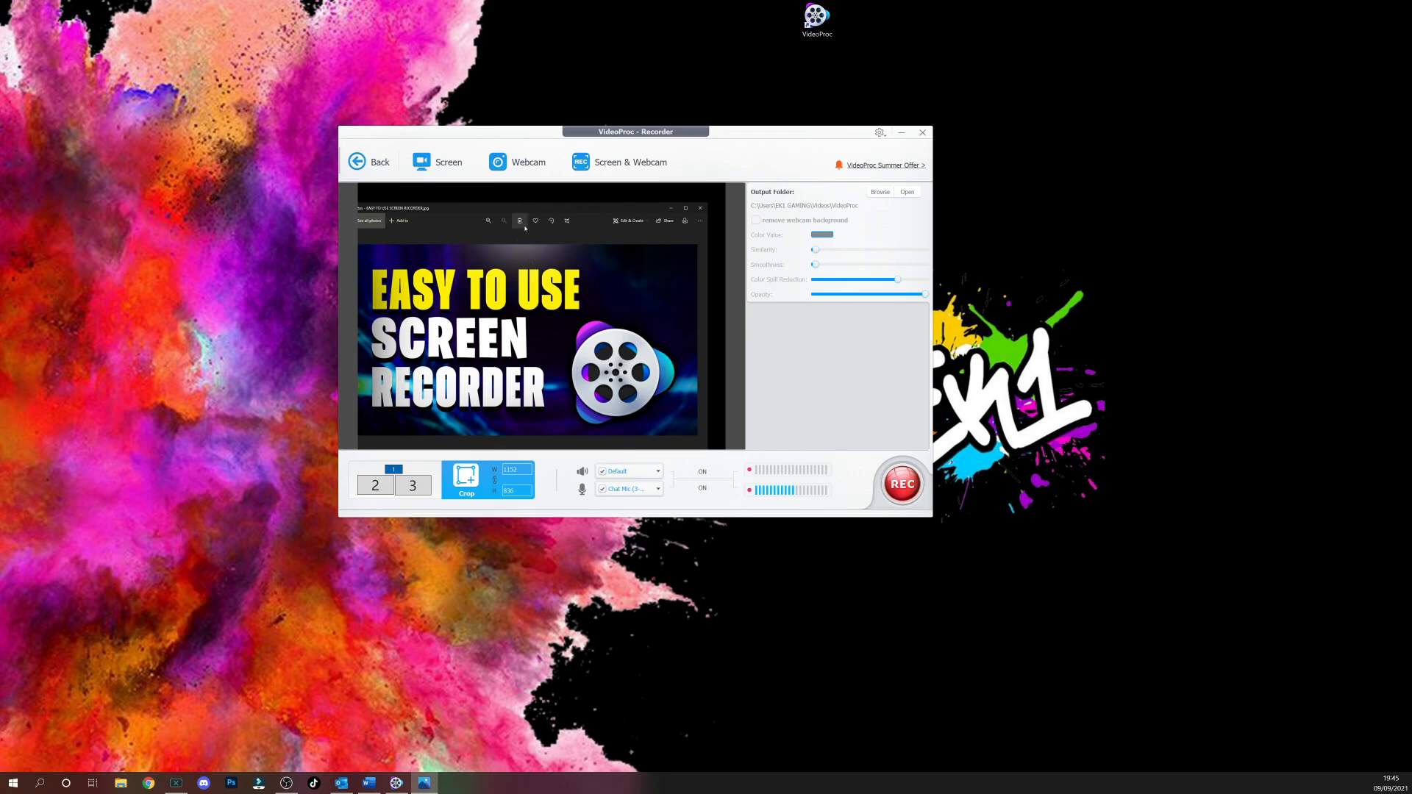
Re-crop the recording area so it covers the whole screen again.
{"action": "left_click", "coordinate": [920, 133]}
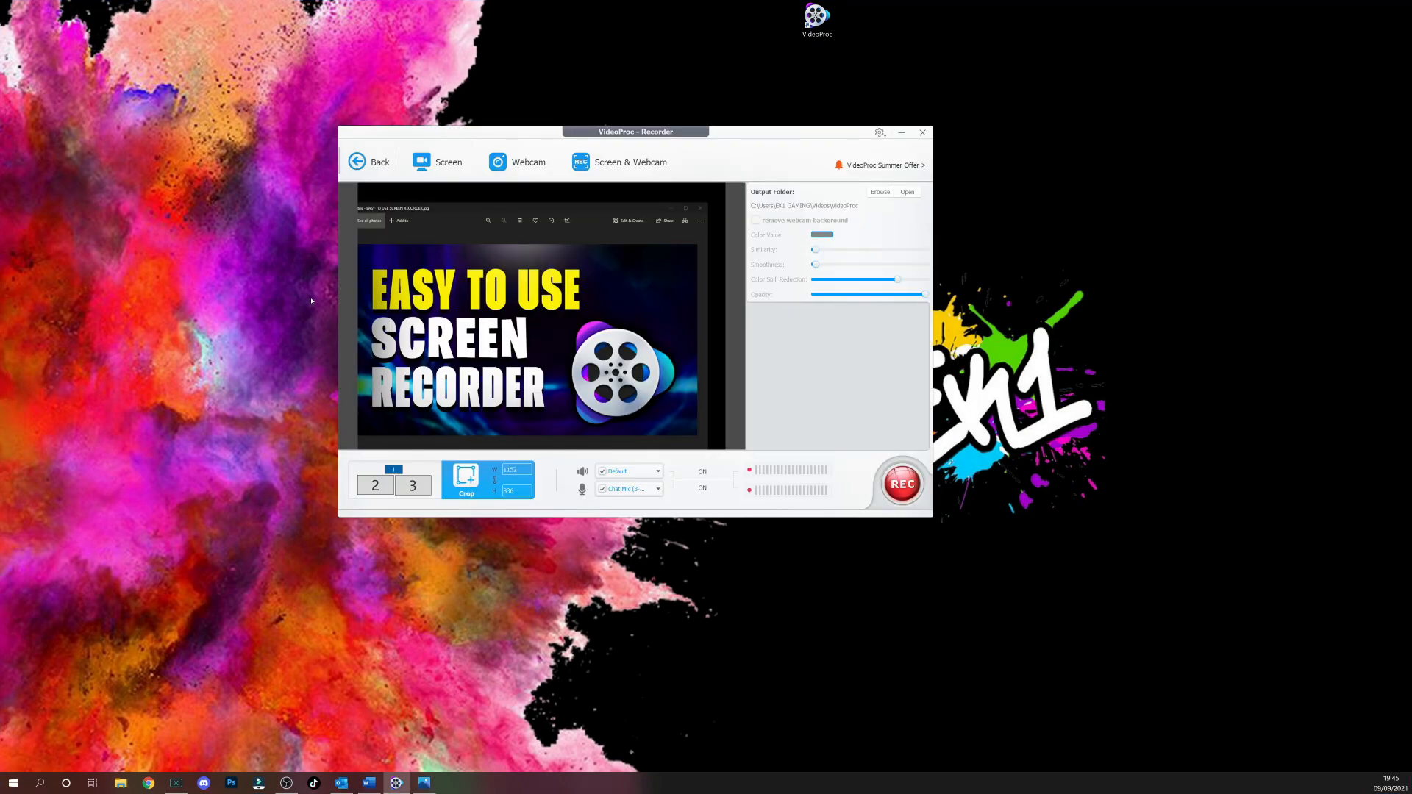
{"action": "left_click", "coordinate": [922, 132]}
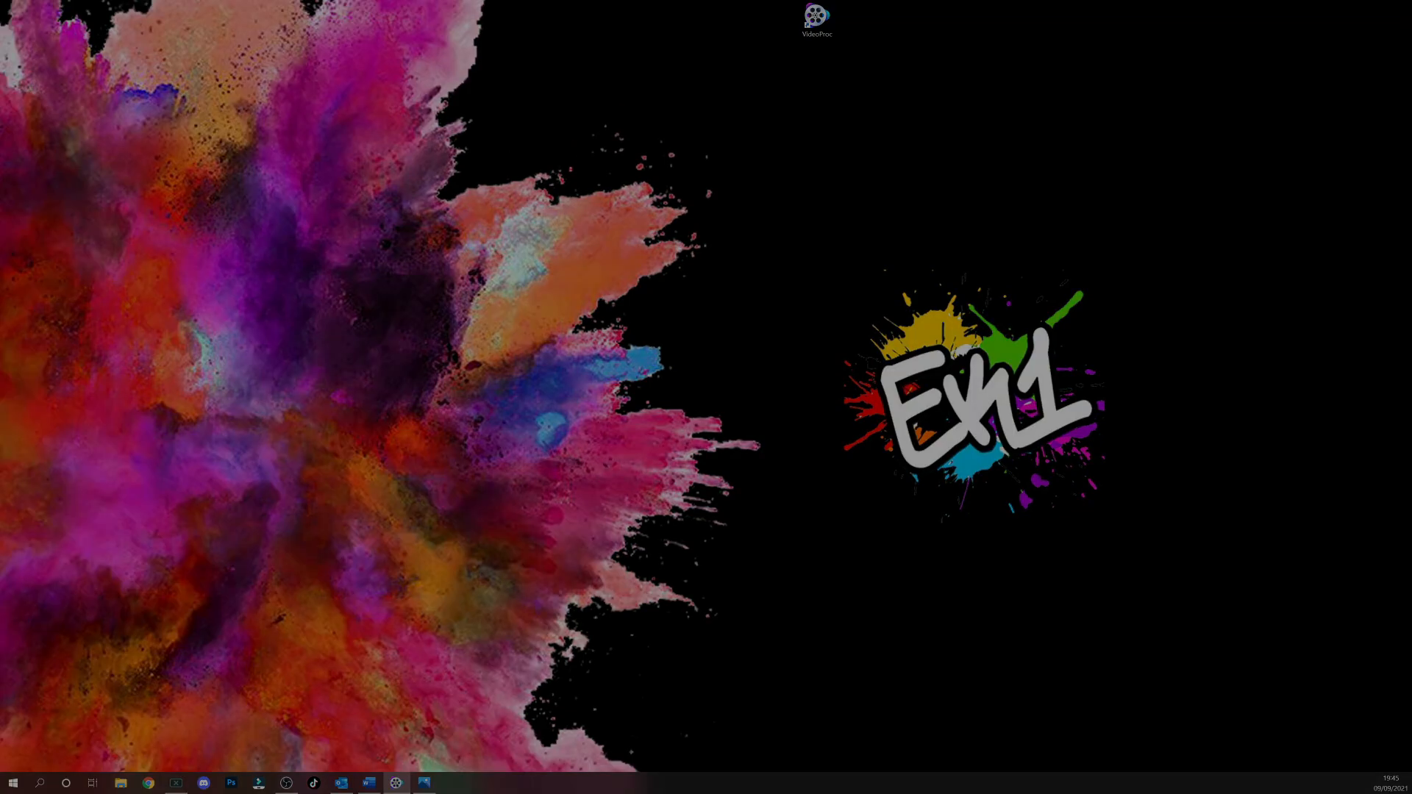
{"action": "left_click", "coordinate": [394, 782]}
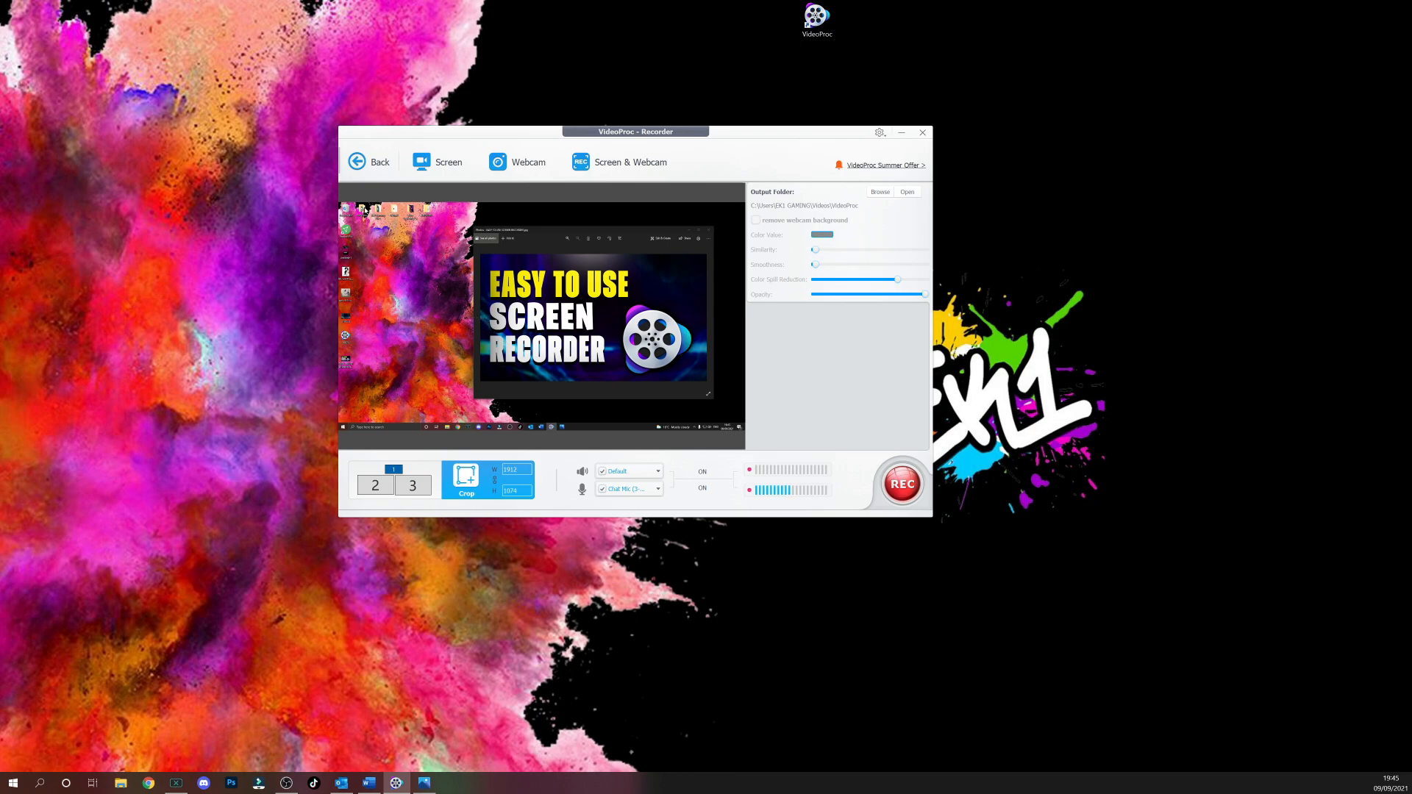
{"action": "mouse_move", "coordinate": [660, 400]}
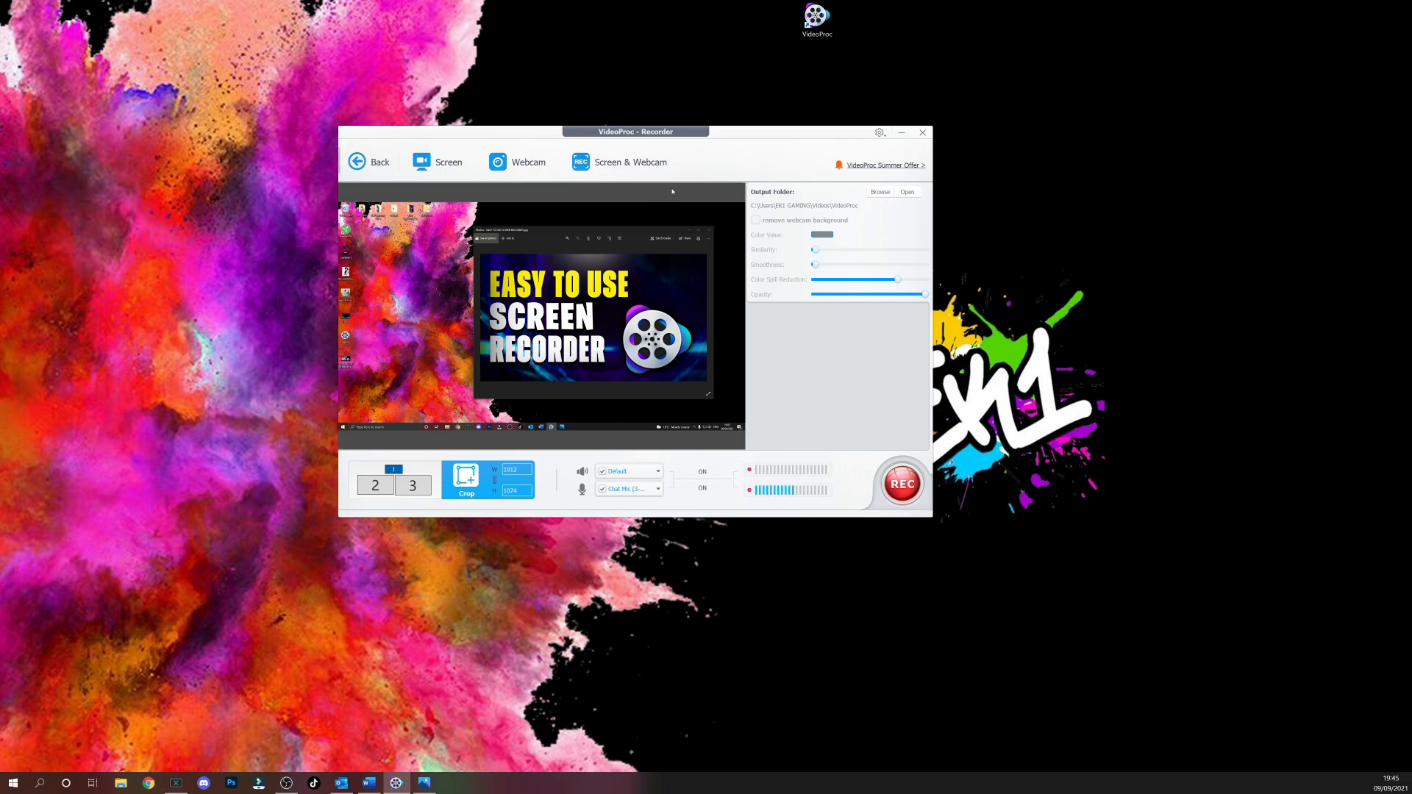
{"action": "mouse_move", "coordinate": [496, 450]}
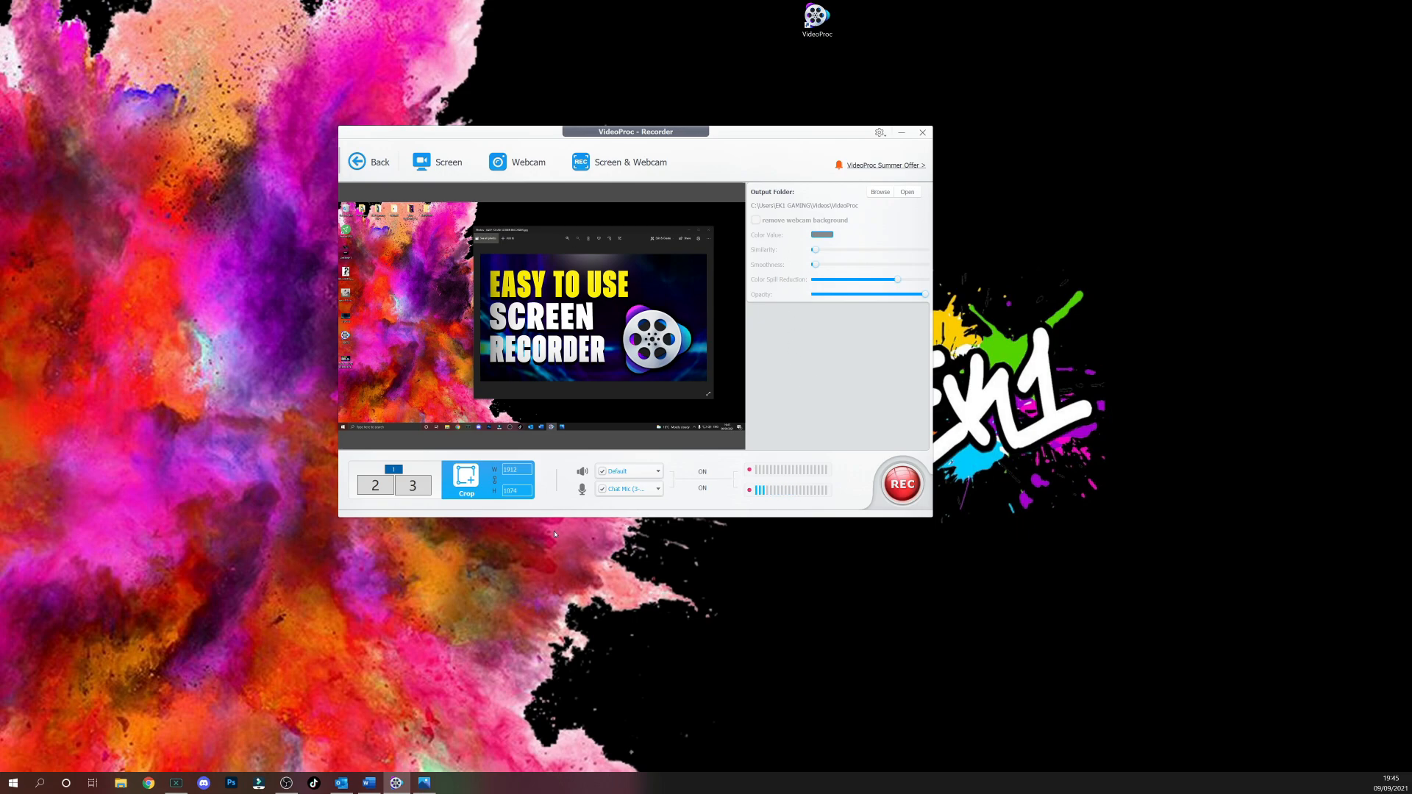
{"action": "mouse_move", "coordinate": [583, 401]}
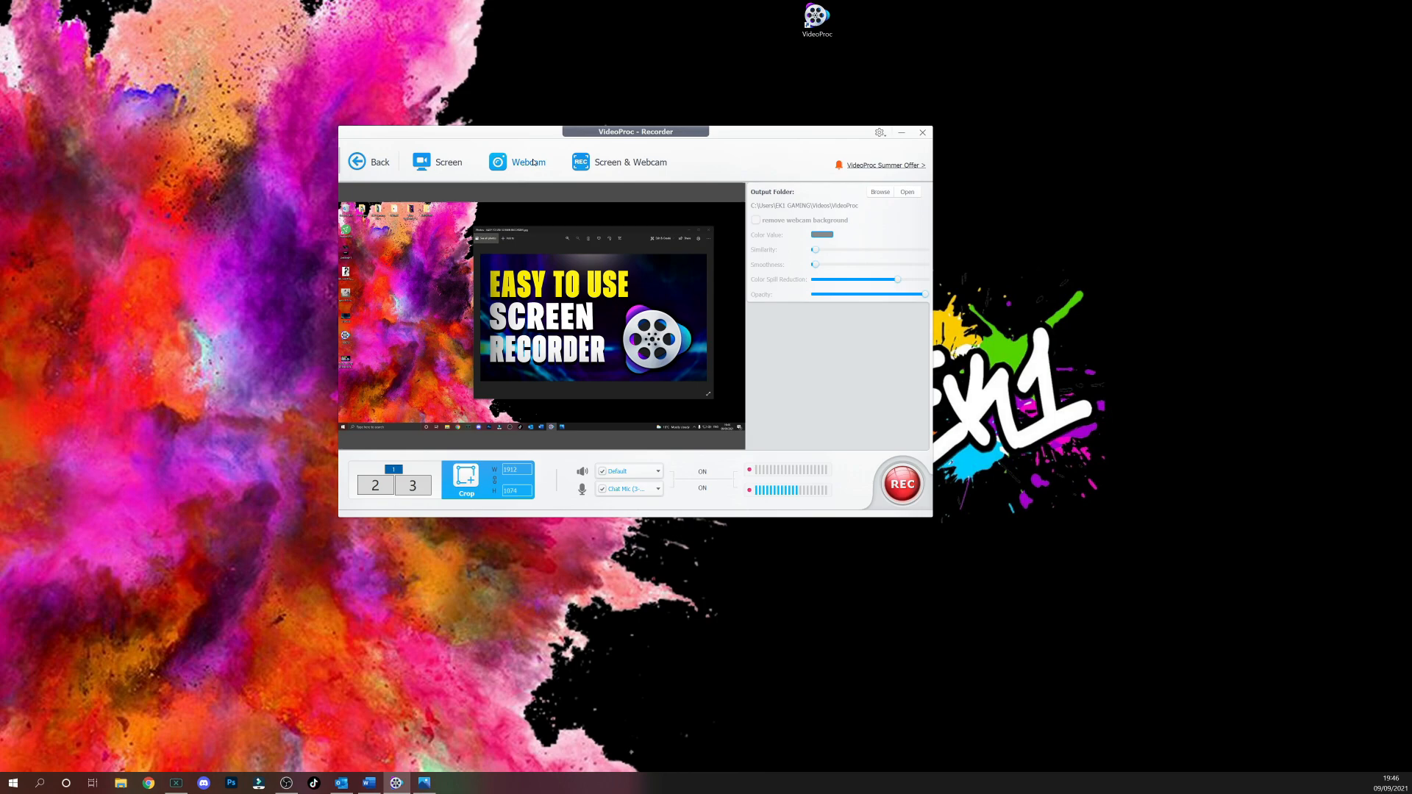
{"action": "mouse_move", "coordinate": [448, 162]}
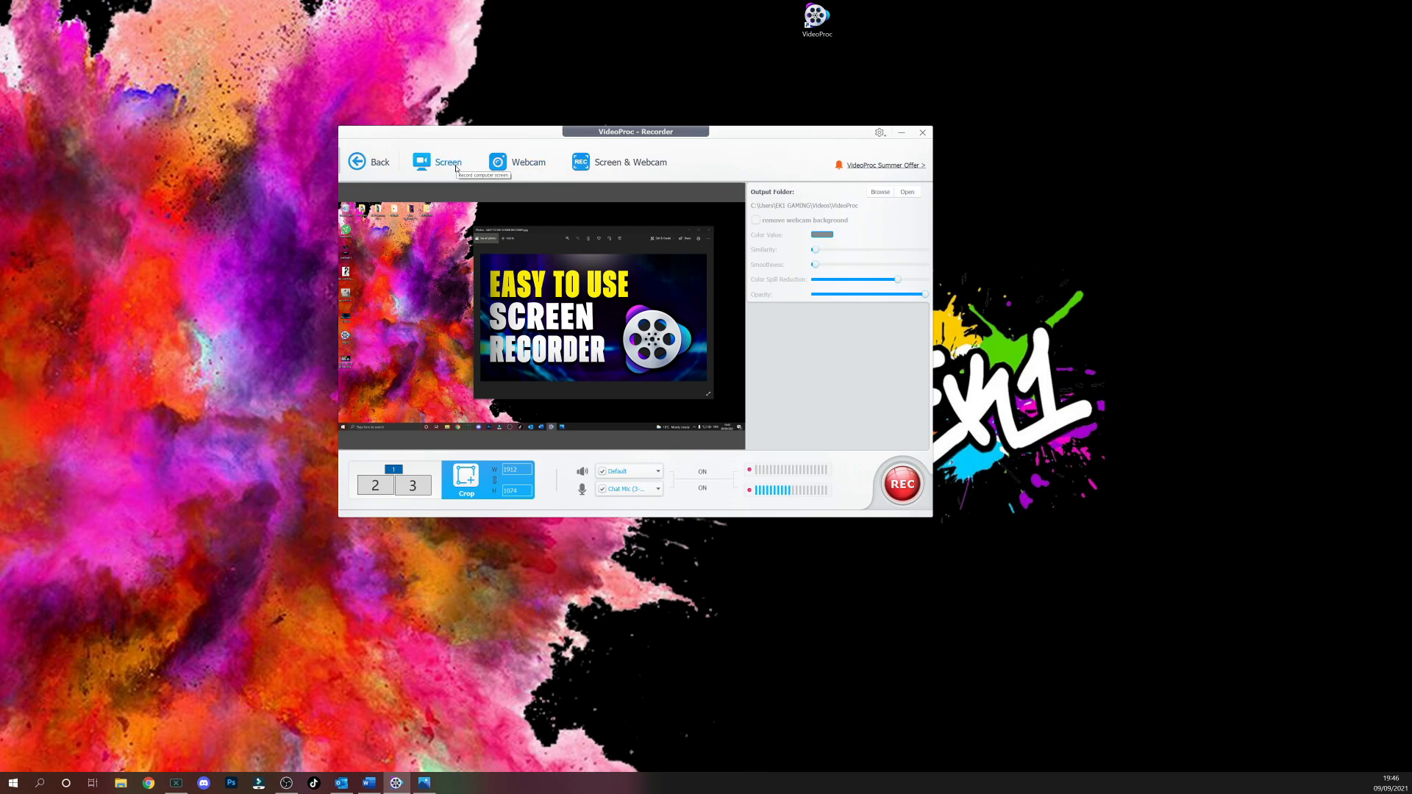
{"action": "mouse_move", "coordinate": [631, 161]}
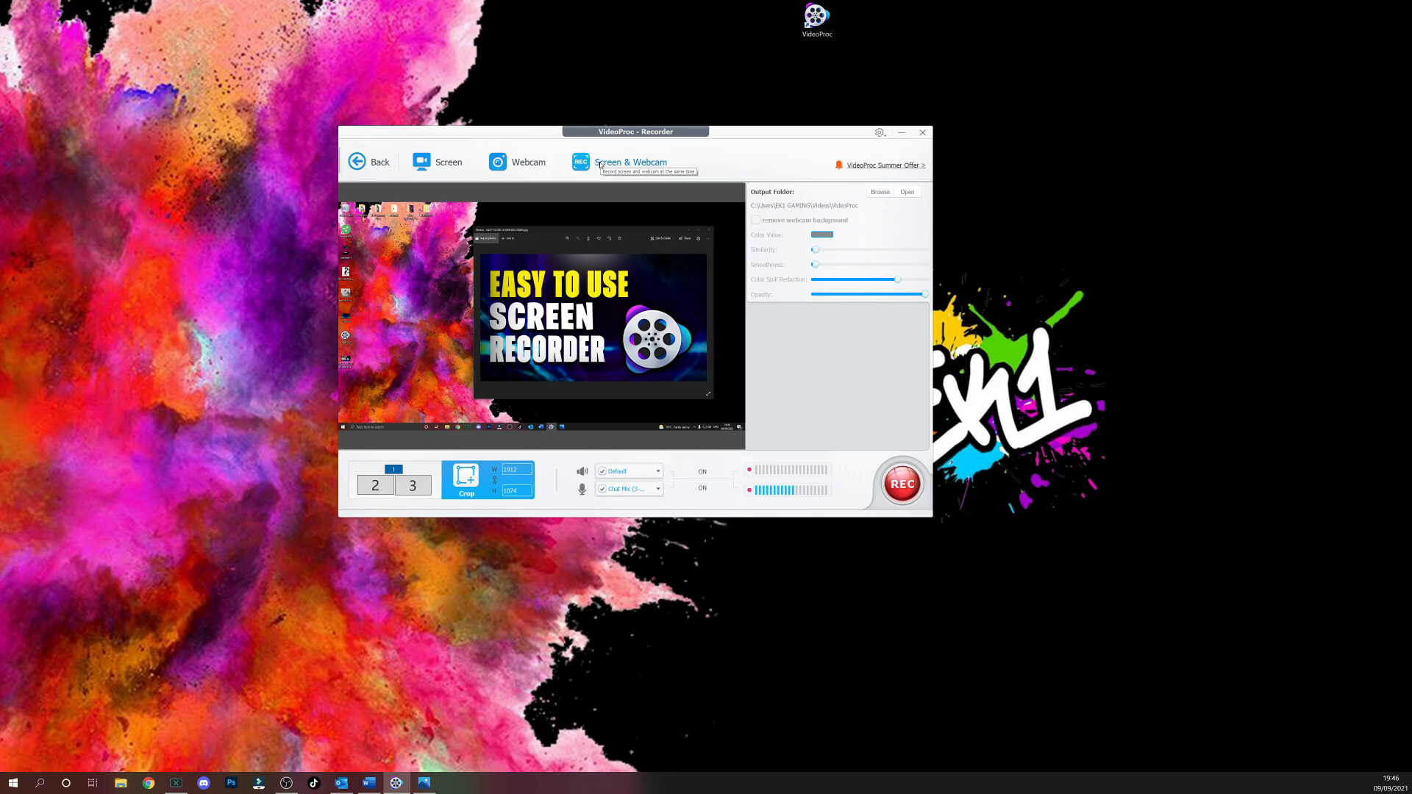
{"action": "mouse_move", "coordinate": [605, 188]}
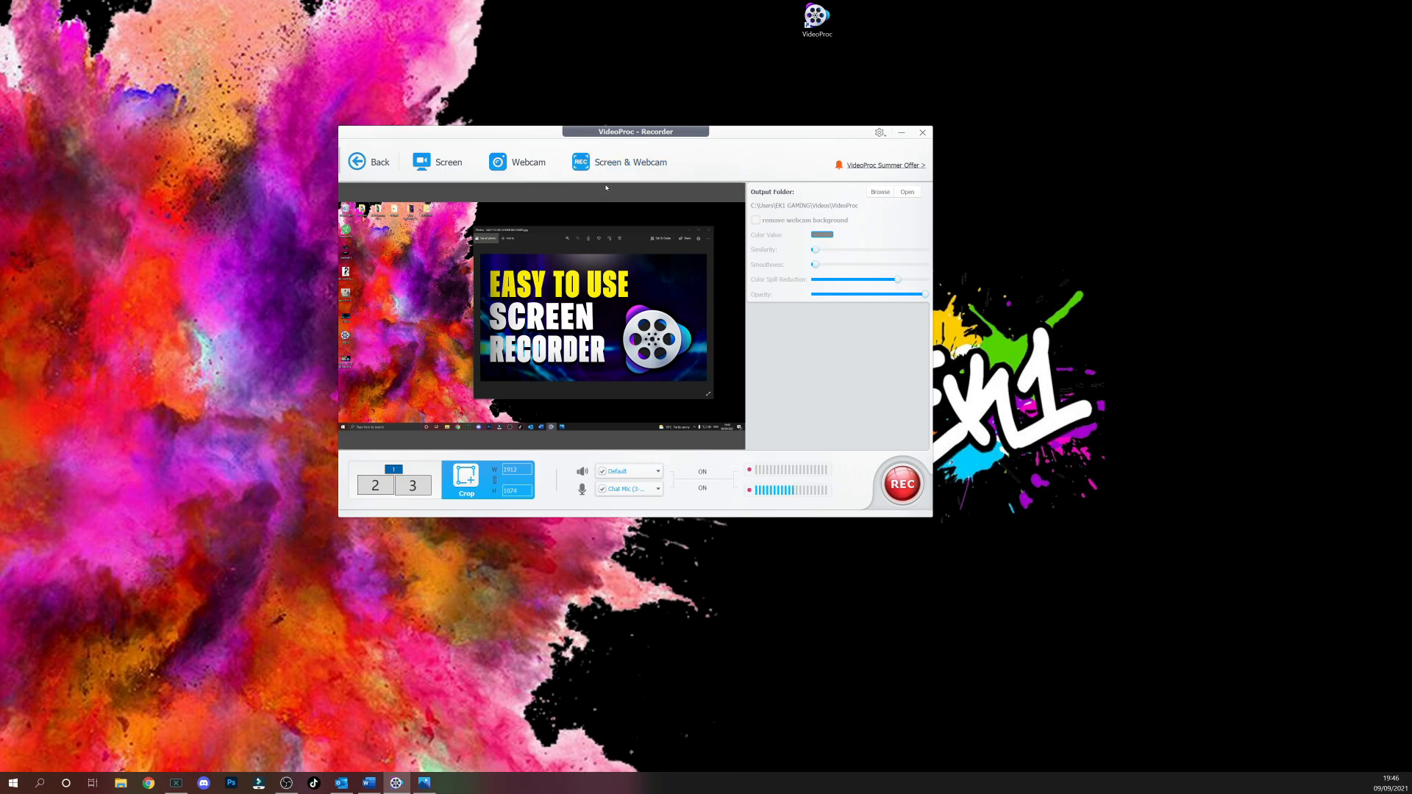
{"action": "mouse_move", "coordinate": [595, 180]}
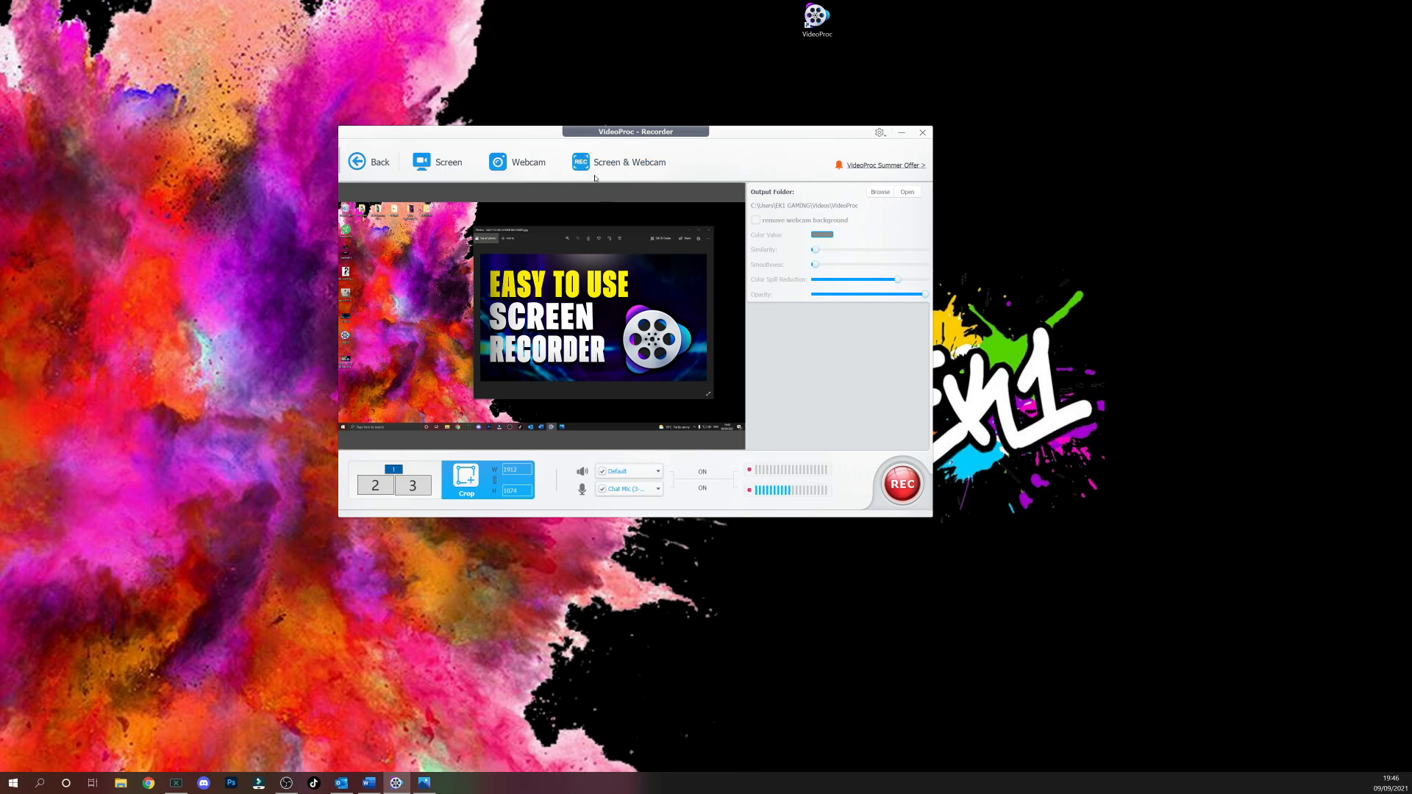
{"action": "mouse_move", "coordinate": [439, 162]}
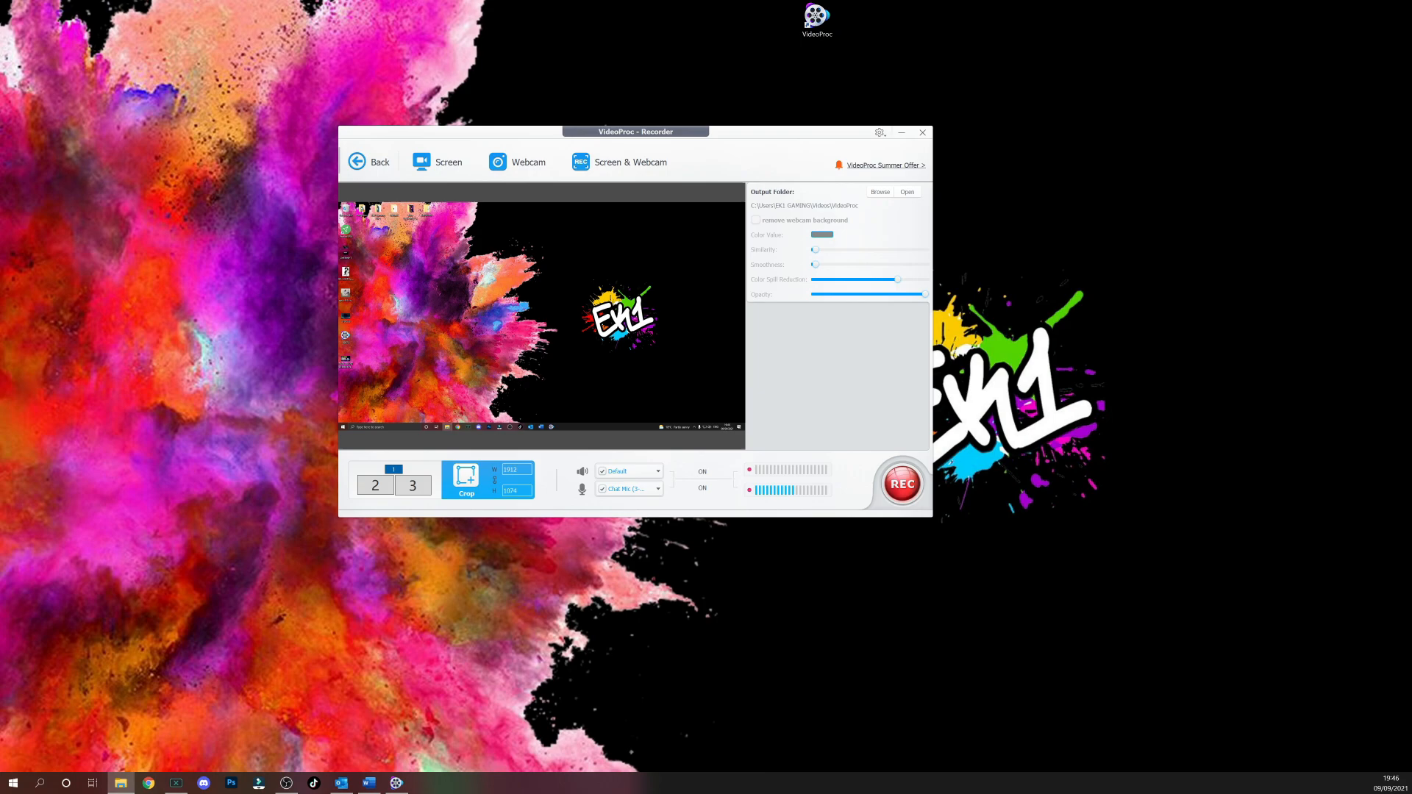
Start the full-screen recording with REC before switching to The Division 2.
{"action": "left_click", "coordinate": [418, 782]}
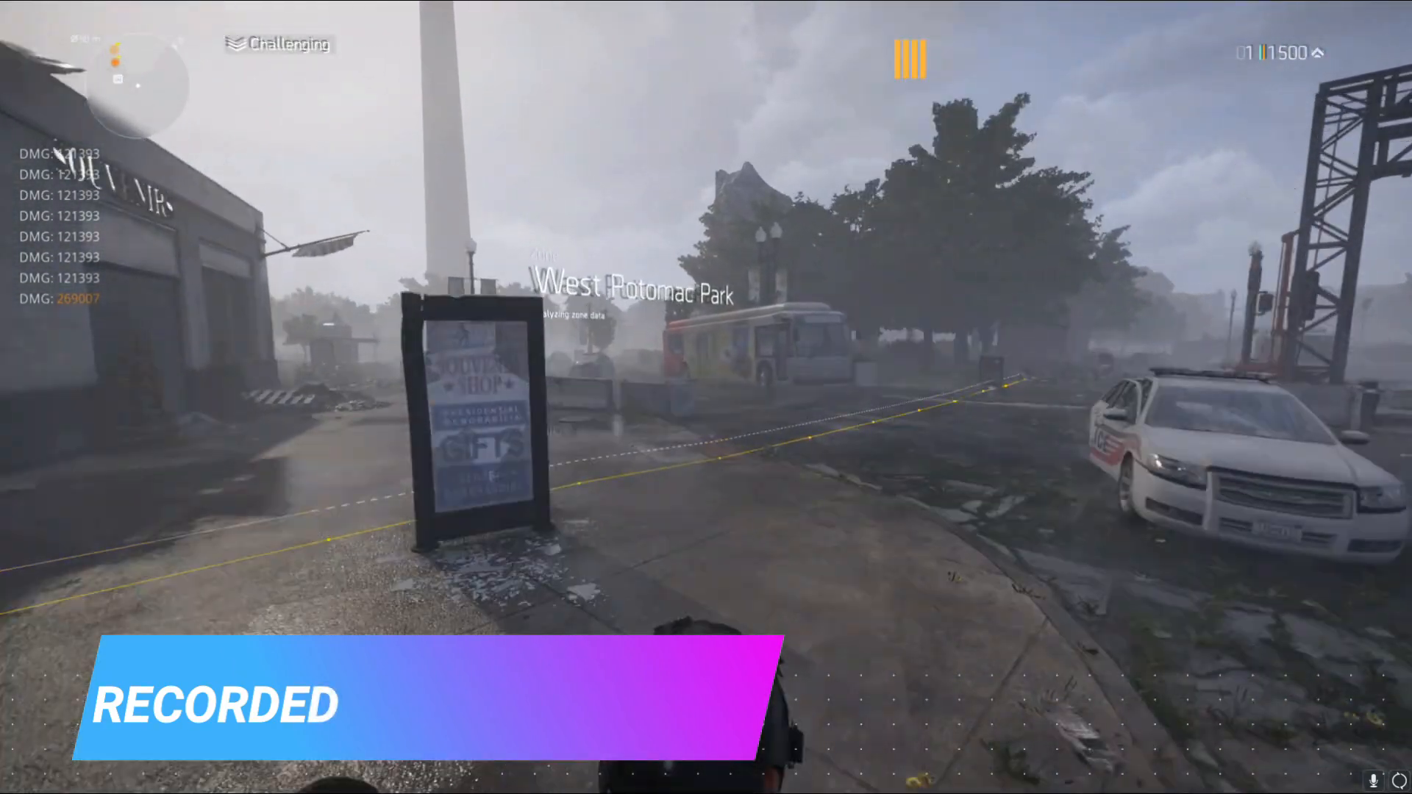
Stop the recording with the hotkey in game so the new clip appears in the output list.
{"action": "key", "text": "w"}
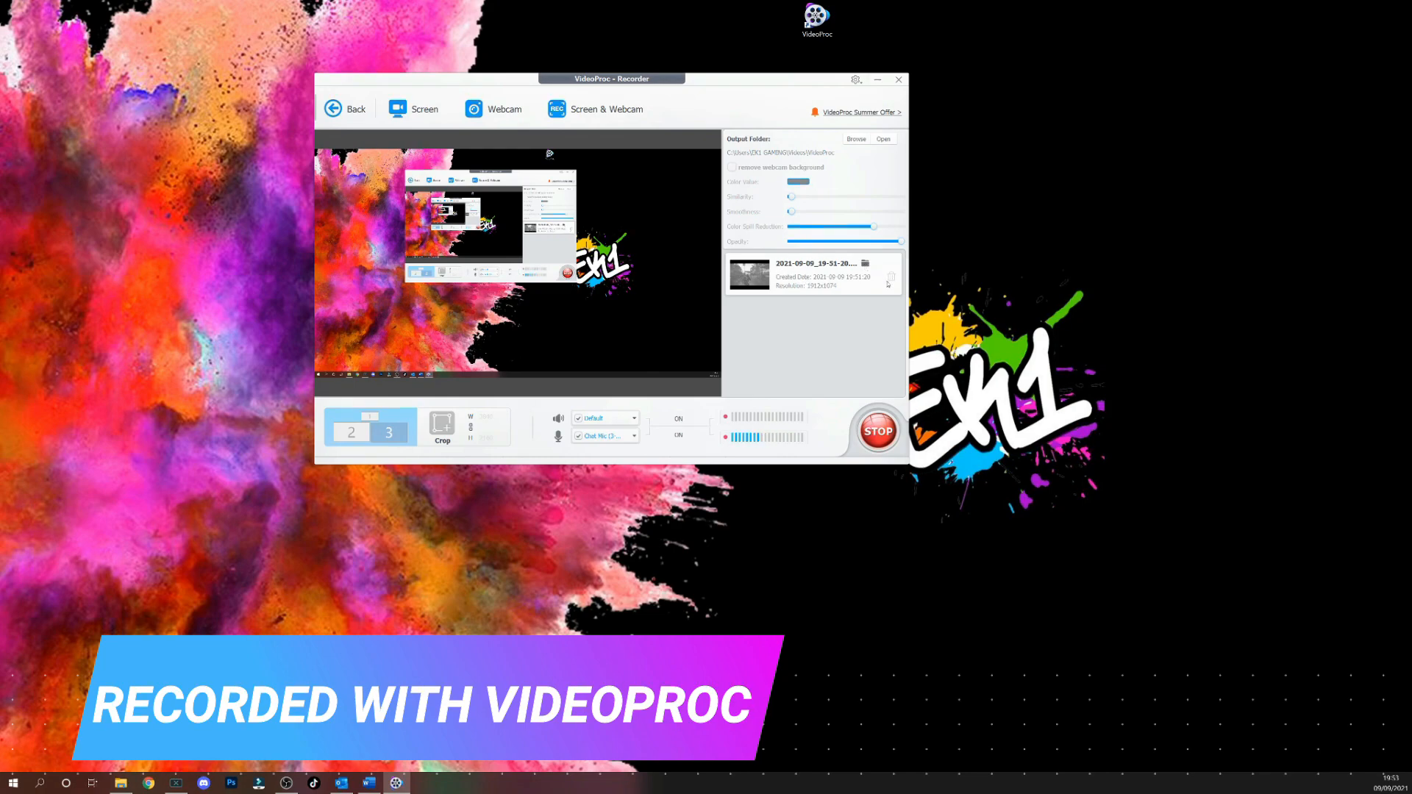
{"action": "mouse_move", "coordinate": [807, 310]}
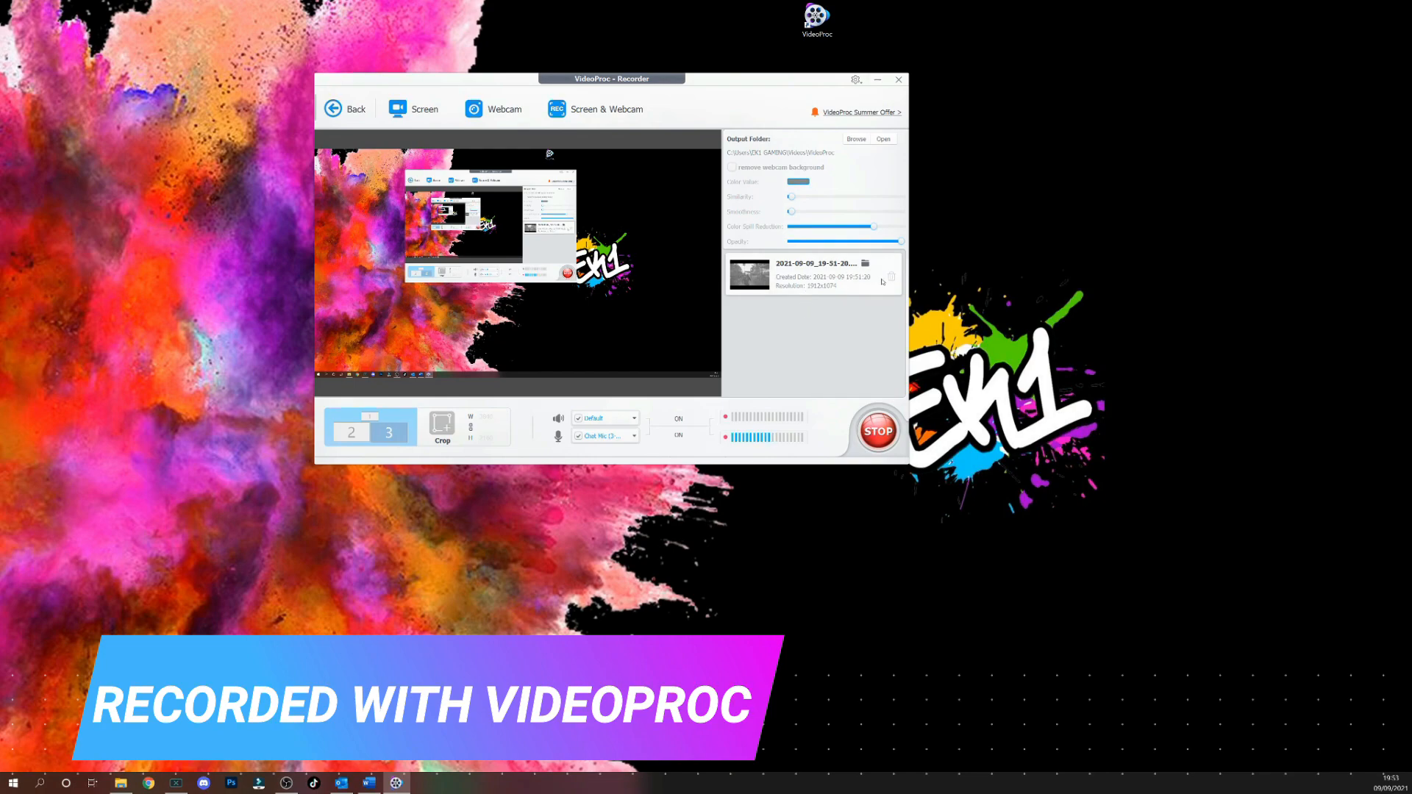
{"action": "mouse_move", "coordinate": [816, 255]}
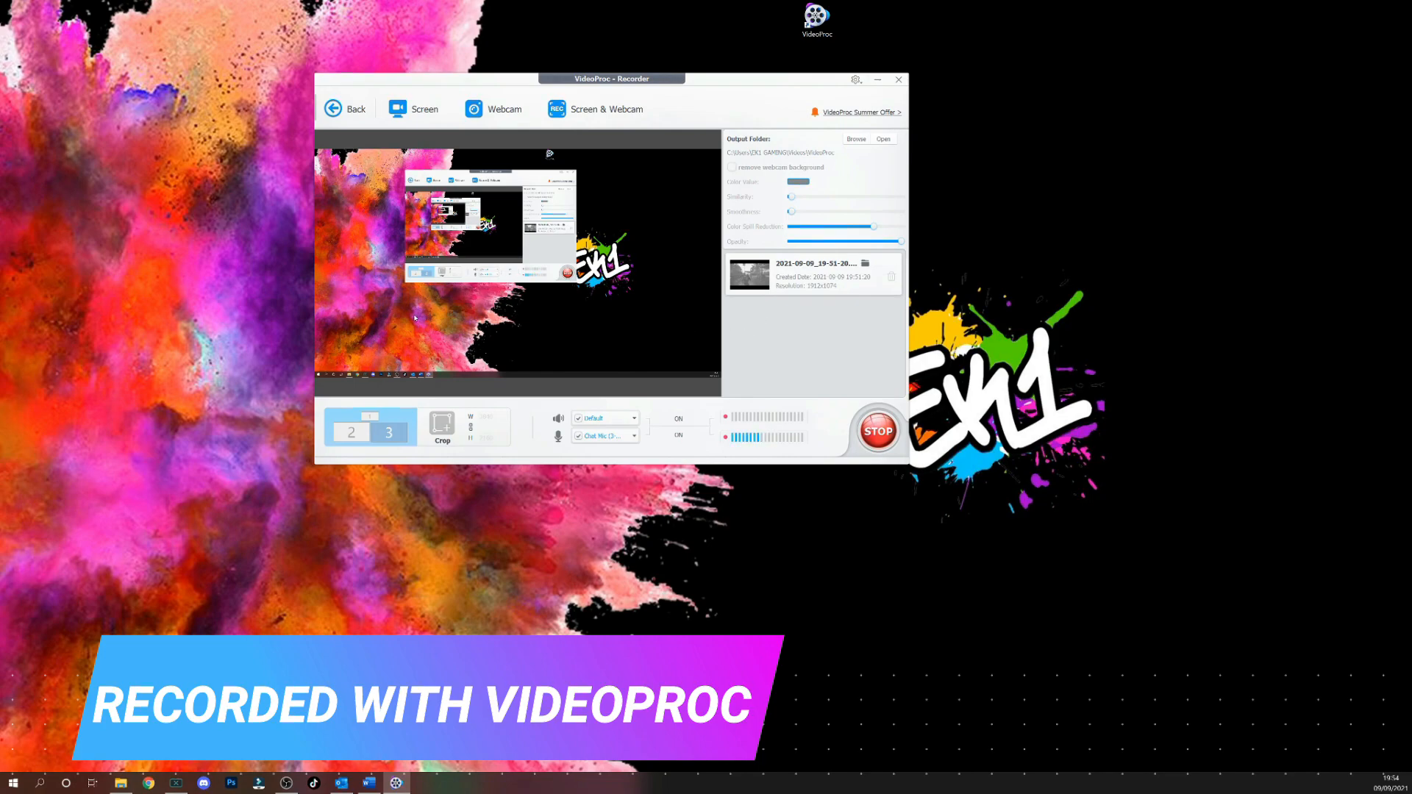
{"action": "mouse_move", "coordinate": [711, 162]}
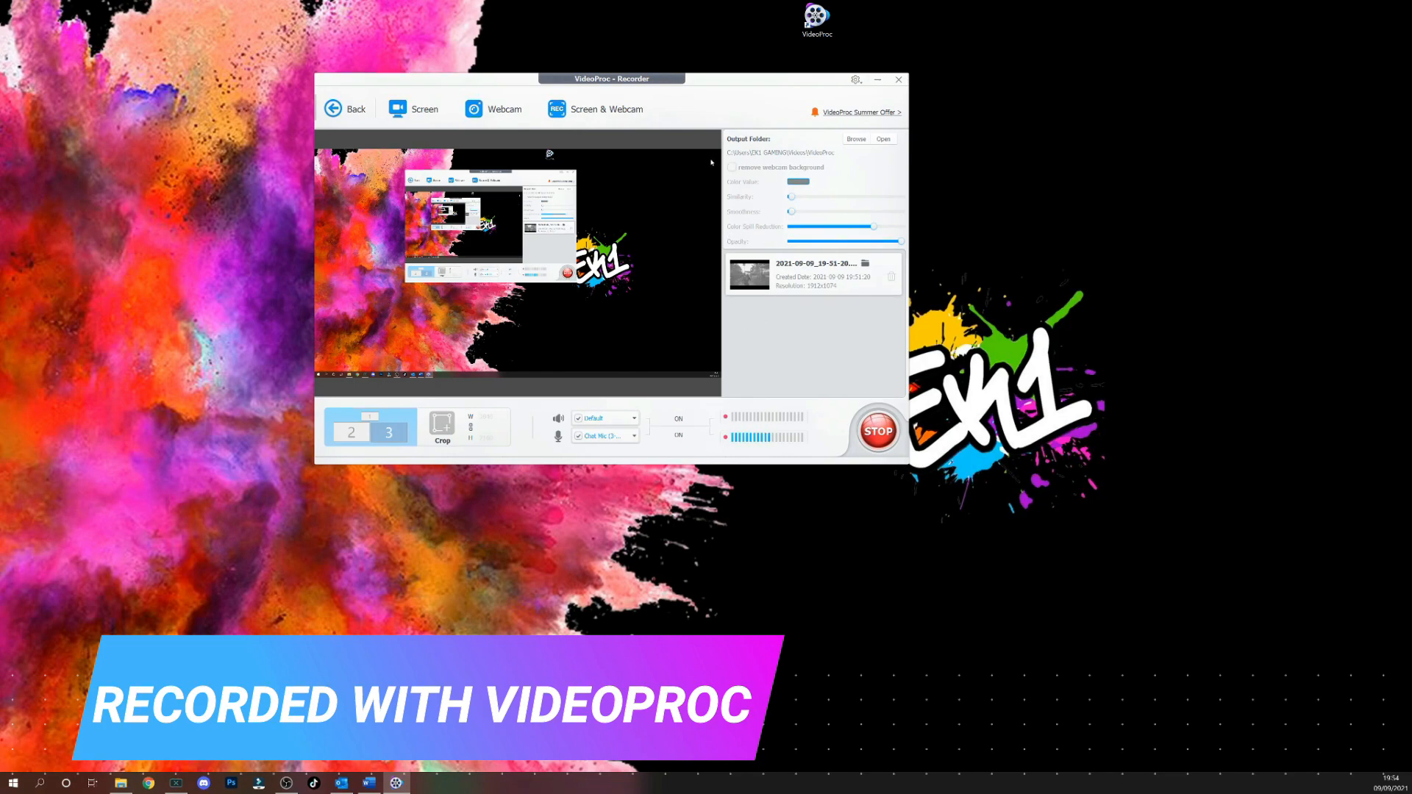